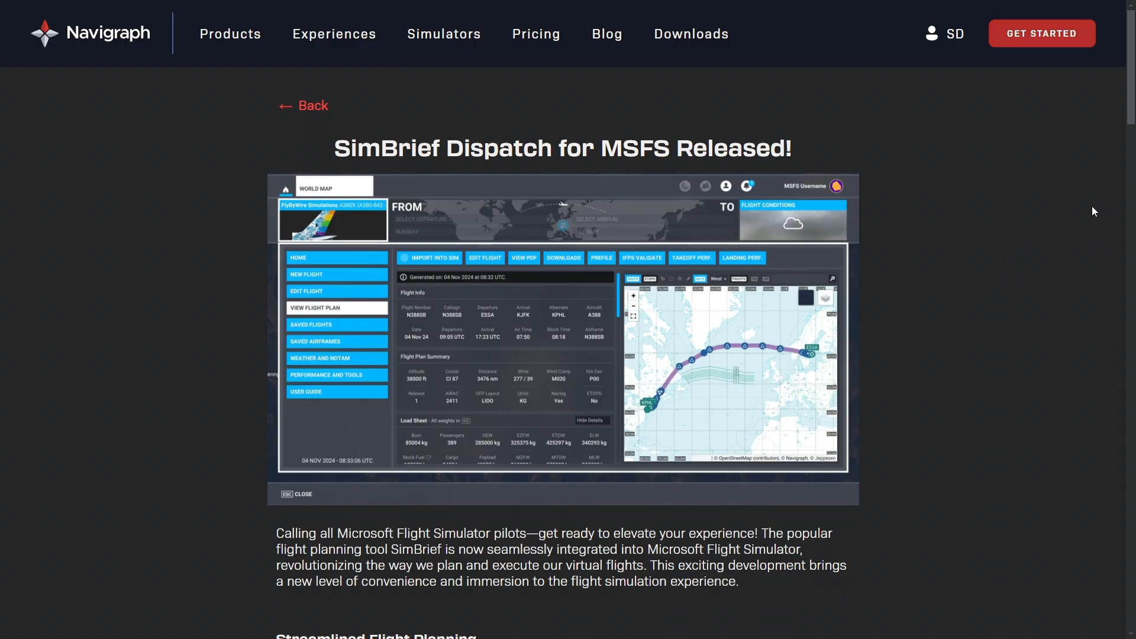
pyautogui.moveTo(1038, 199)
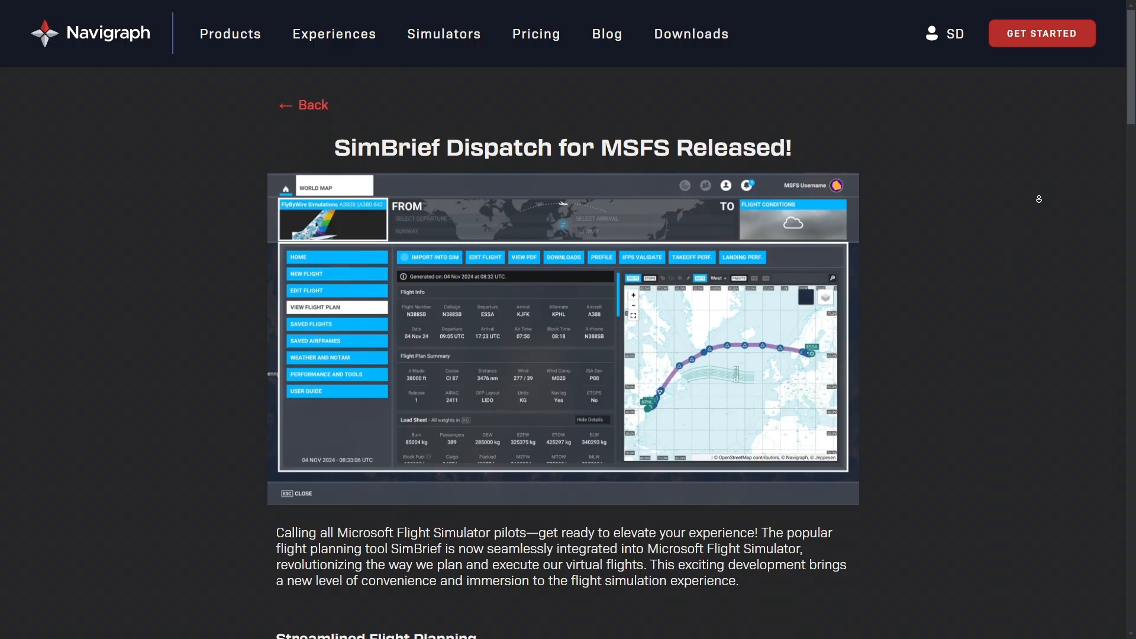
# Scroll the Navigraph blog post and switch to the SimBrief Dispatch dashboard tab
pyautogui.scroll(-3)
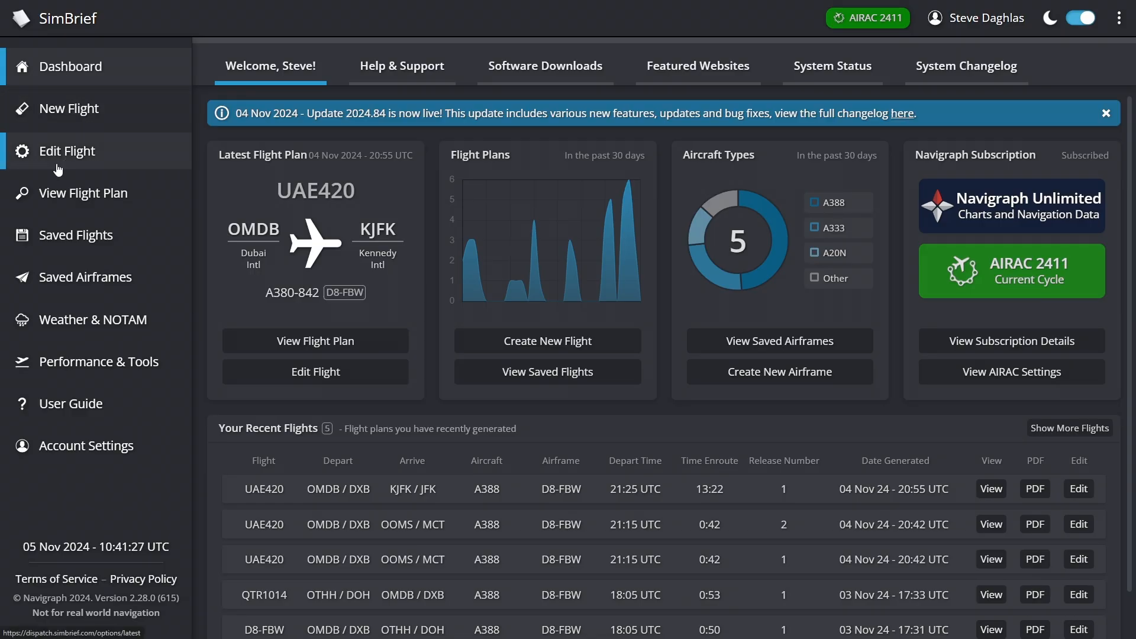
pyautogui.click(102, 361)
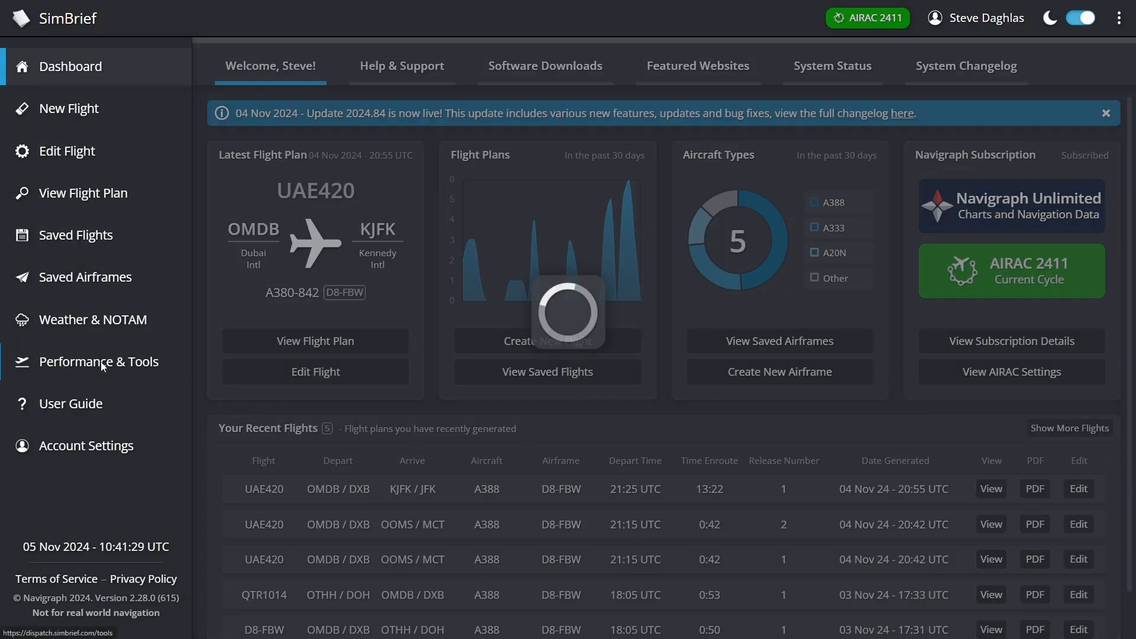
pyautogui.click(100, 361)
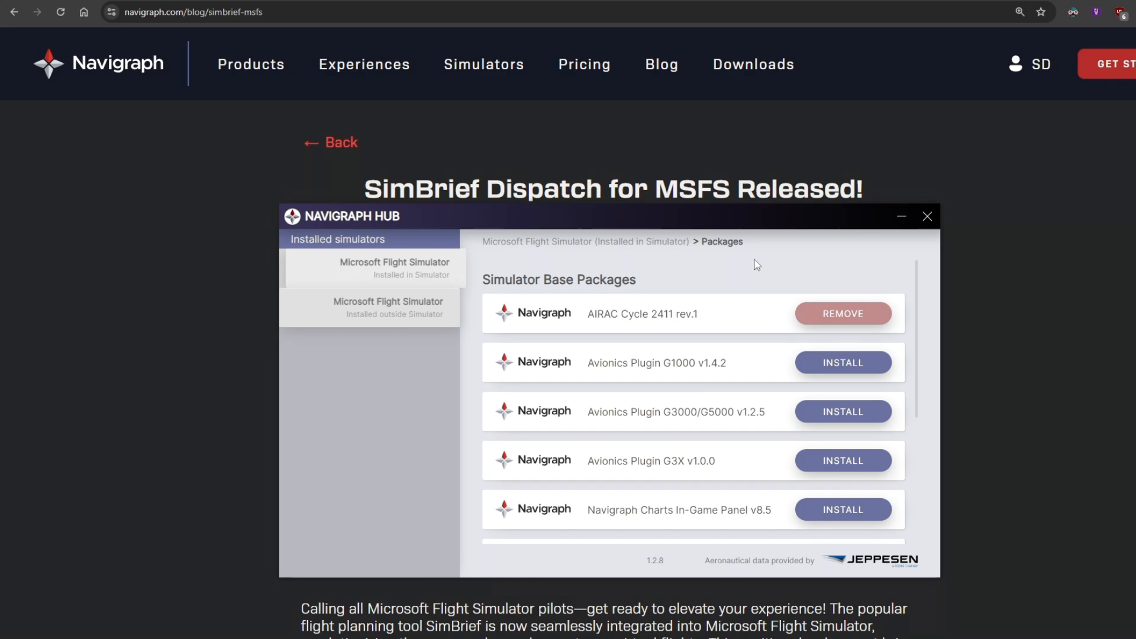
# Select the installed Microsoft Flight Simulator in Navigraph Hub and scroll to SimBrief Dispatch for MSFS
pyautogui.scroll(-3)
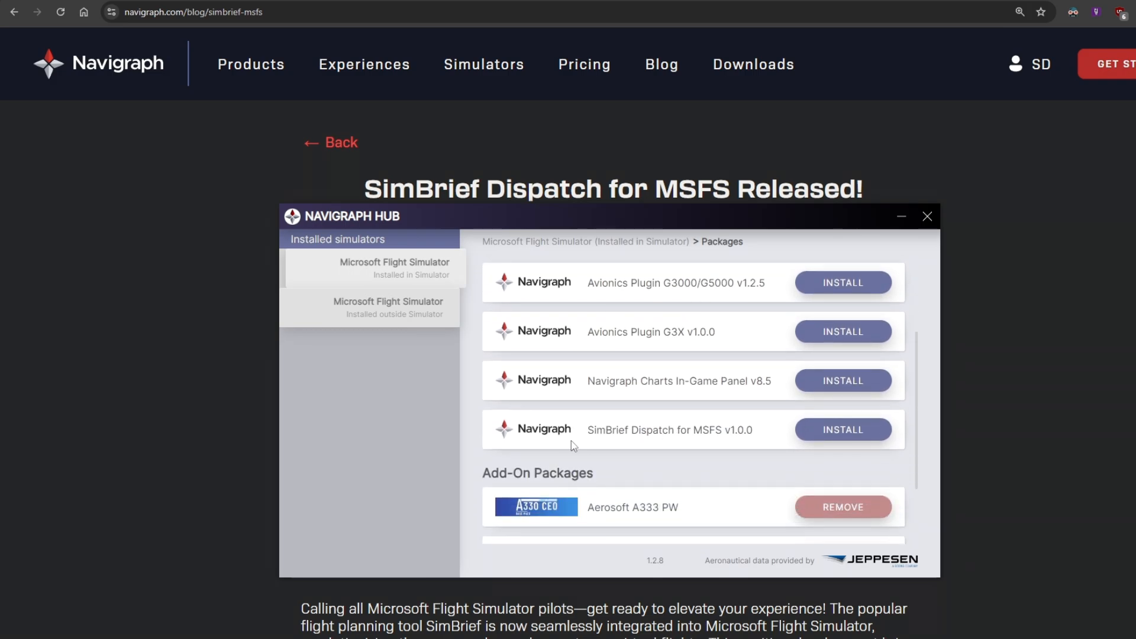
pyautogui.moveTo(666, 443)
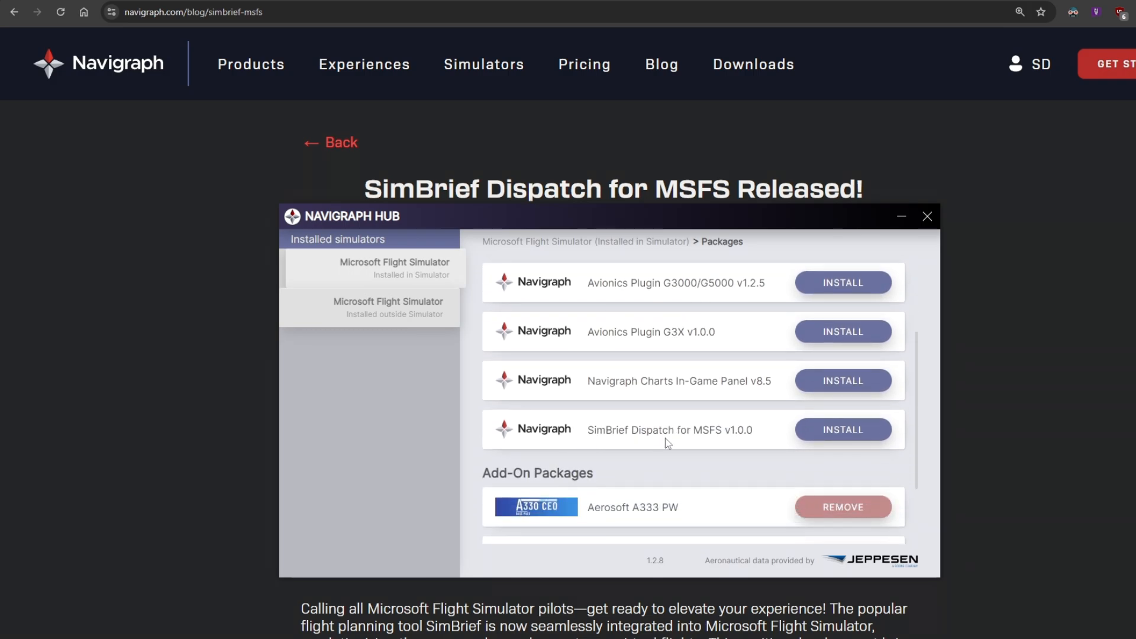
pyautogui.click(843, 429)
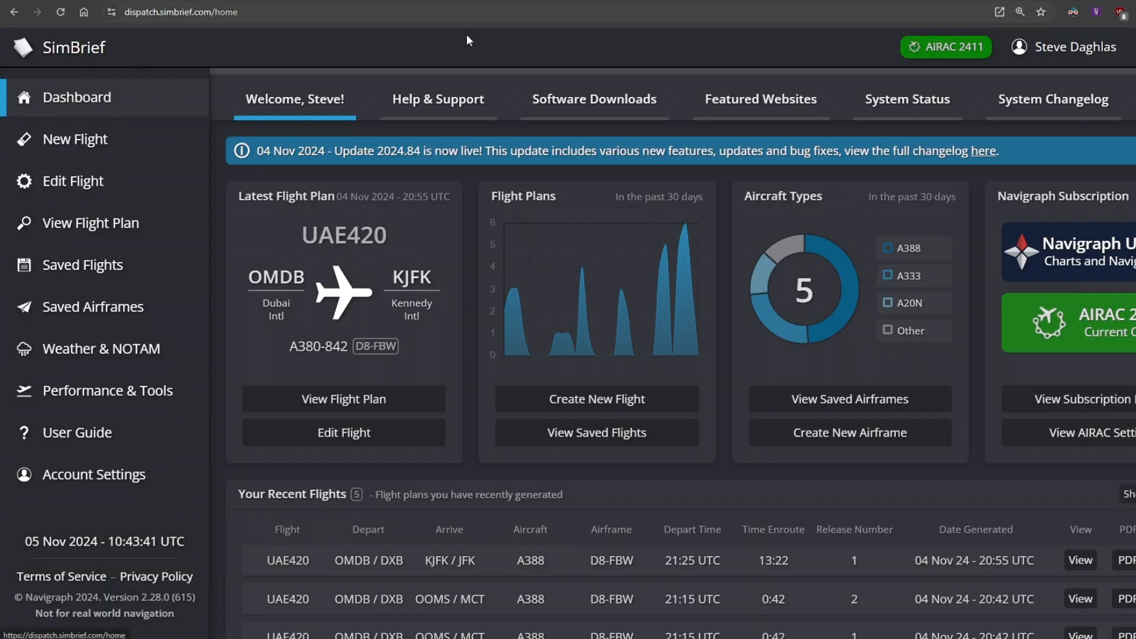
# Reach the SimBrief Dispatch for MSFS download section with its usage and compatibility notes
pyautogui.click(593, 99)
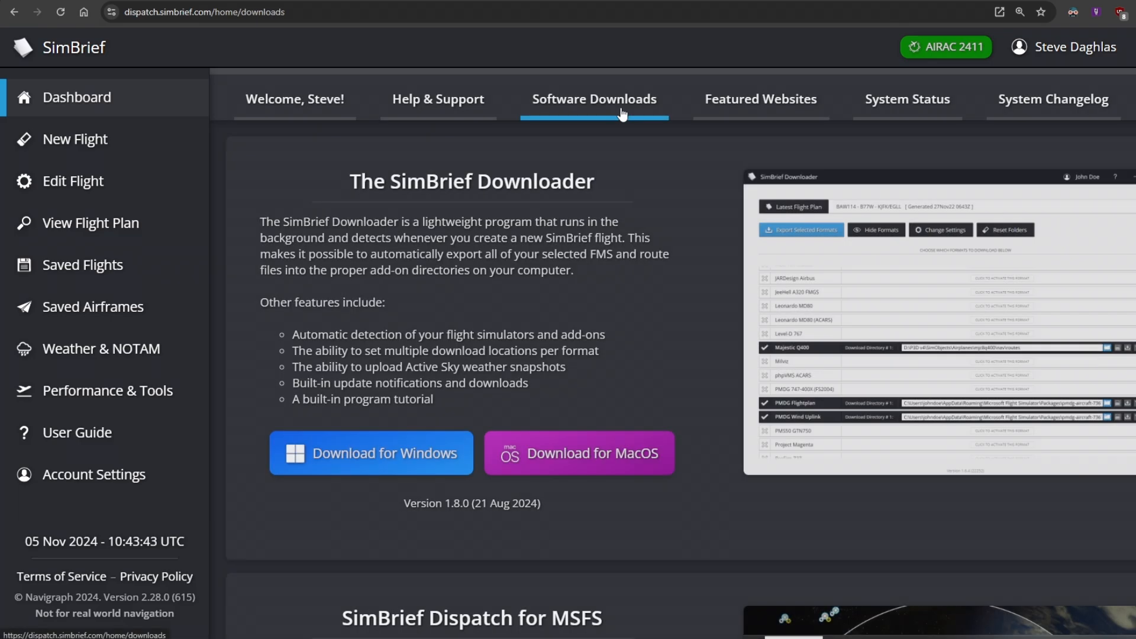
pyautogui.scroll(-3)
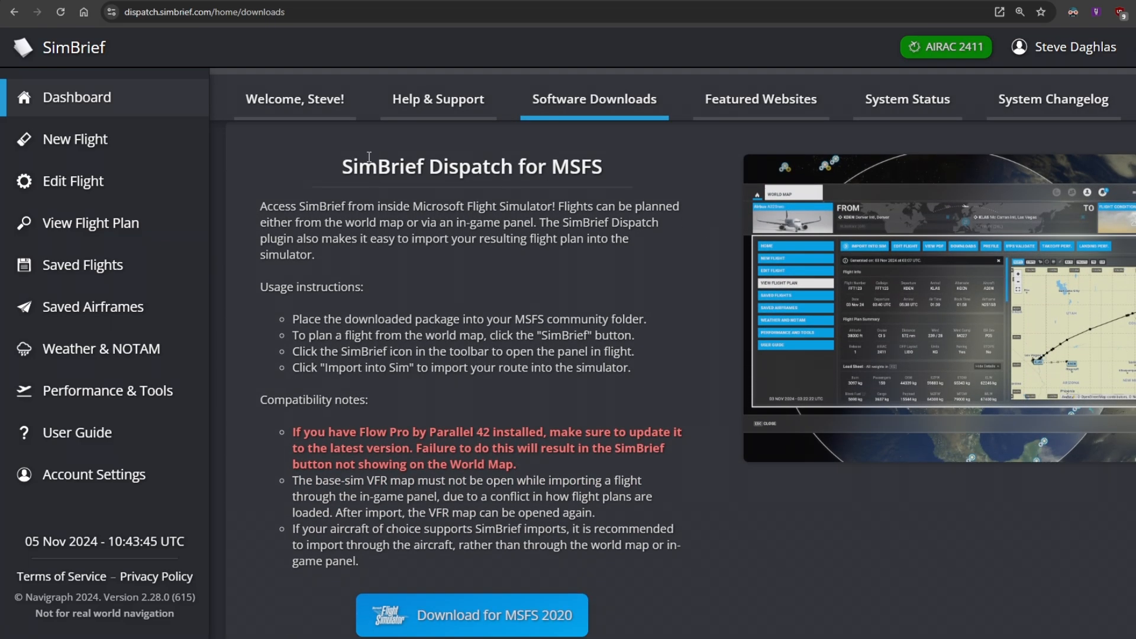
pyautogui.moveTo(703, 180)
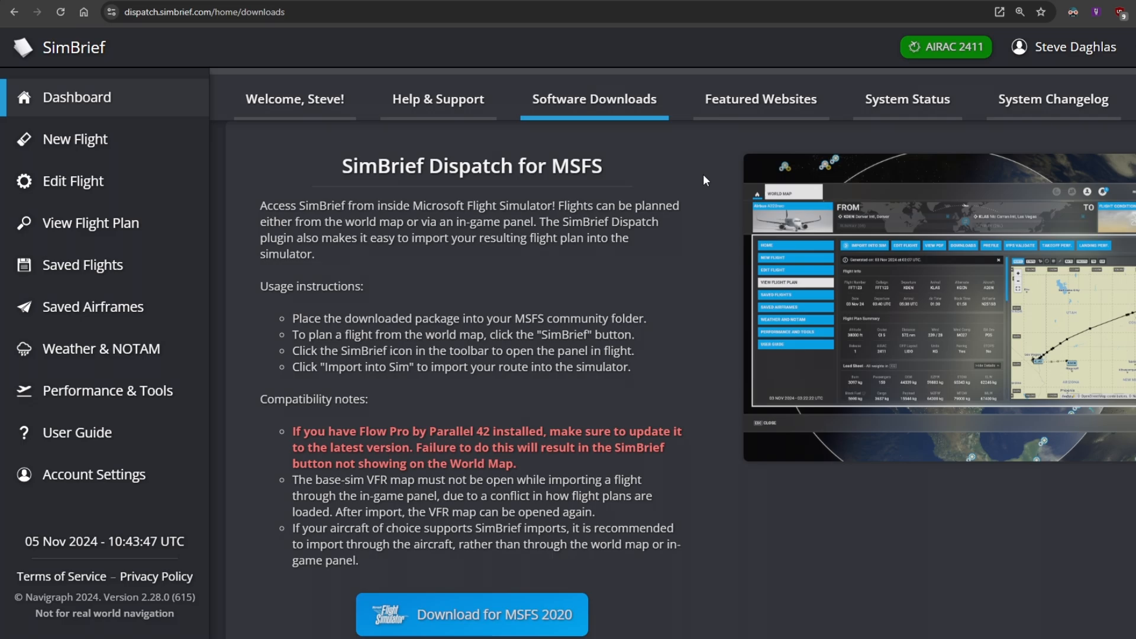
pyautogui.scroll(-3)
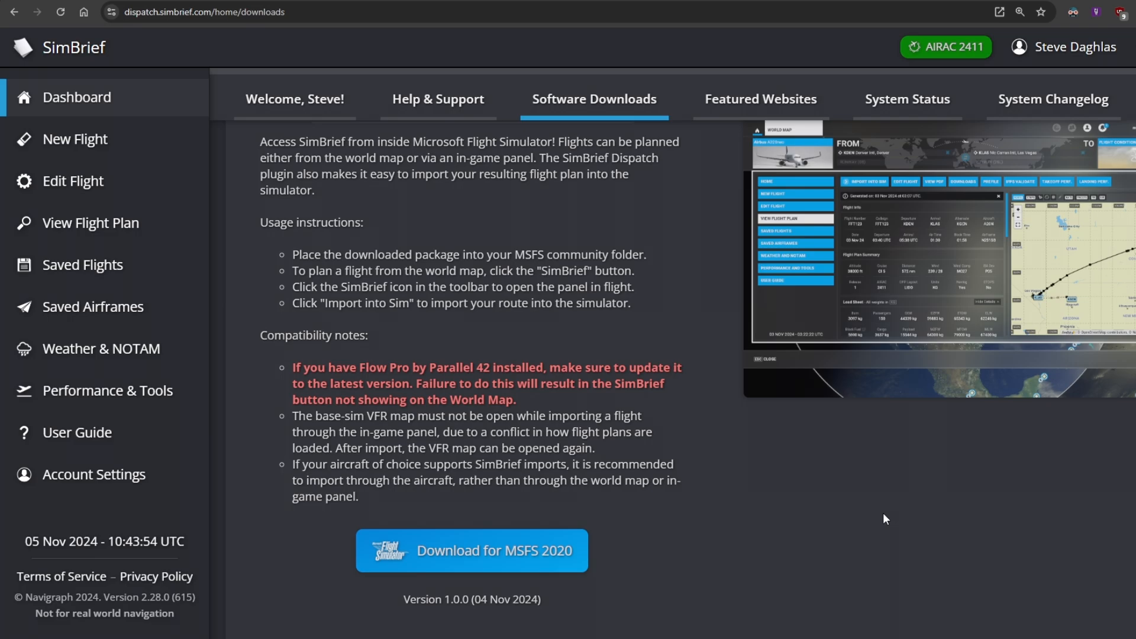
pyautogui.scroll(-3)
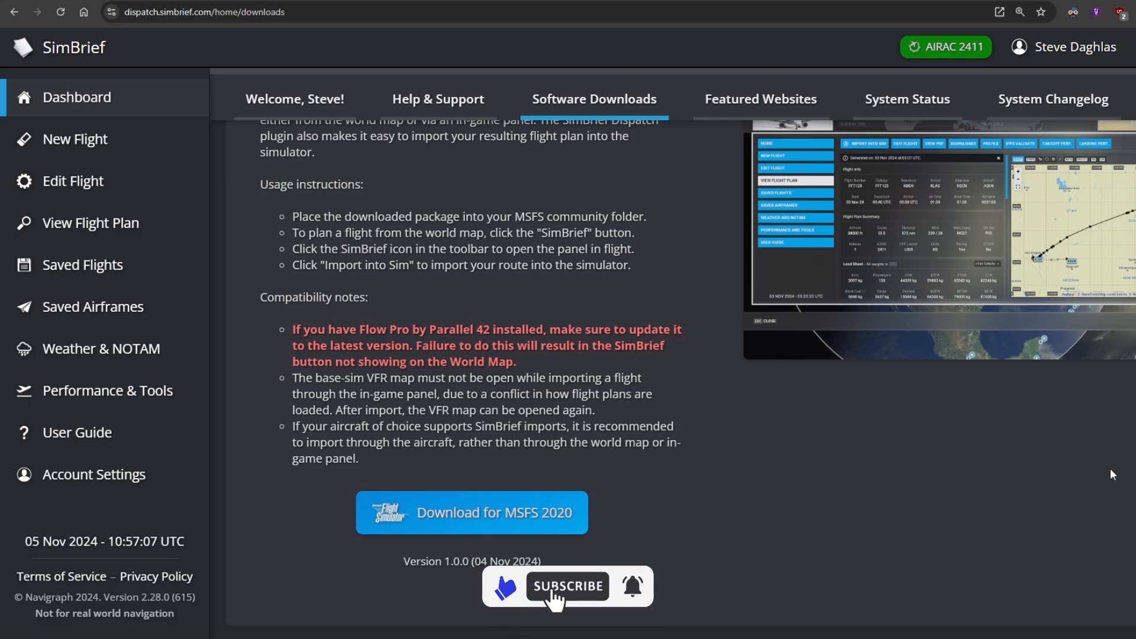
pyautogui.click(567, 586)
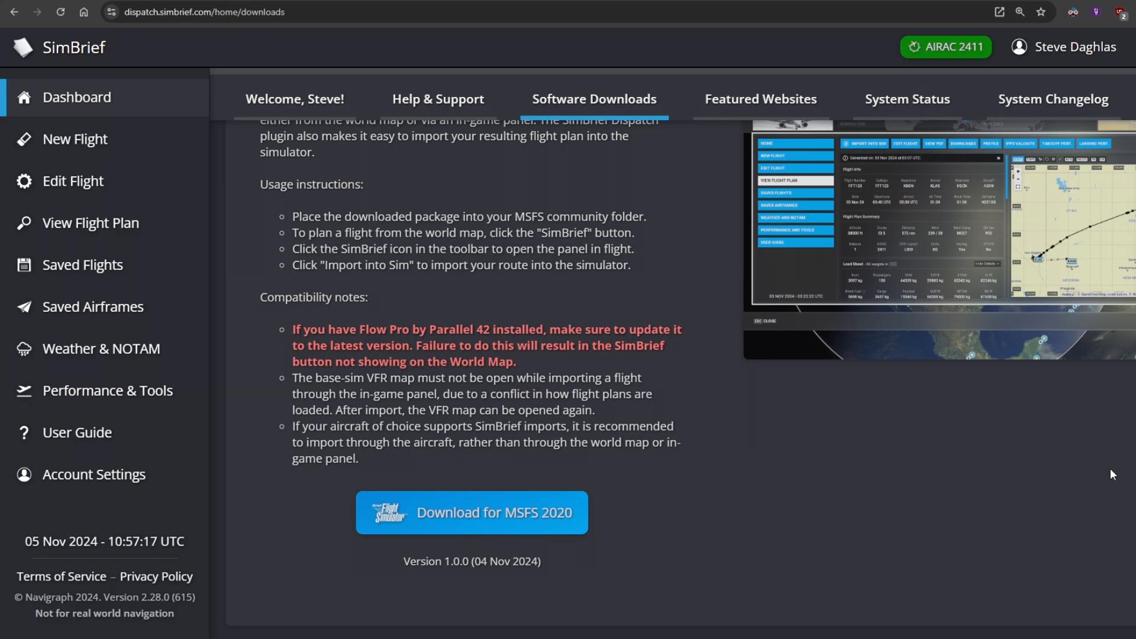
pyautogui.scroll(3)
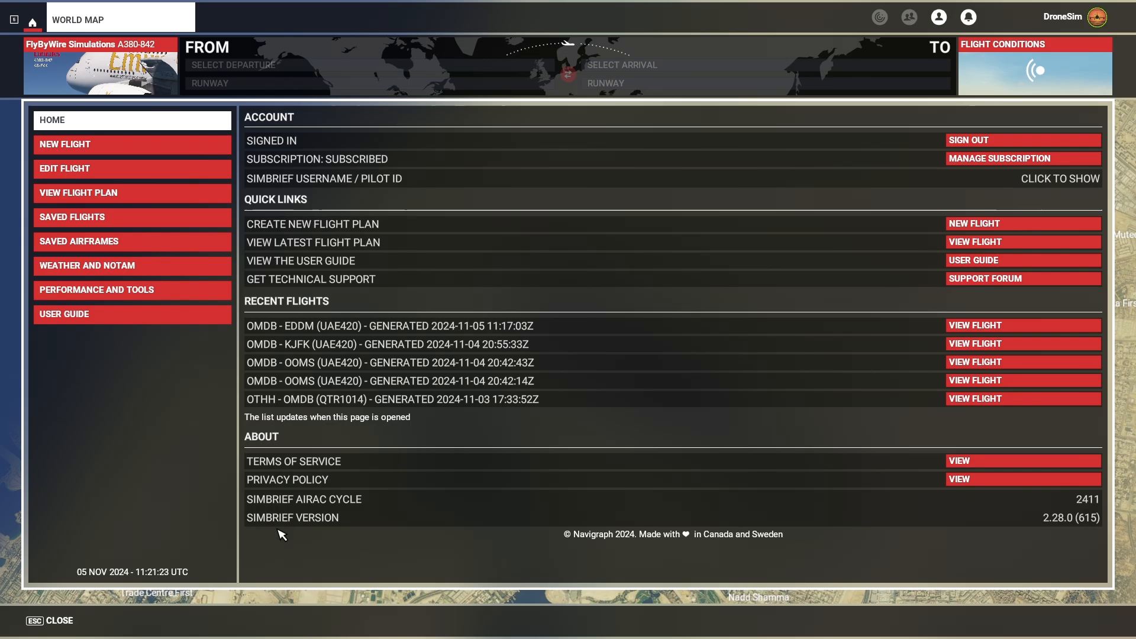
pyautogui.moveTo(738, 188)
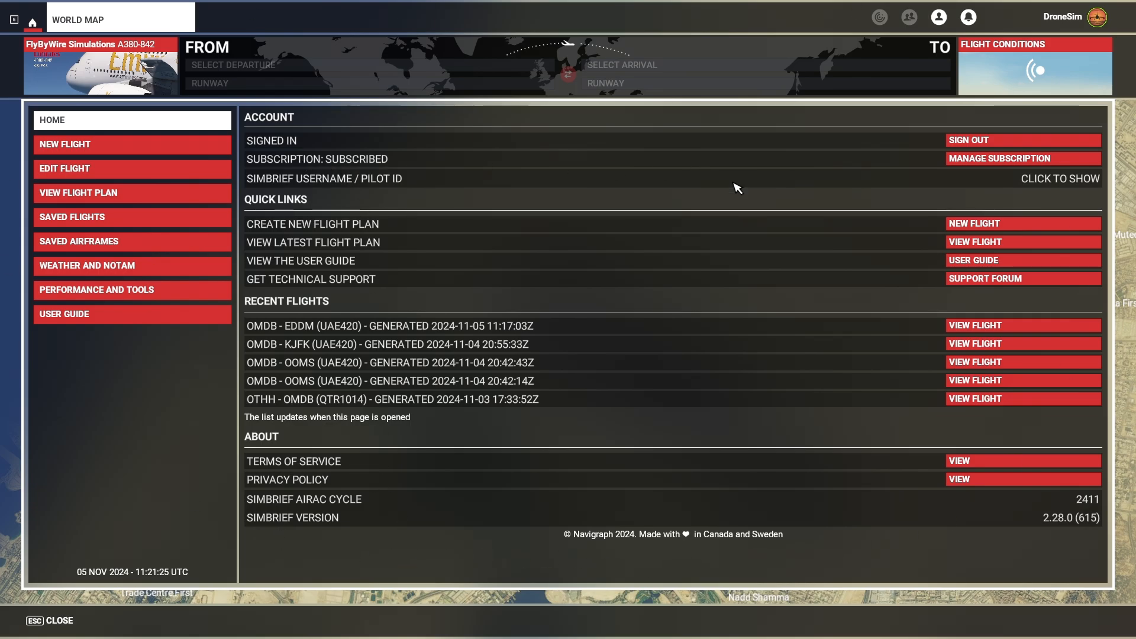
pyautogui.moveTo(343, 315)
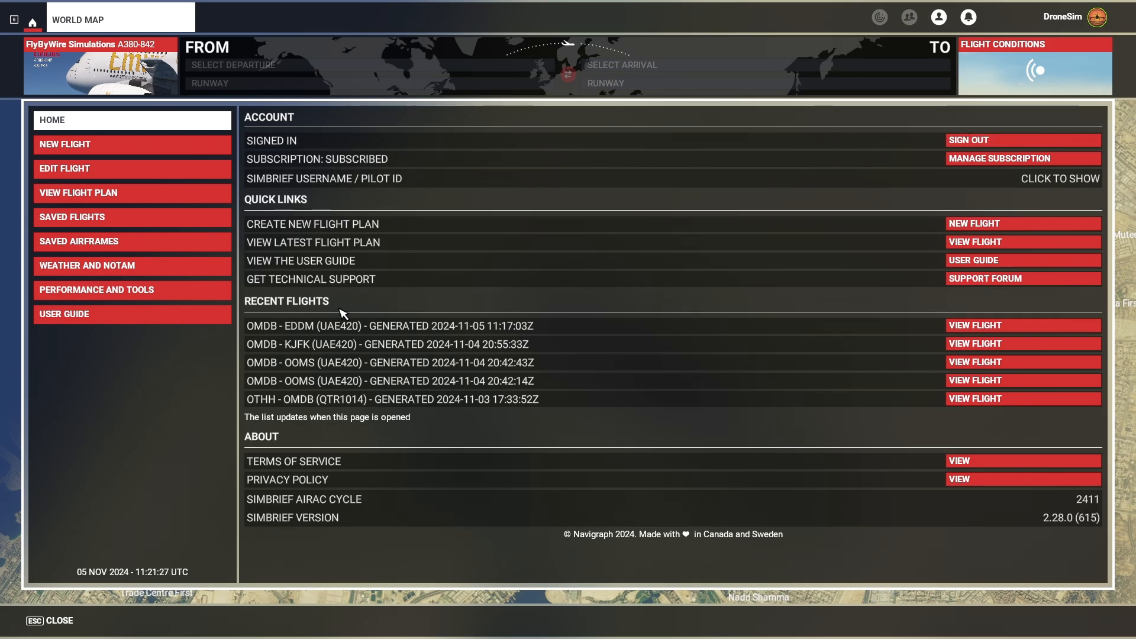
pyautogui.moveTo(700, 252)
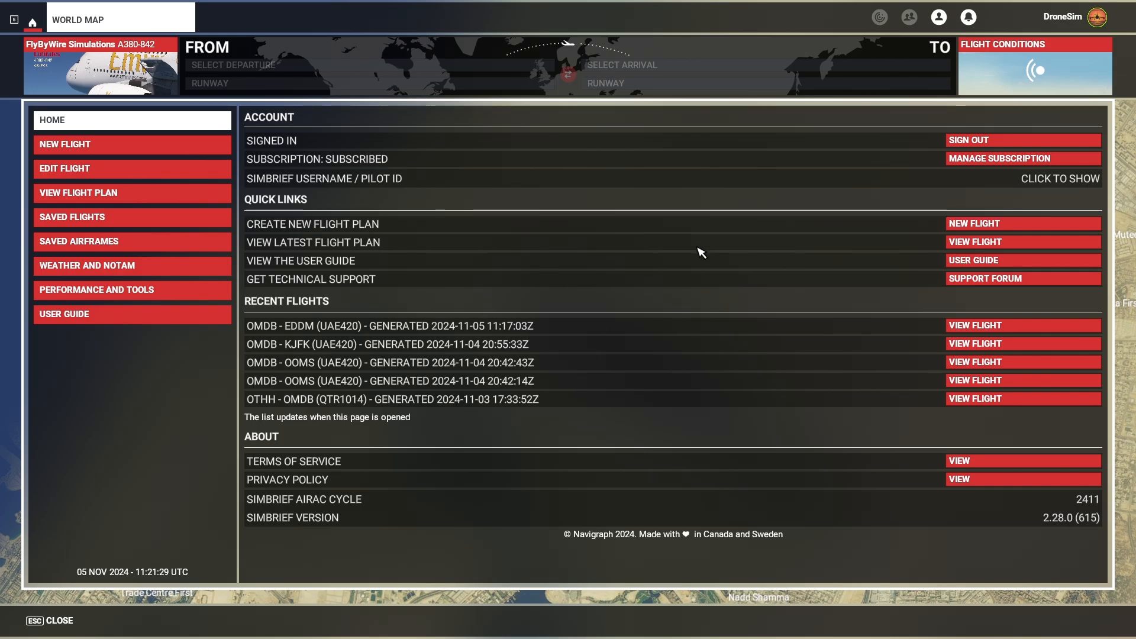
pyautogui.moveTo(819, 175)
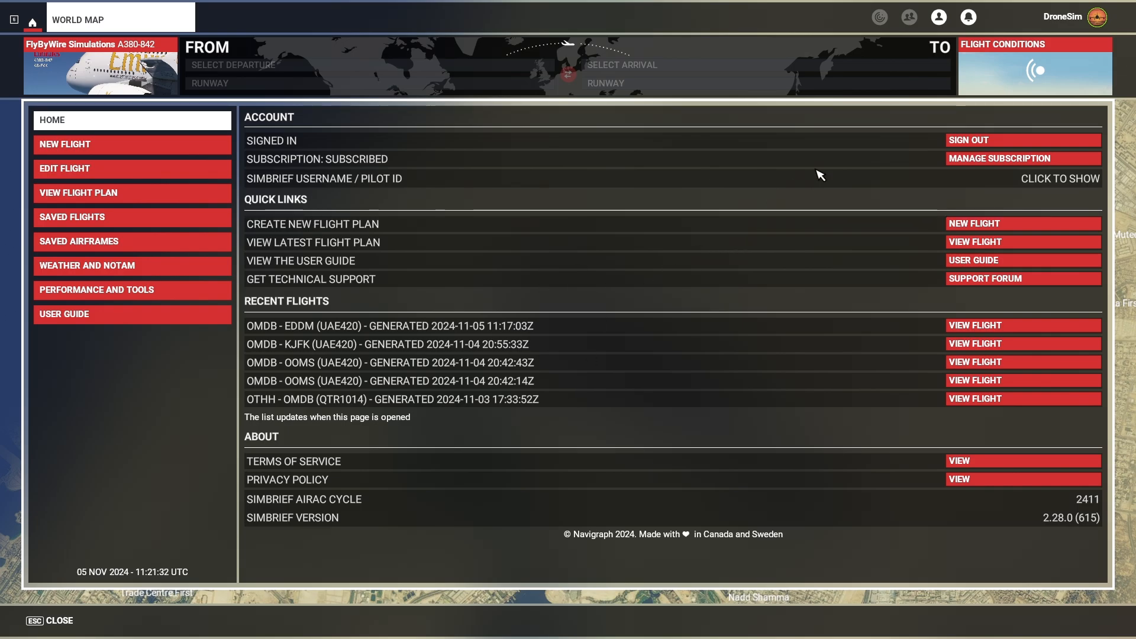
pyautogui.moveTo(1014, 141)
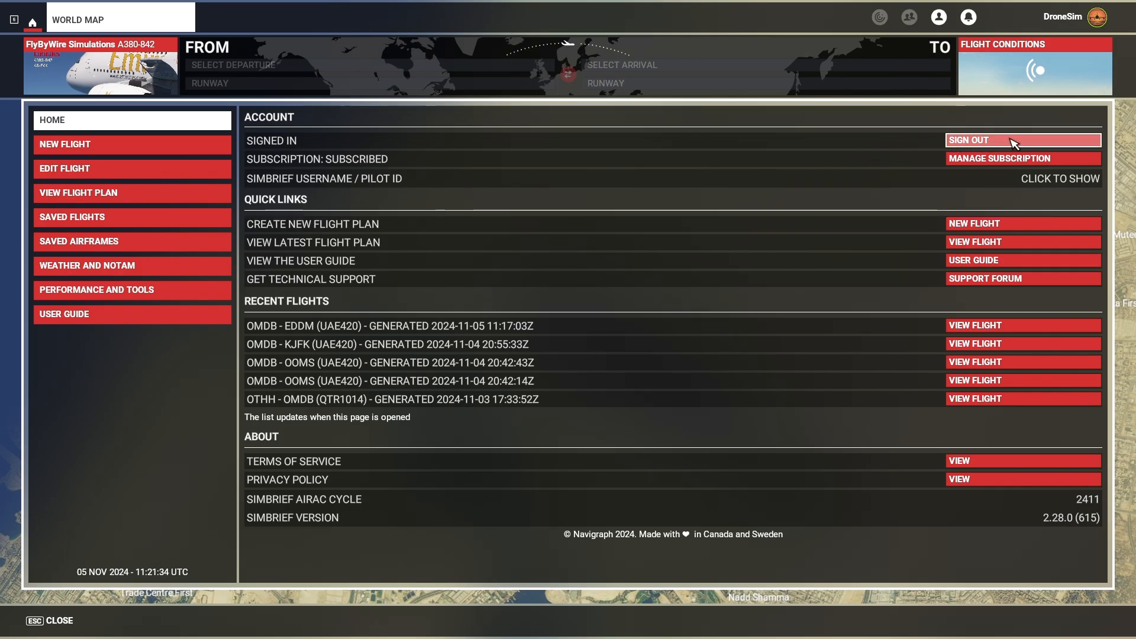
pyautogui.moveTo(853, 121)
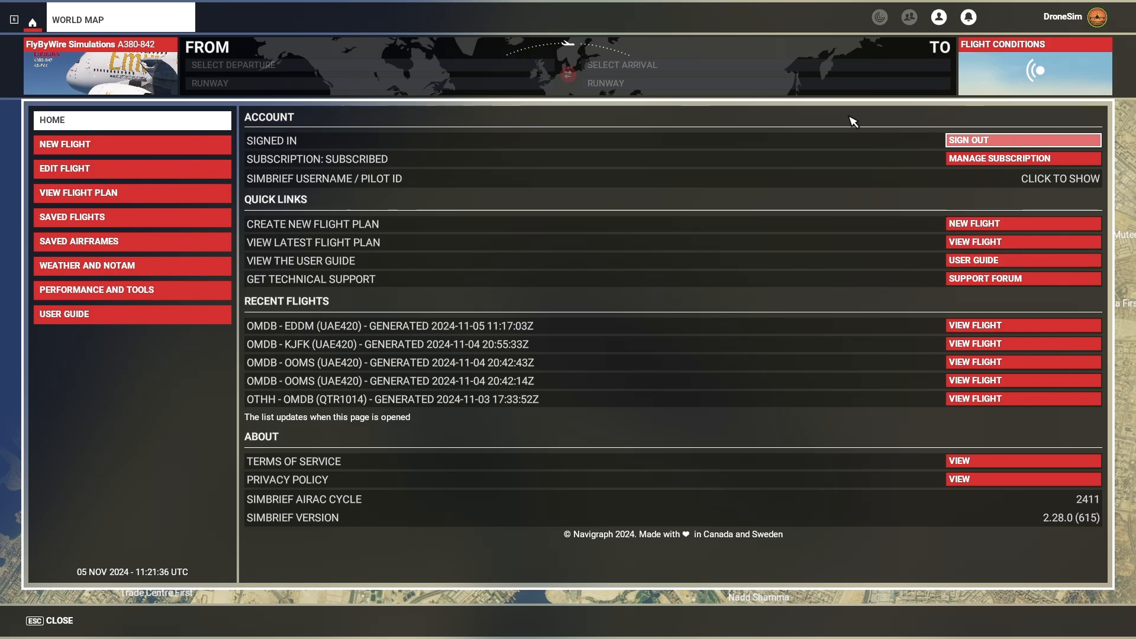
pyautogui.moveTo(7, 115)
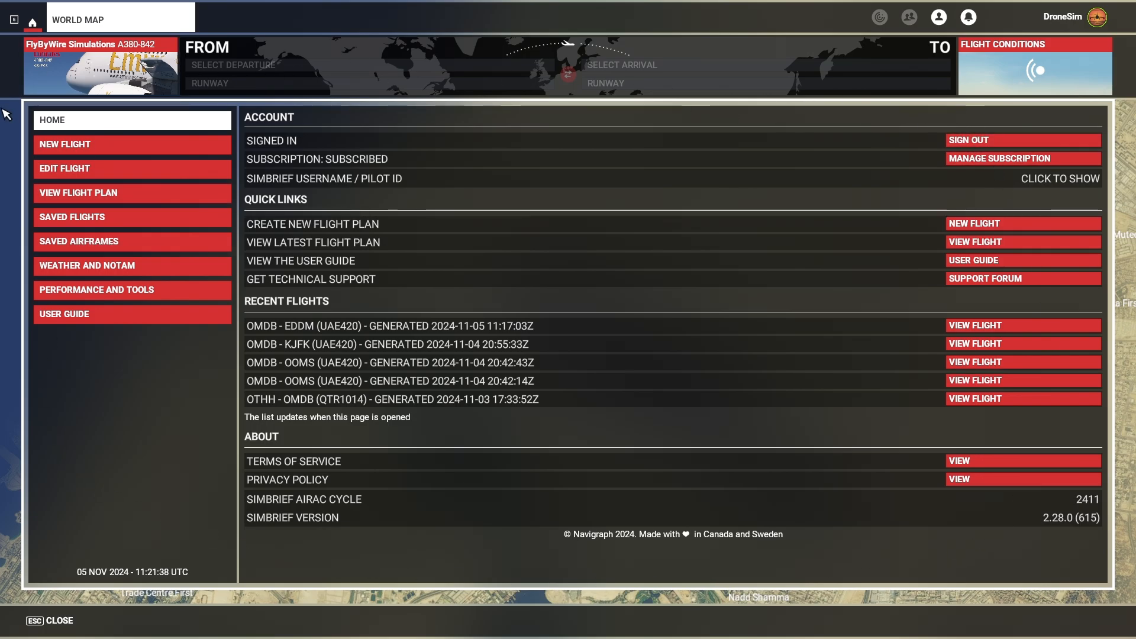
pyautogui.moveTo(406, 578)
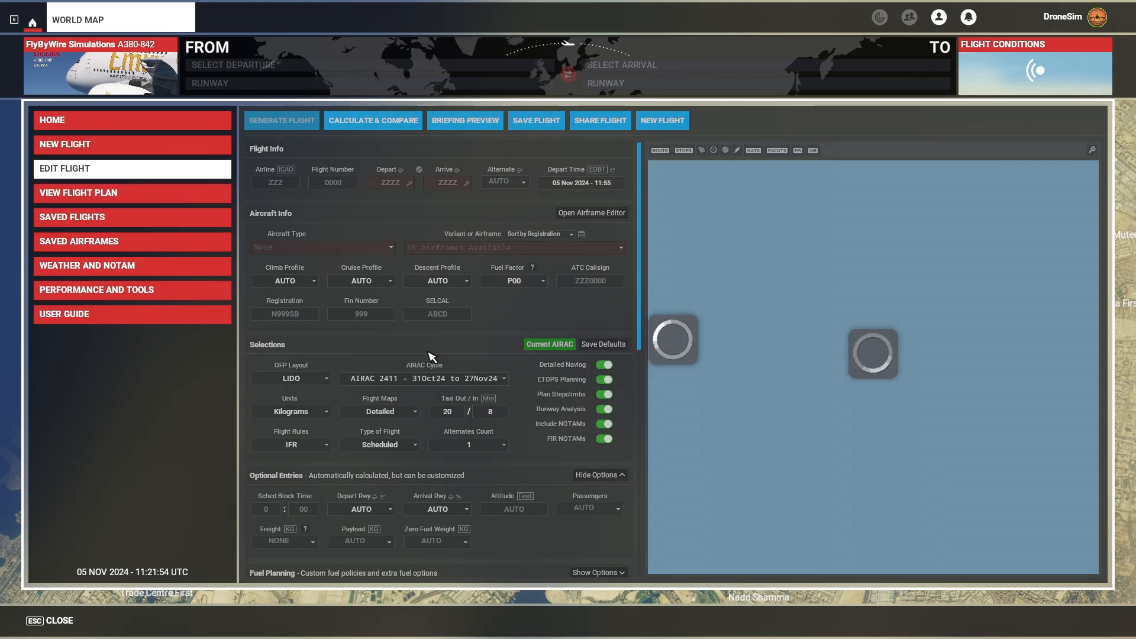
pyautogui.moveTo(102, 295)
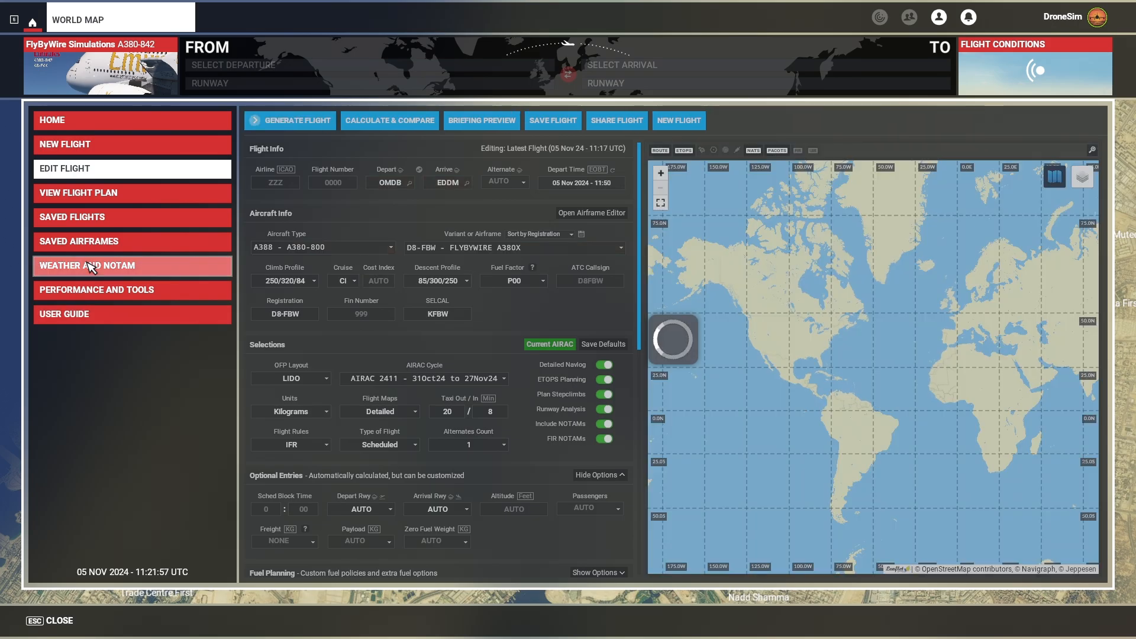
# Return to the SimBrief panel home and view the UAE420 OMDB–EDDM flight plan briefing
pyautogui.click(72, 120)
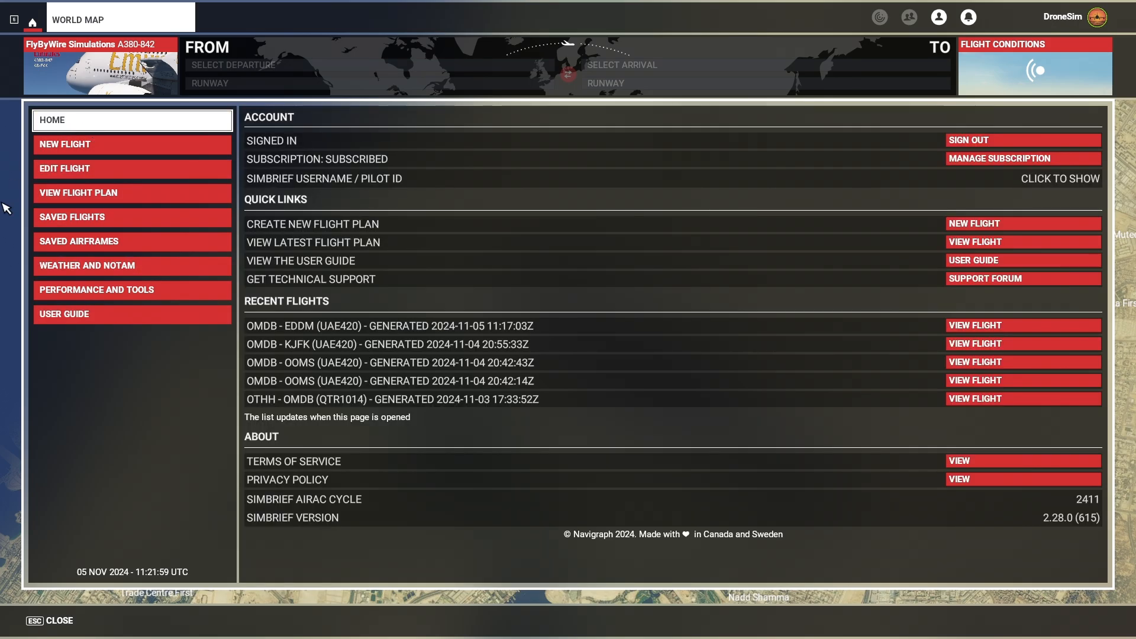
pyautogui.moveTo(397, 335)
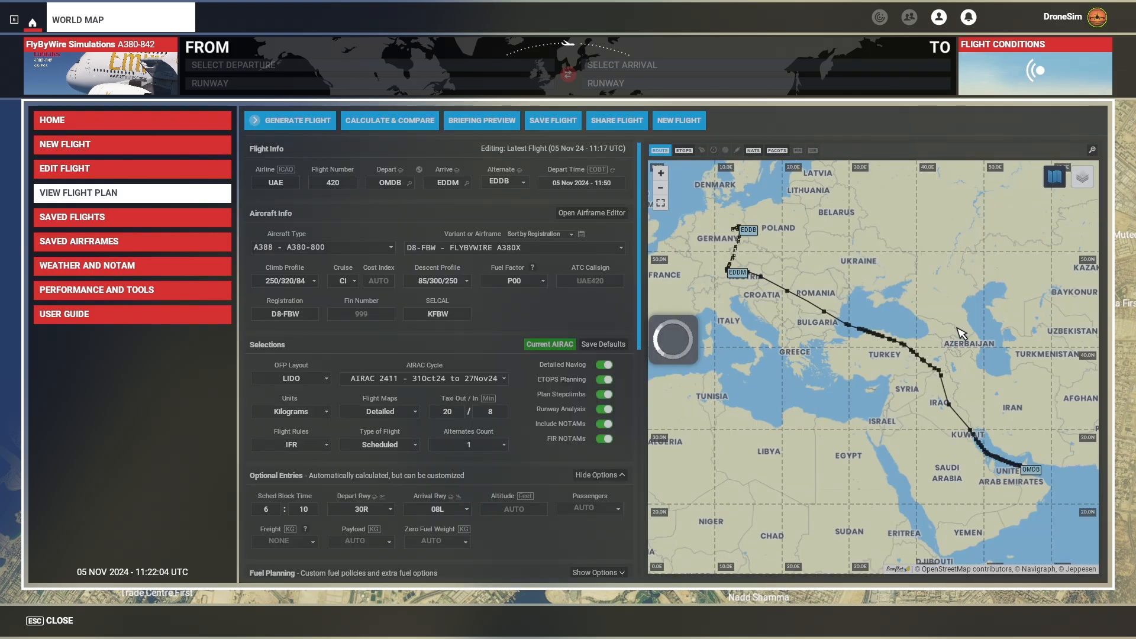
pyautogui.click(481, 121)
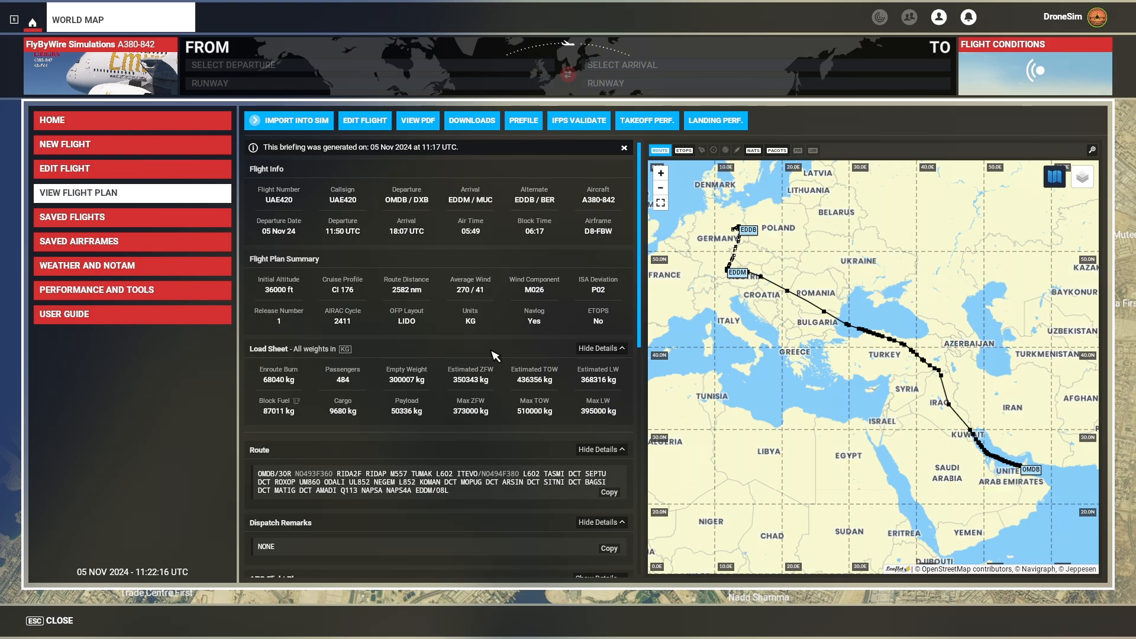
pyautogui.moveTo(110, 346)
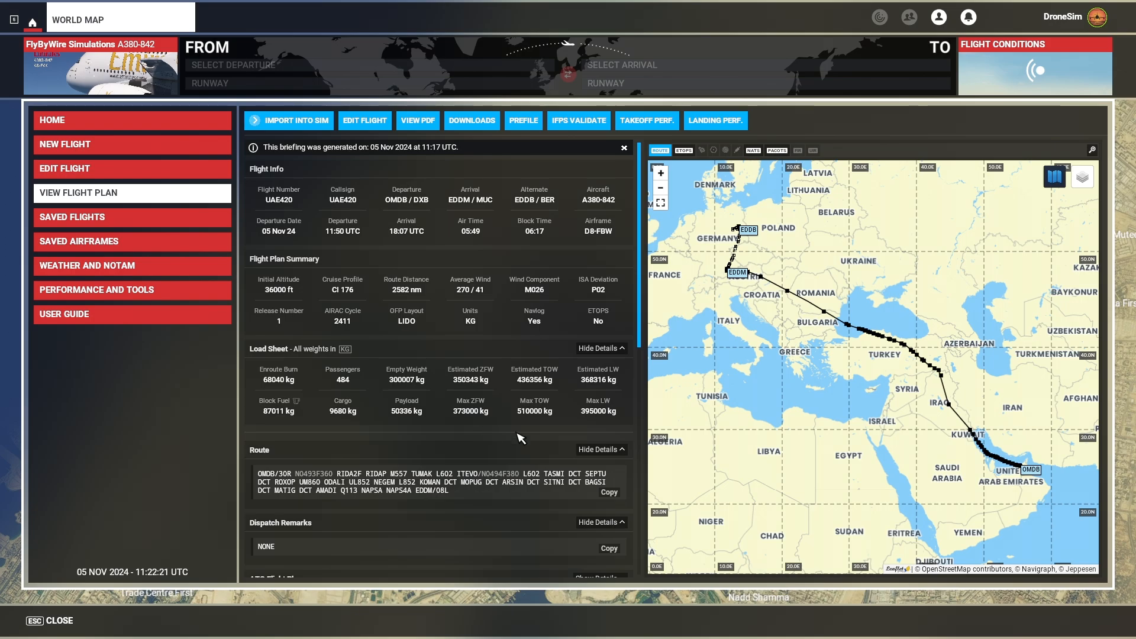
pyautogui.moveTo(45, 385)
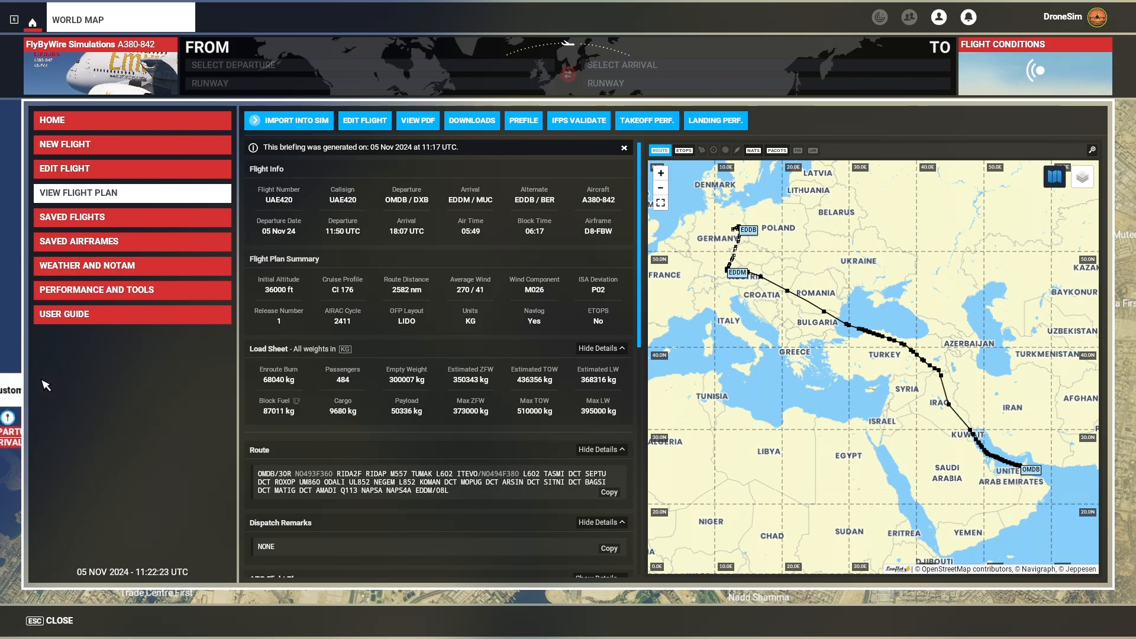
pyautogui.moveTo(1021, 67)
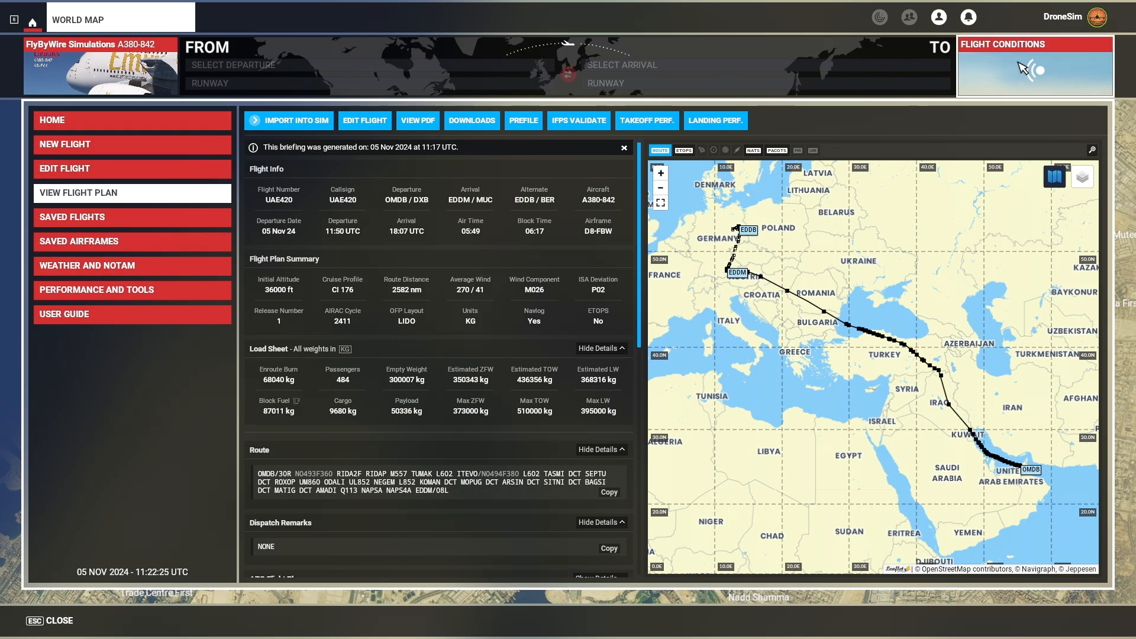
pyautogui.click(1033, 65)
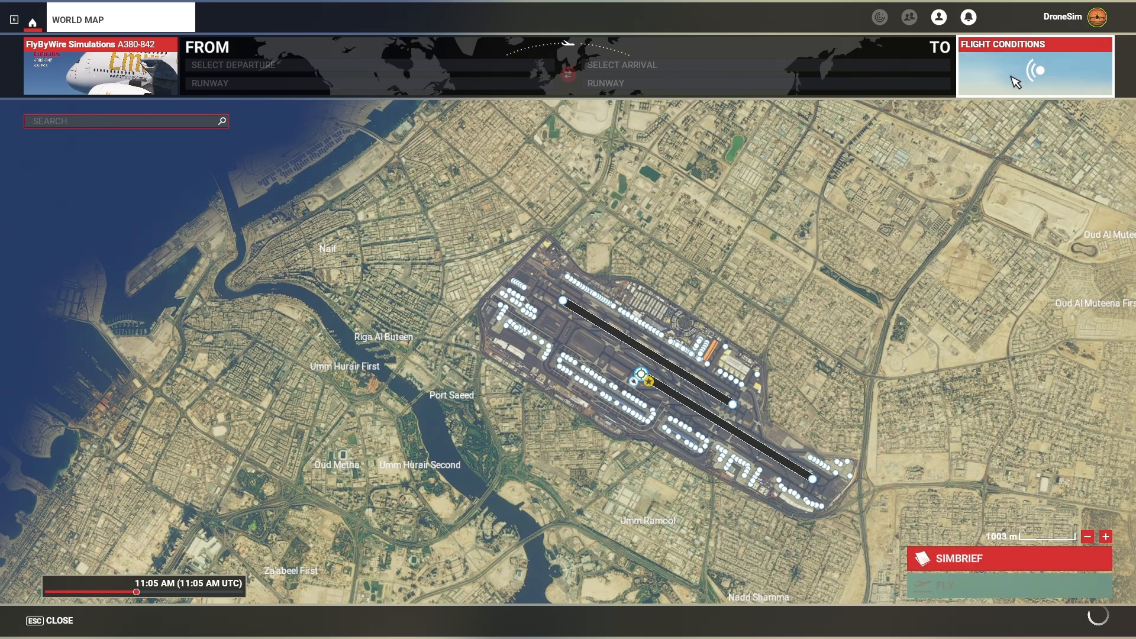
pyautogui.moveTo(756, 549)
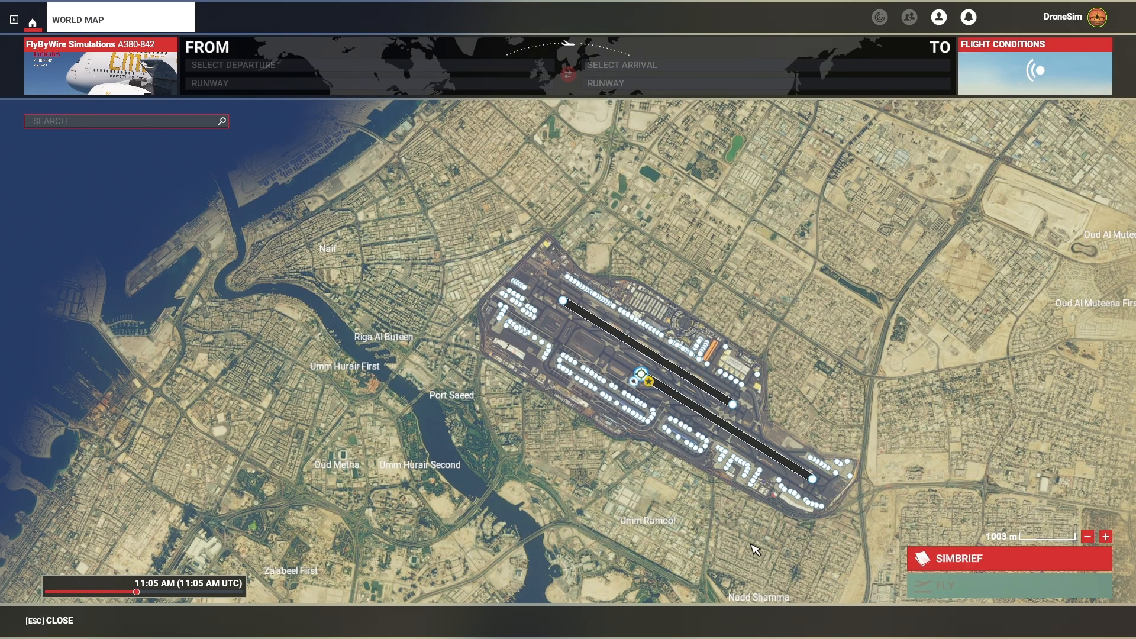
pyautogui.moveTo(522, 441)
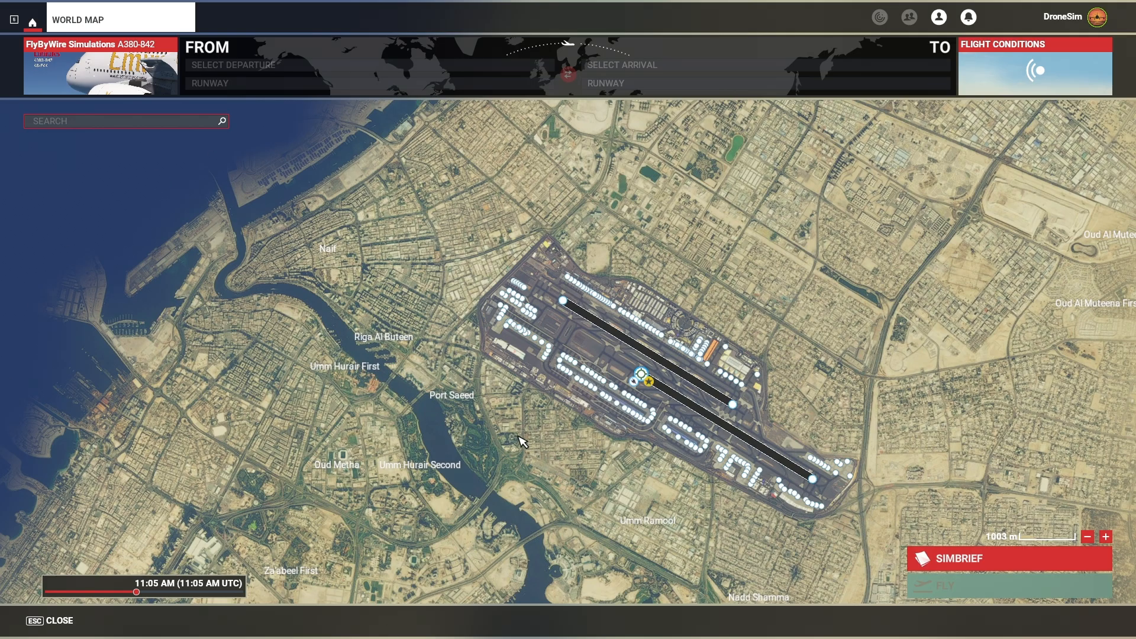
pyautogui.moveTo(537, 462)
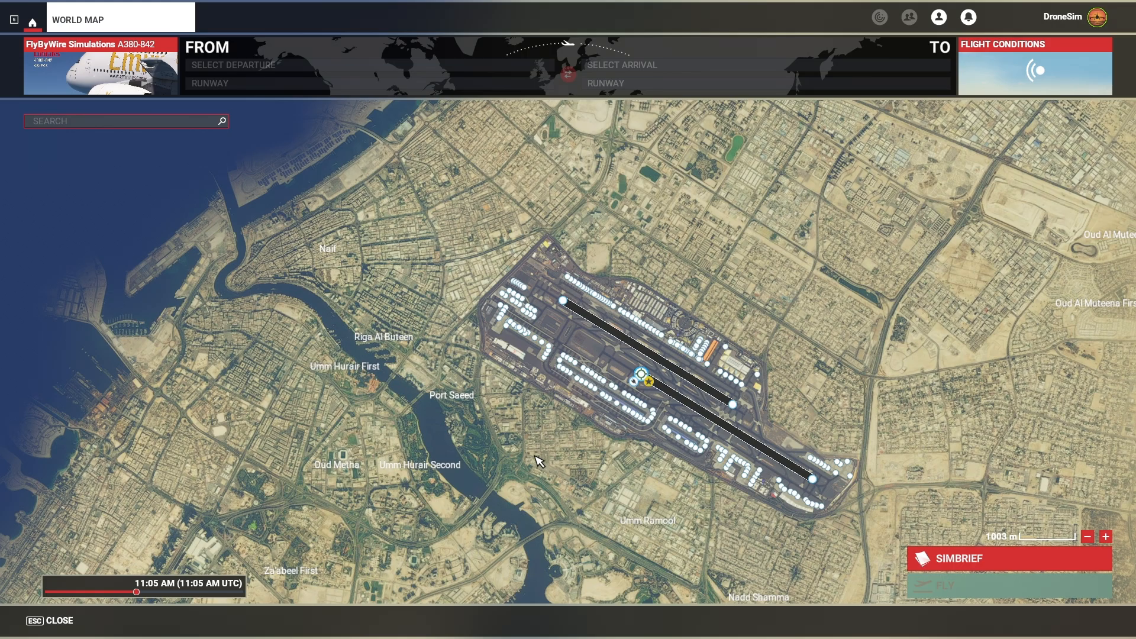
pyautogui.moveTo(473, 625)
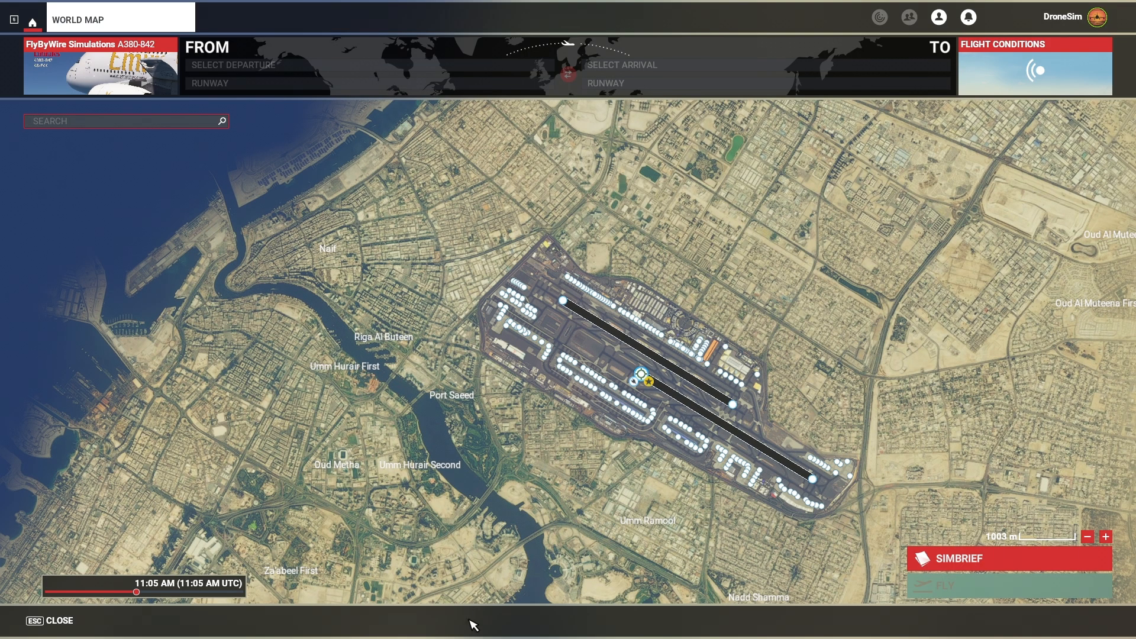
pyautogui.moveTo(388, 632)
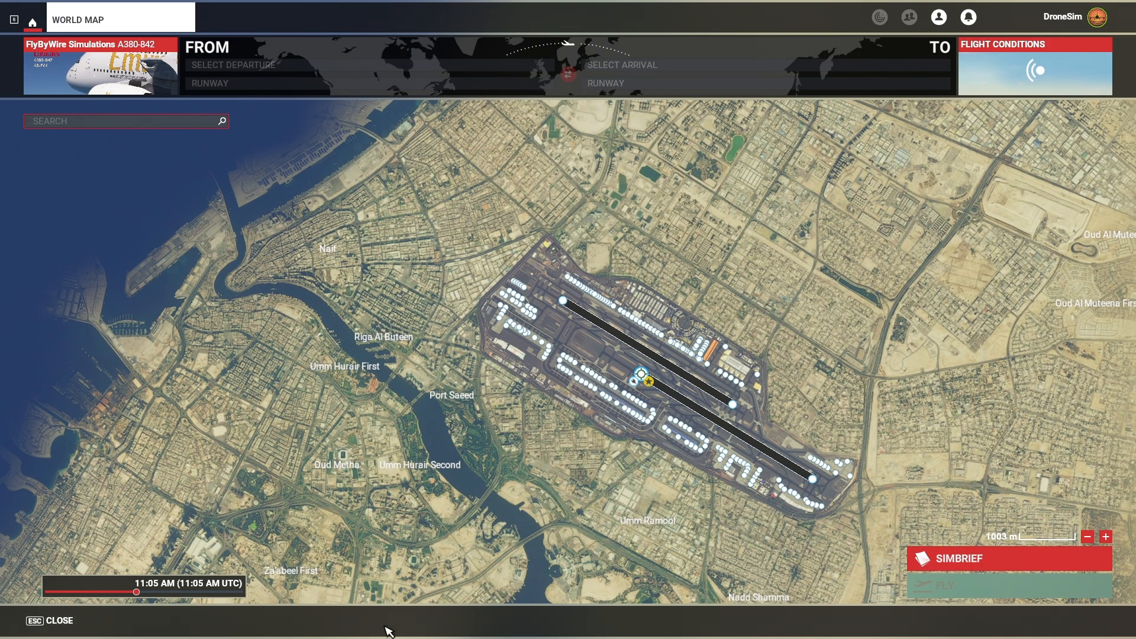
pyautogui.moveTo(426, 628)
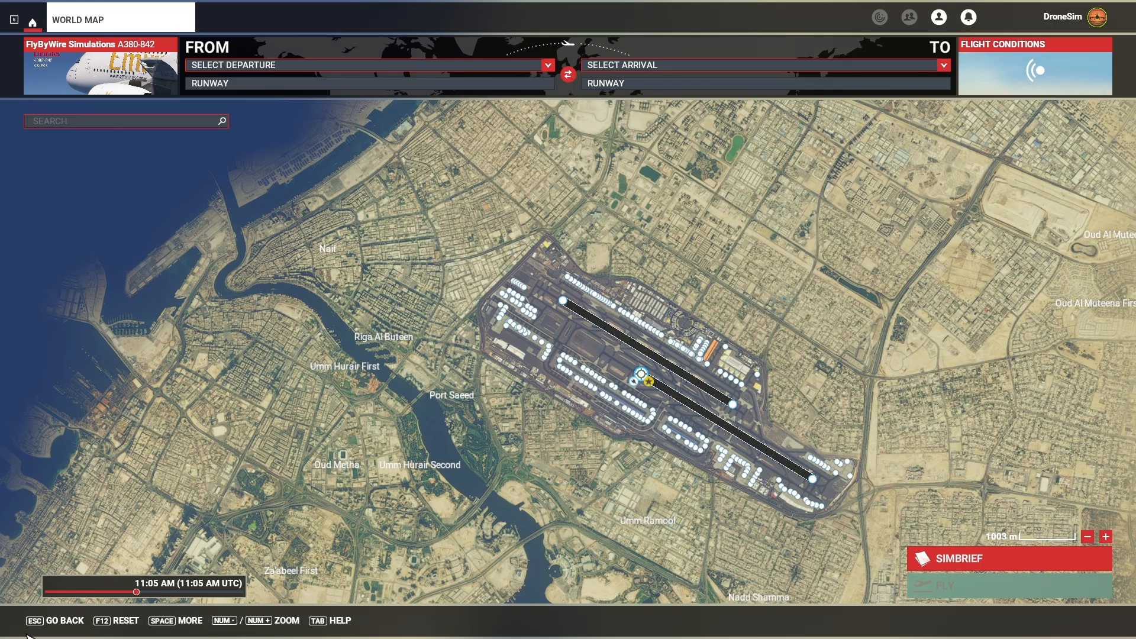
# Import the SimBrief OMDB–EDDM plan from the World Map so Dubai and Munich are set
pyautogui.click(956, 557)
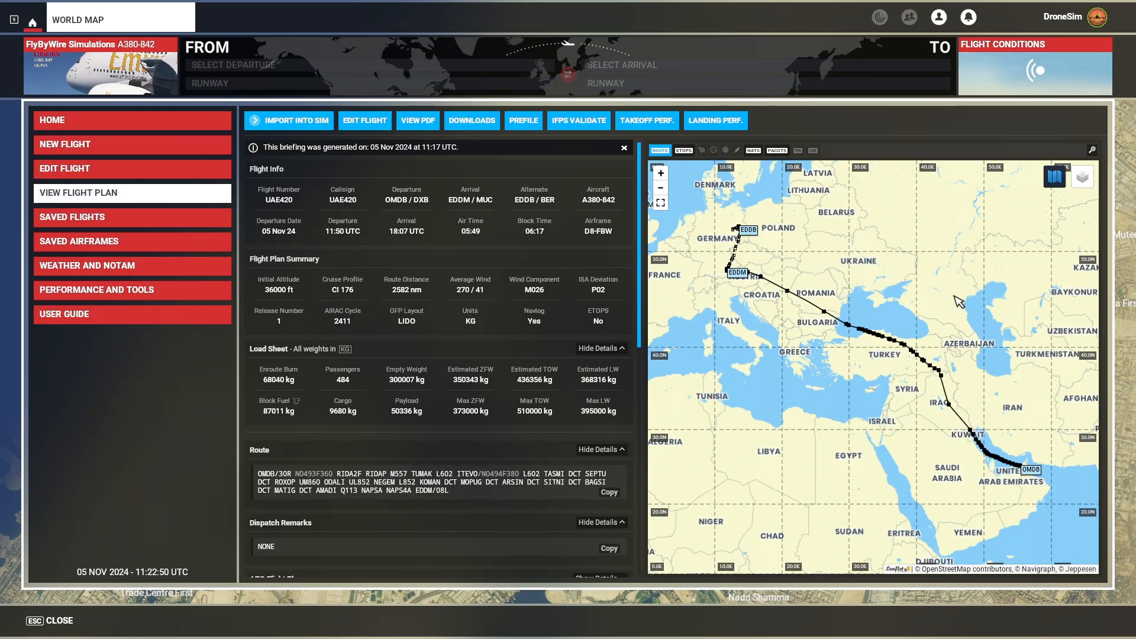
pyautogui.moveTo(192, 458)
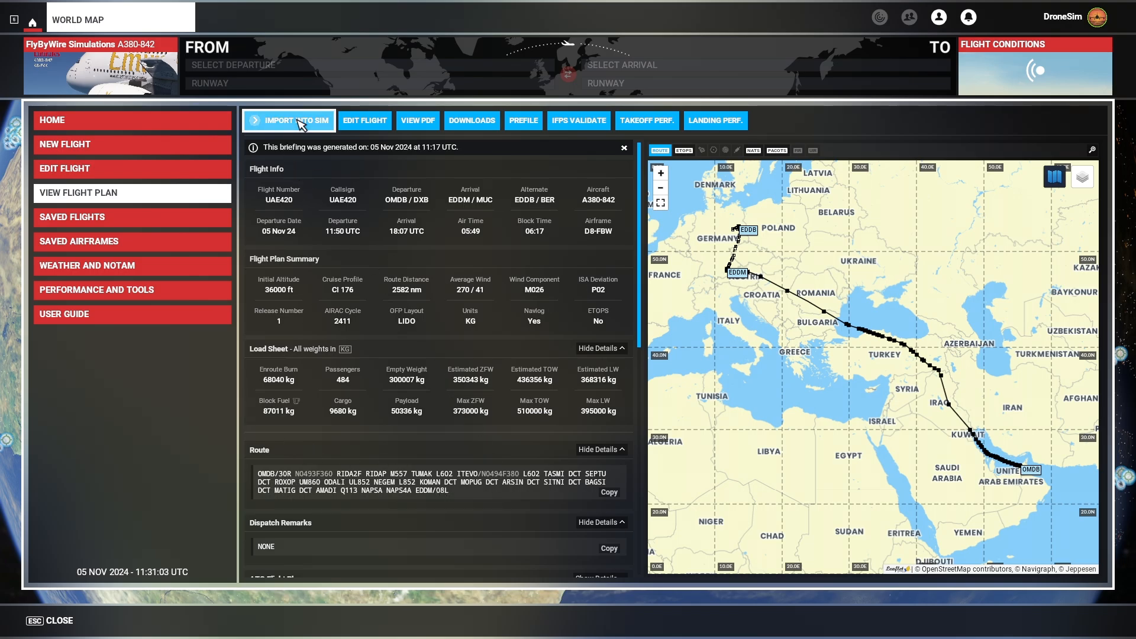
pyautogui.click(289, 121)
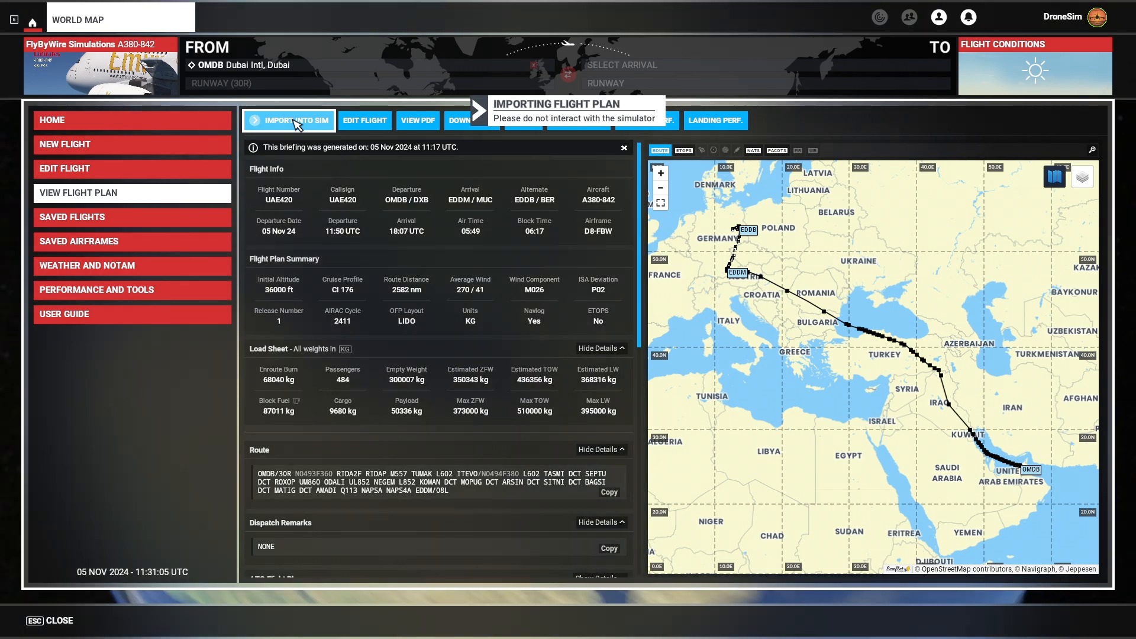
pyautogui.click(289, 121)
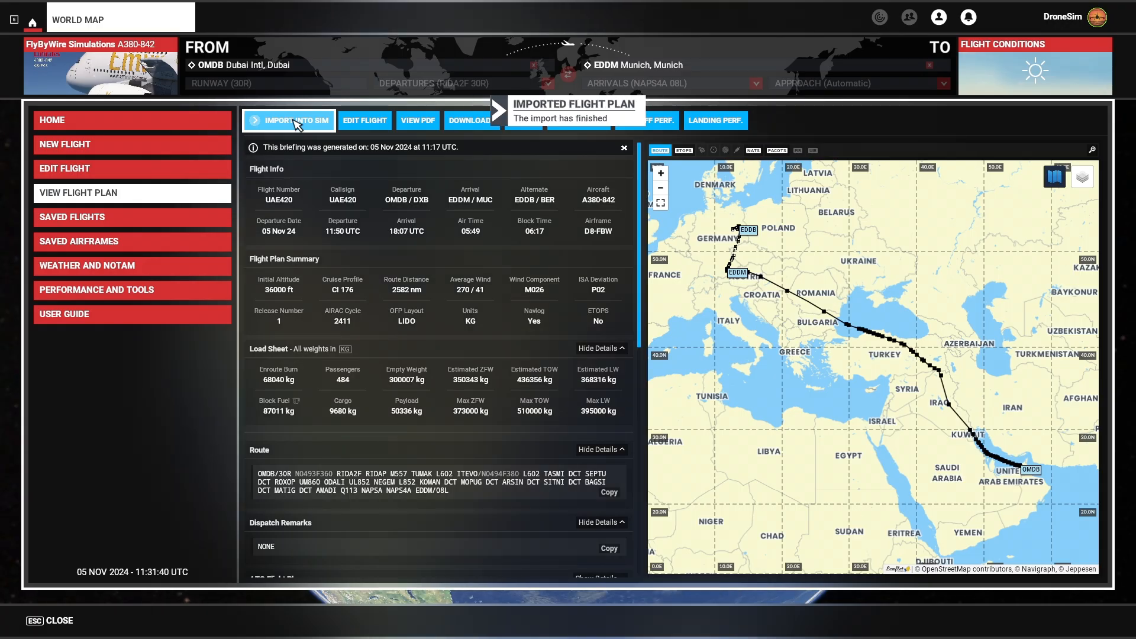
pyautogui.moveTo(384, 166)
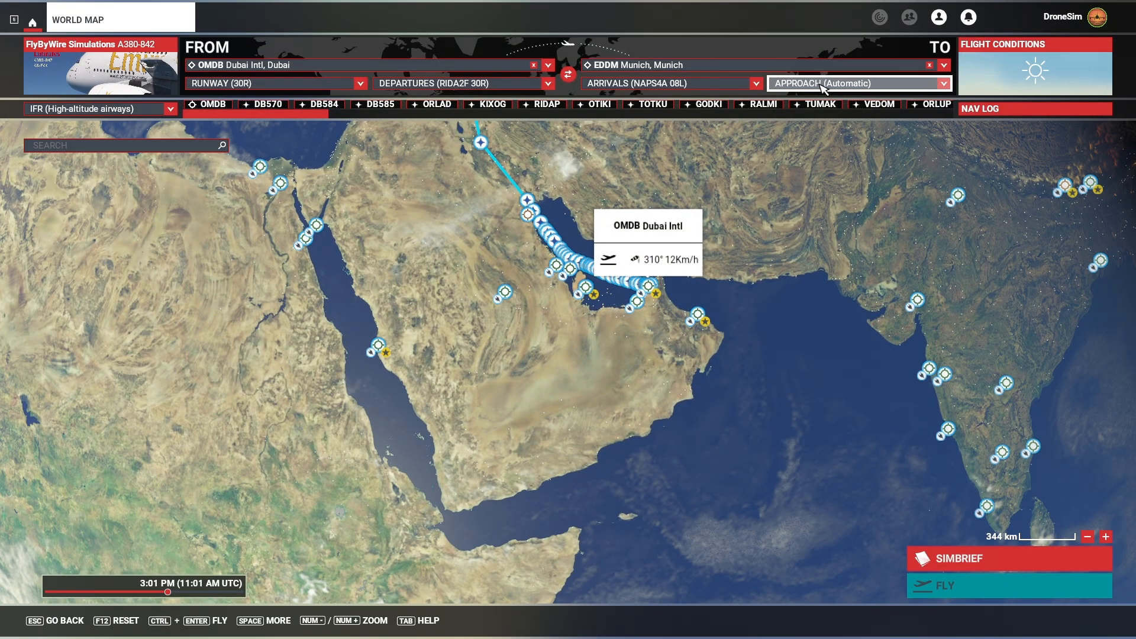
pyautogui.moveTo(612, 360)
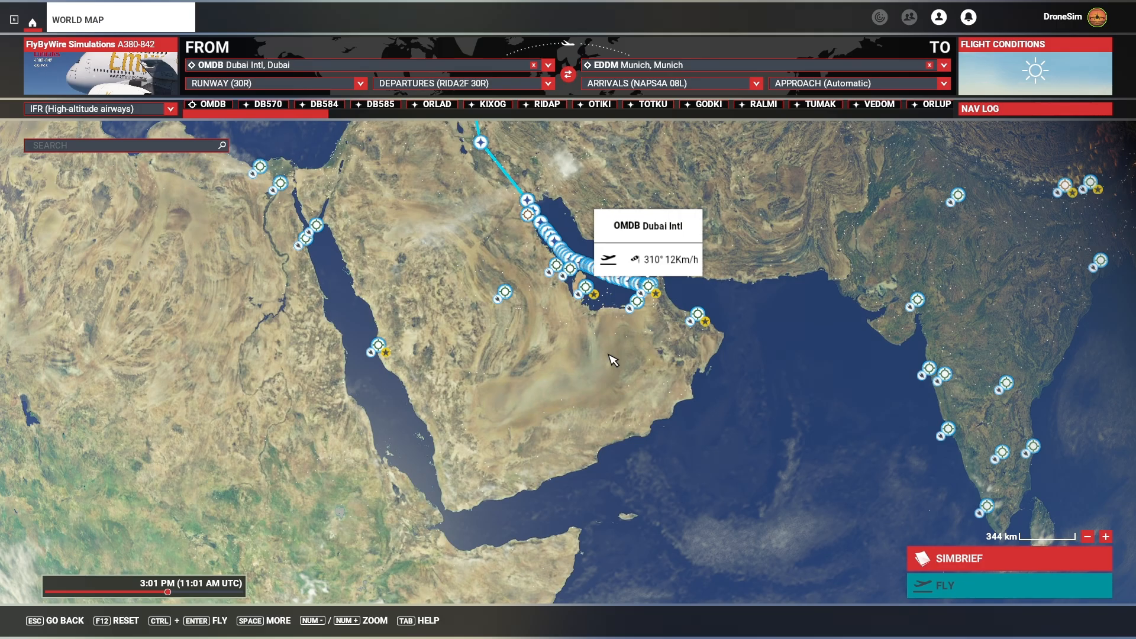
pyautogui.moveTo(814, 94)
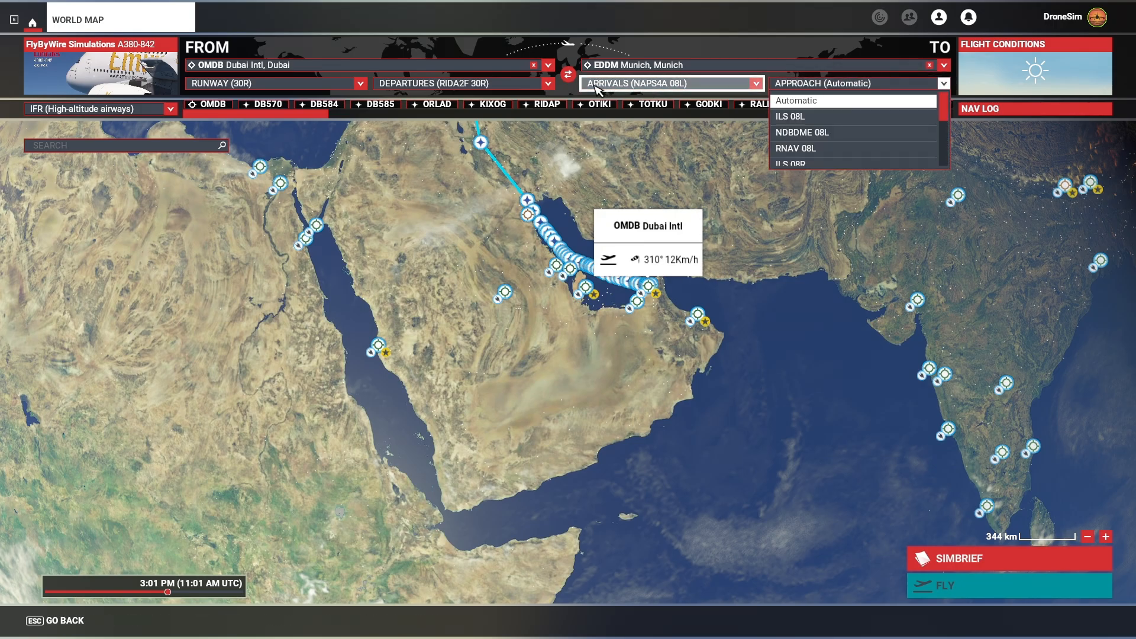
pyautogui.moveTo(796, 102)
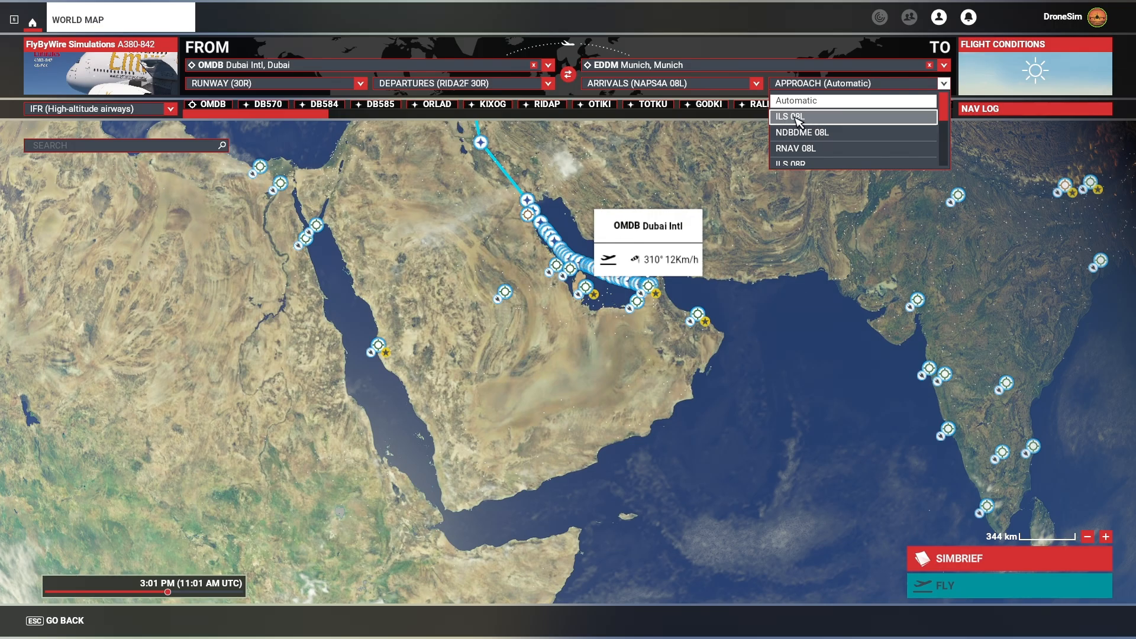
# Choose the ILS 08L approach for Munich and start the flight from the Dubai gate
pyautogui.click(797, 116)
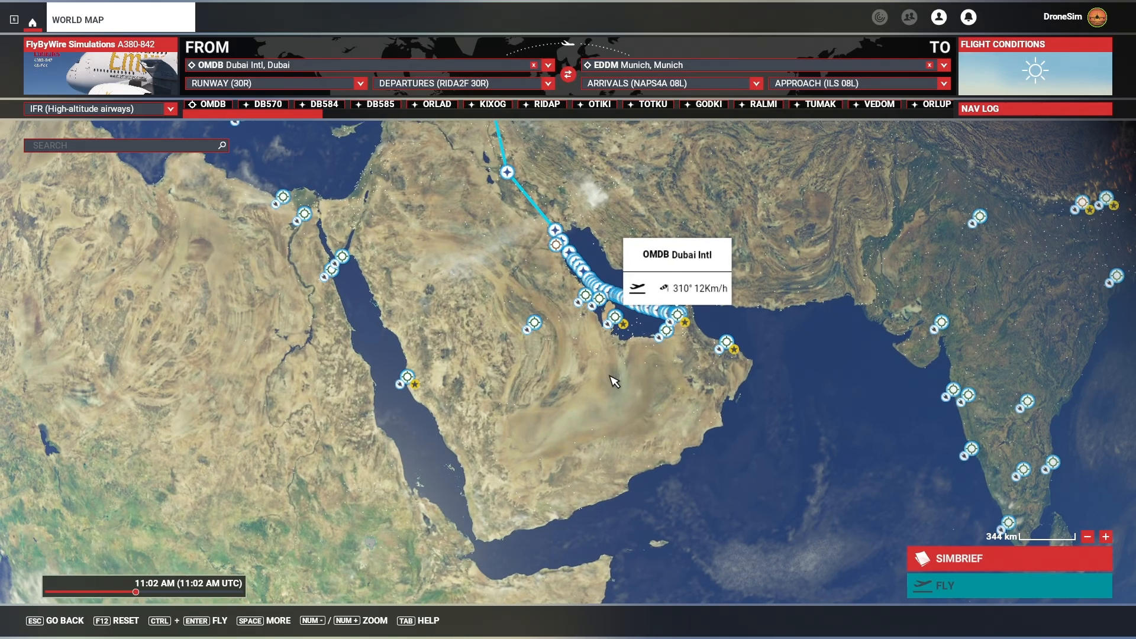
pyautogui.moveTo(595, 377)
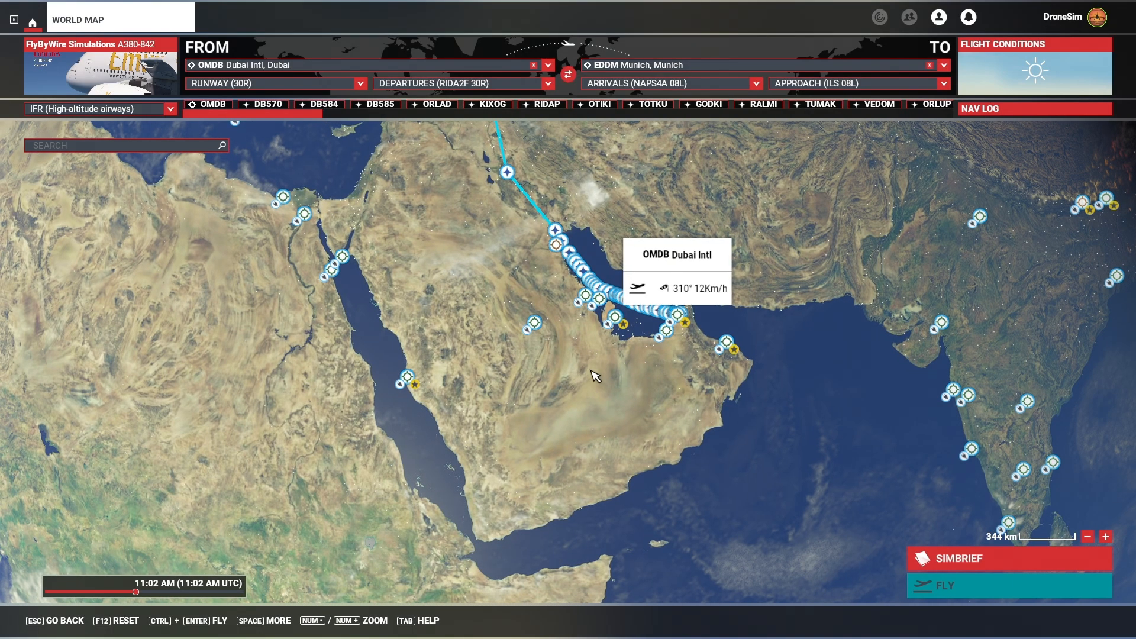
pyautogui.moveTo(360, 109)
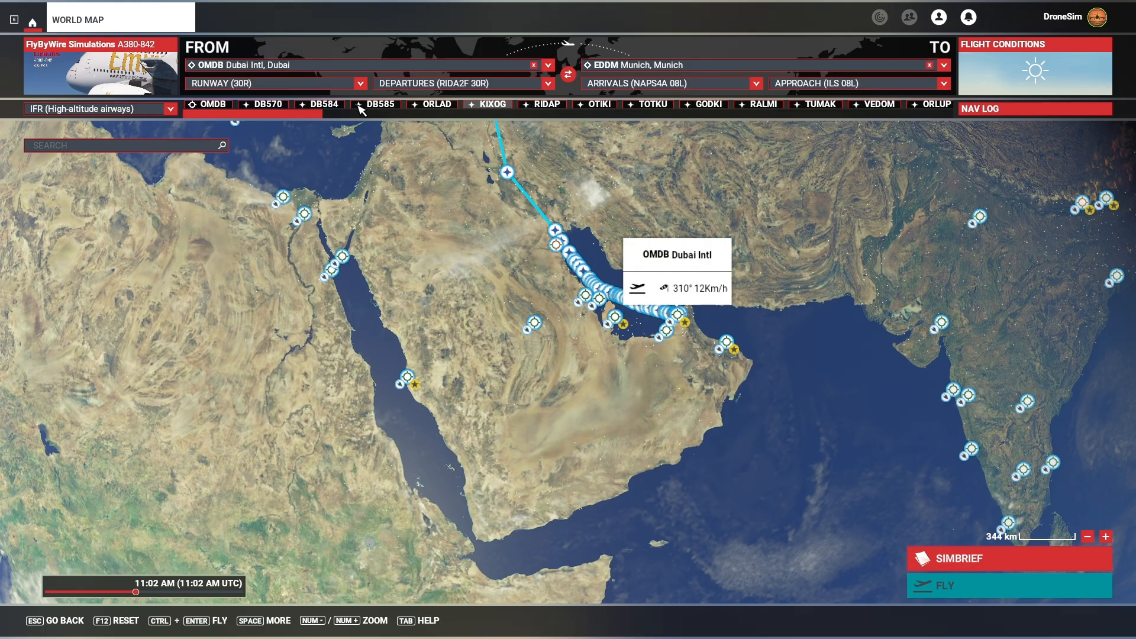
pyautogui.moveTo(645, 409)
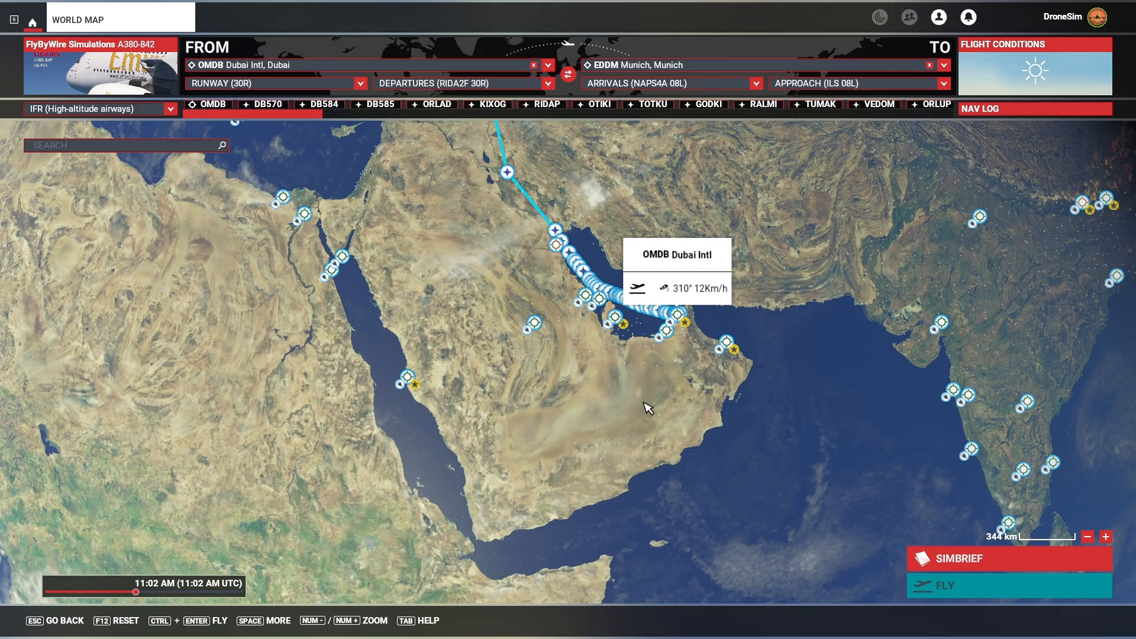
pyautogui.moveTo(664, 410)
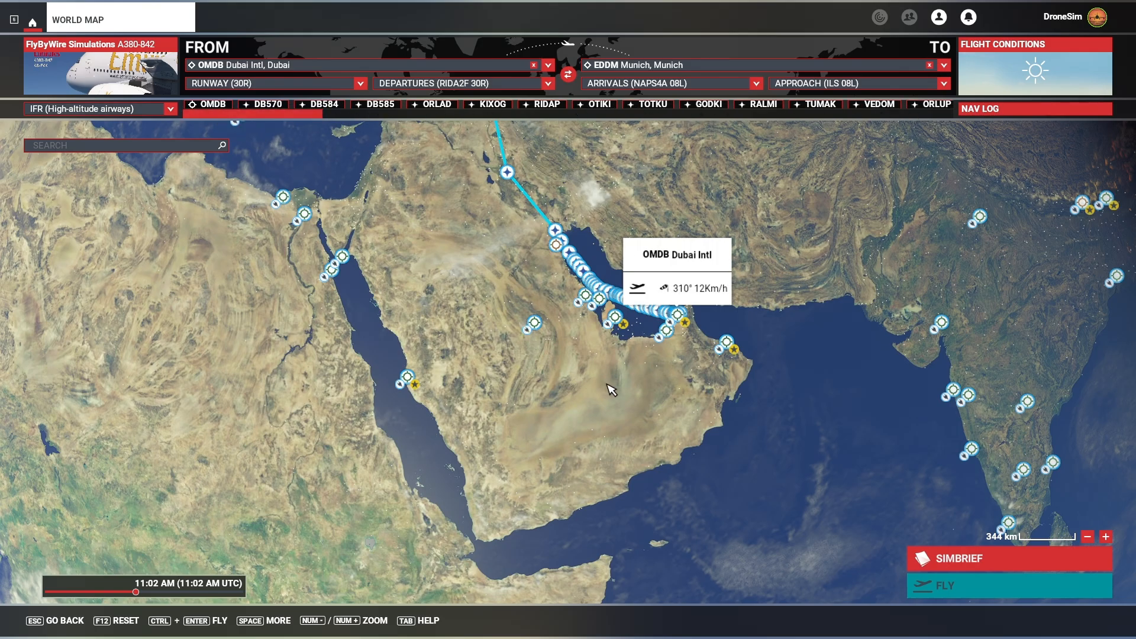
pyautogui.moveTo(737, 425)
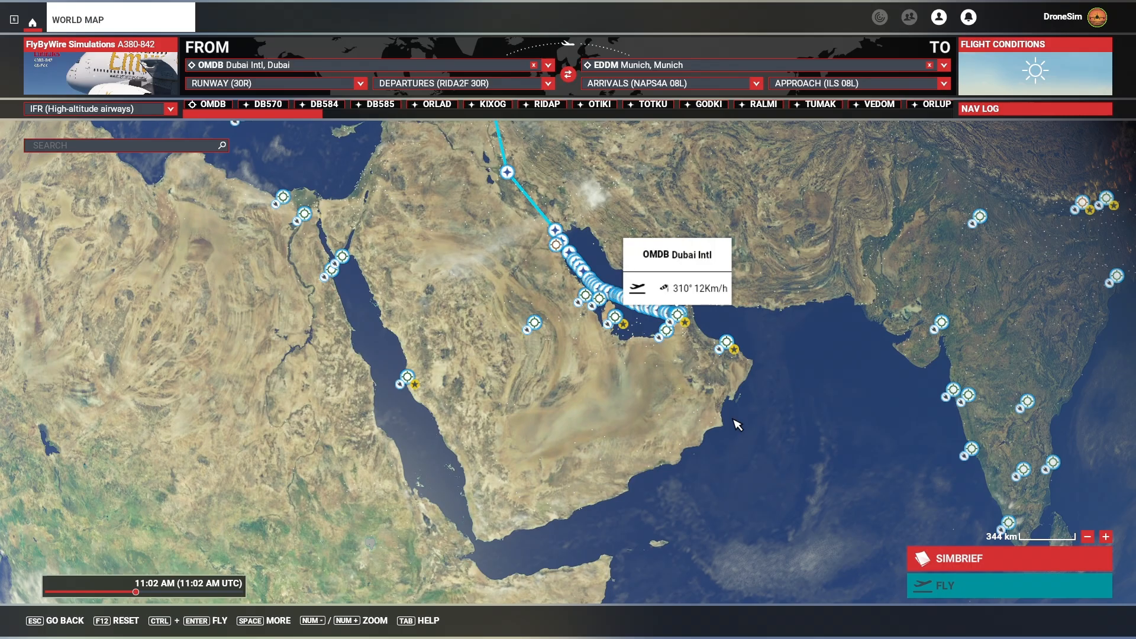
pyautogui.click(1007, 586)
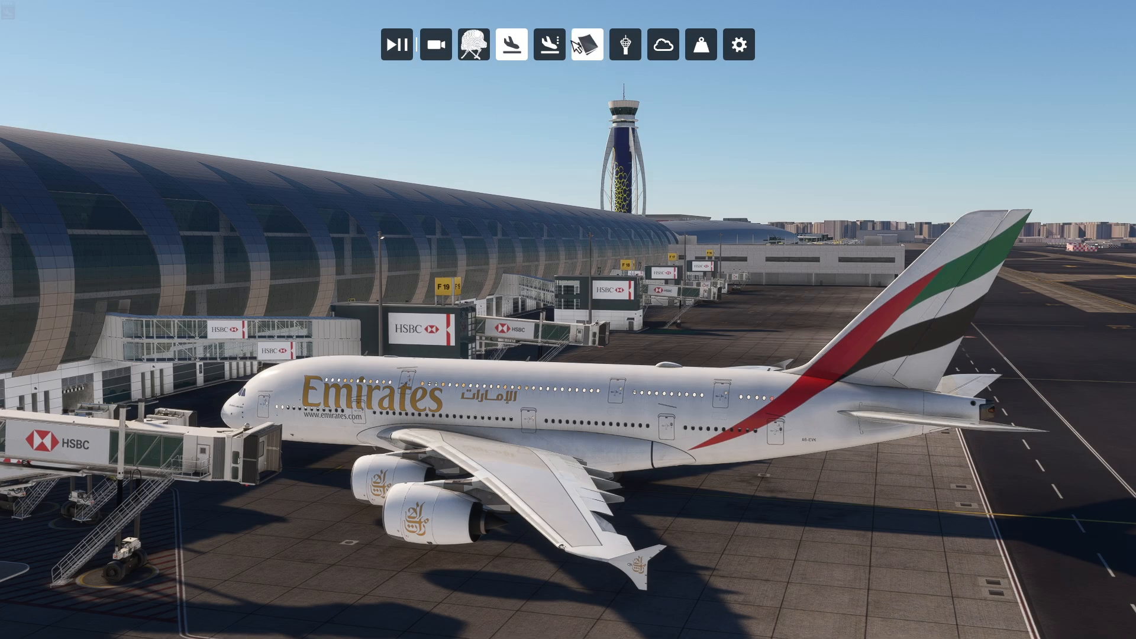
# Review the UAE420 briefing in the in-sim SimBrief Dispatch panel, then close the panel
pyautogui.click(586, 44)
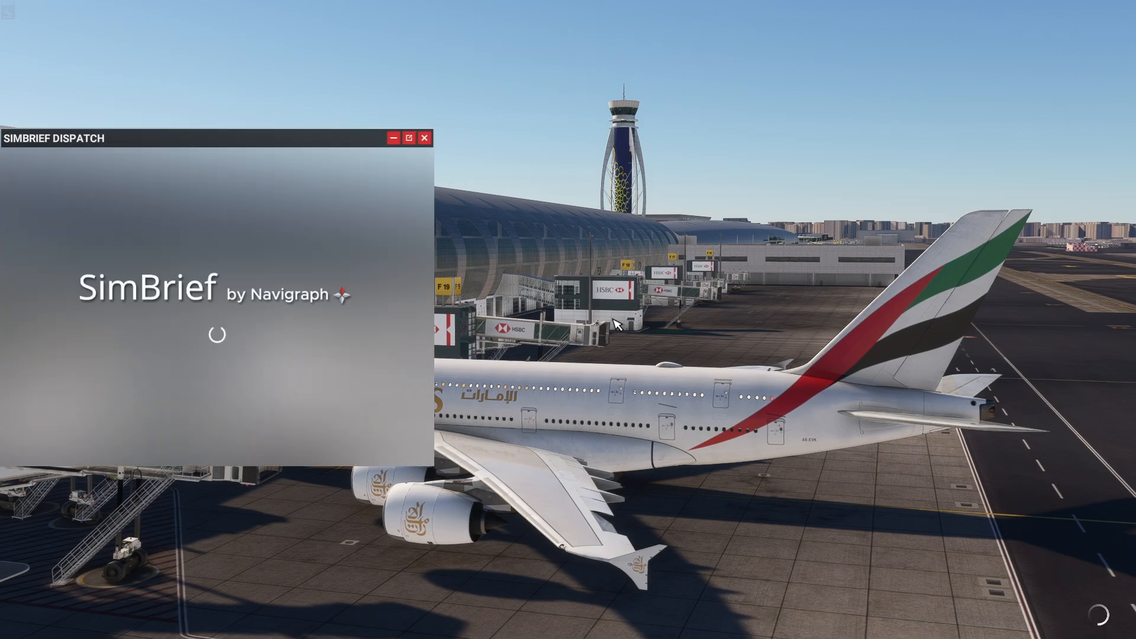
pyautogui.moveTo(814, 425)
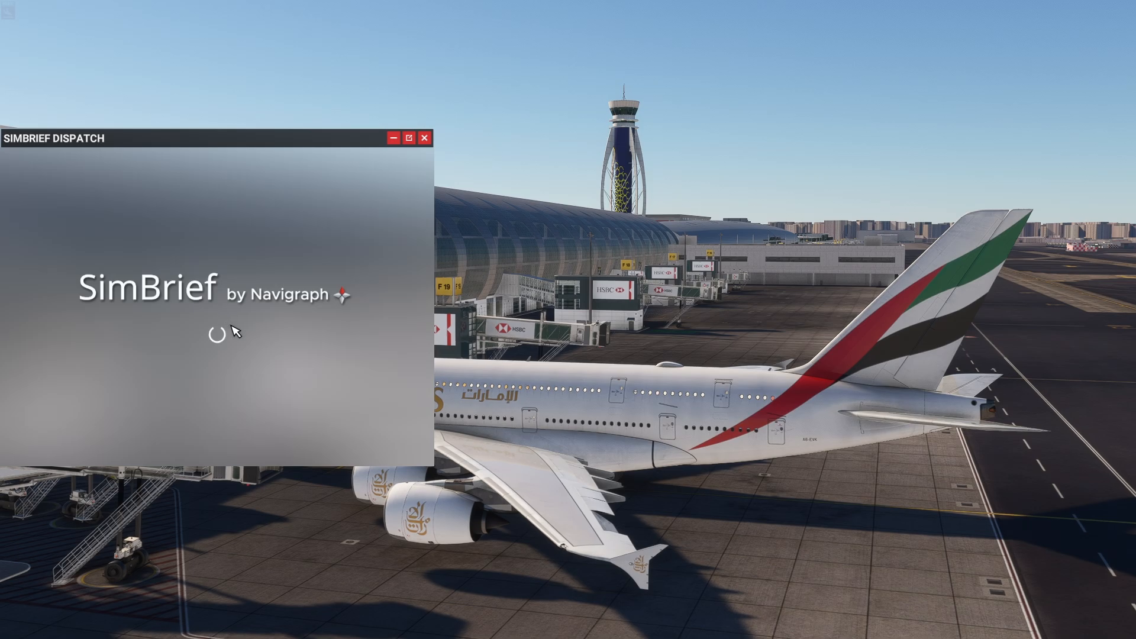
pyautogui.moveTo(346, 350)
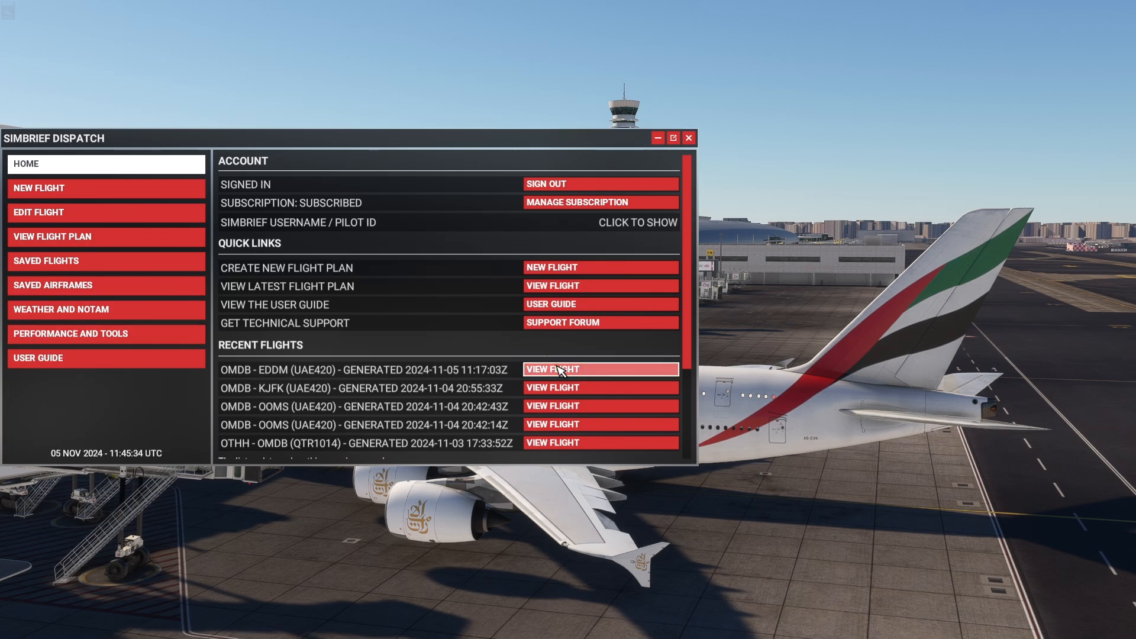
pyautogui.moveTo(498, 373)
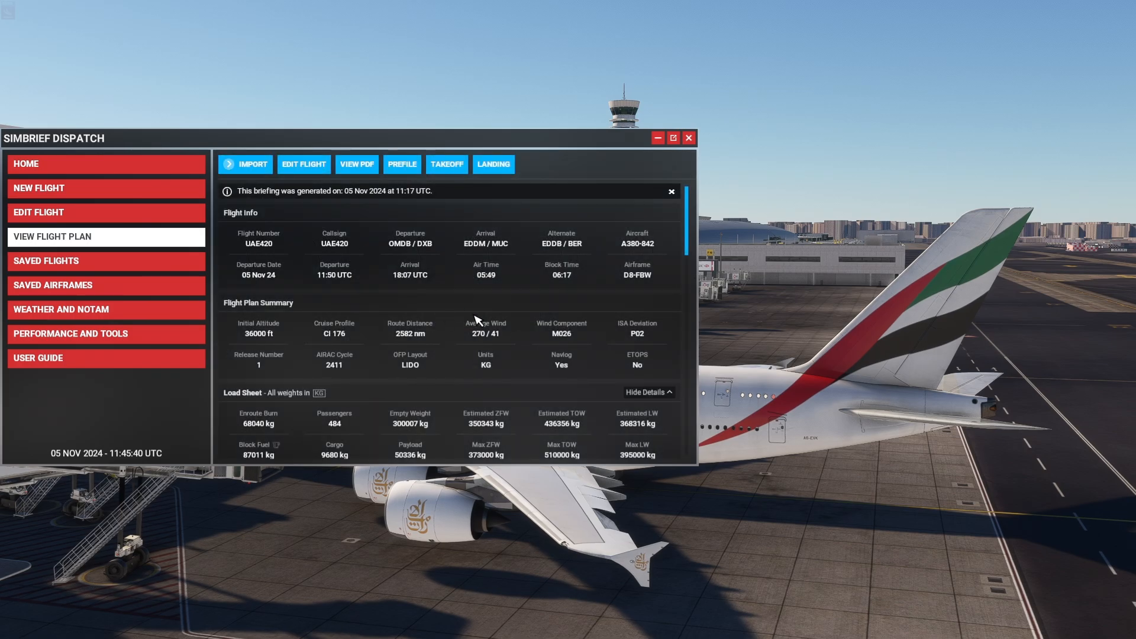
pyautogui.moveTo(447, 305)
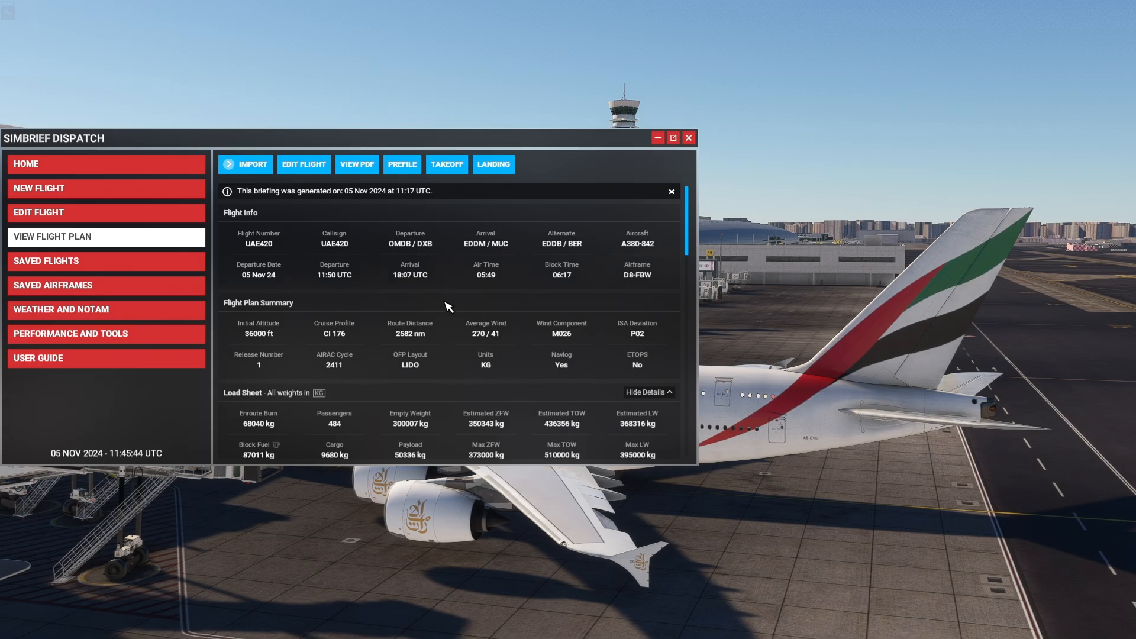
pyautogui.scroll(-3)
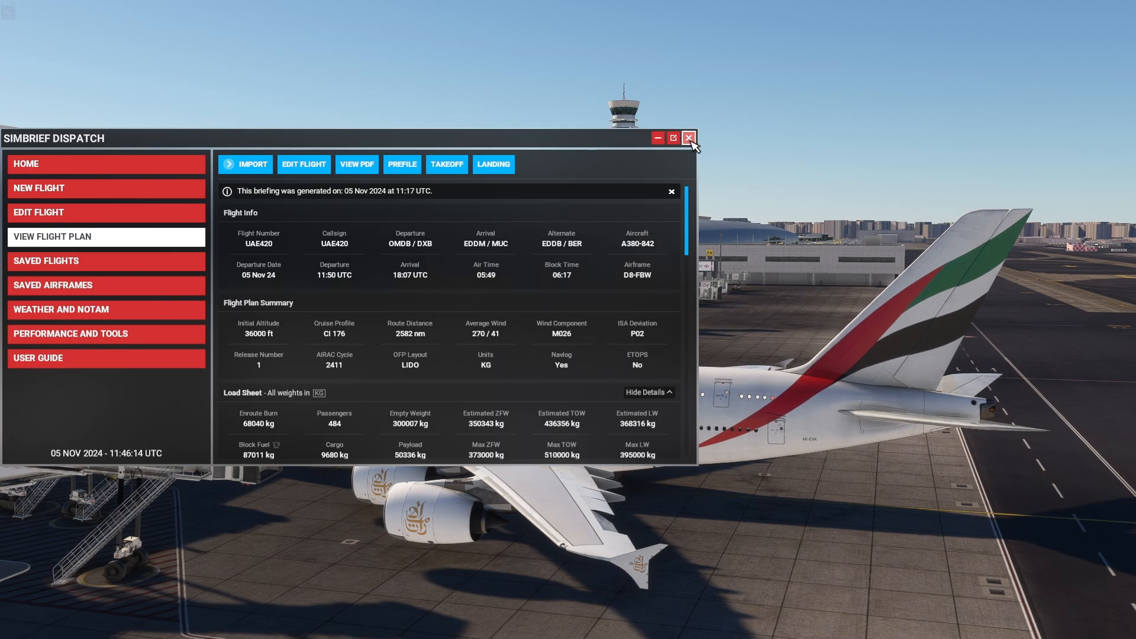
pyautogui.click(687, 138)
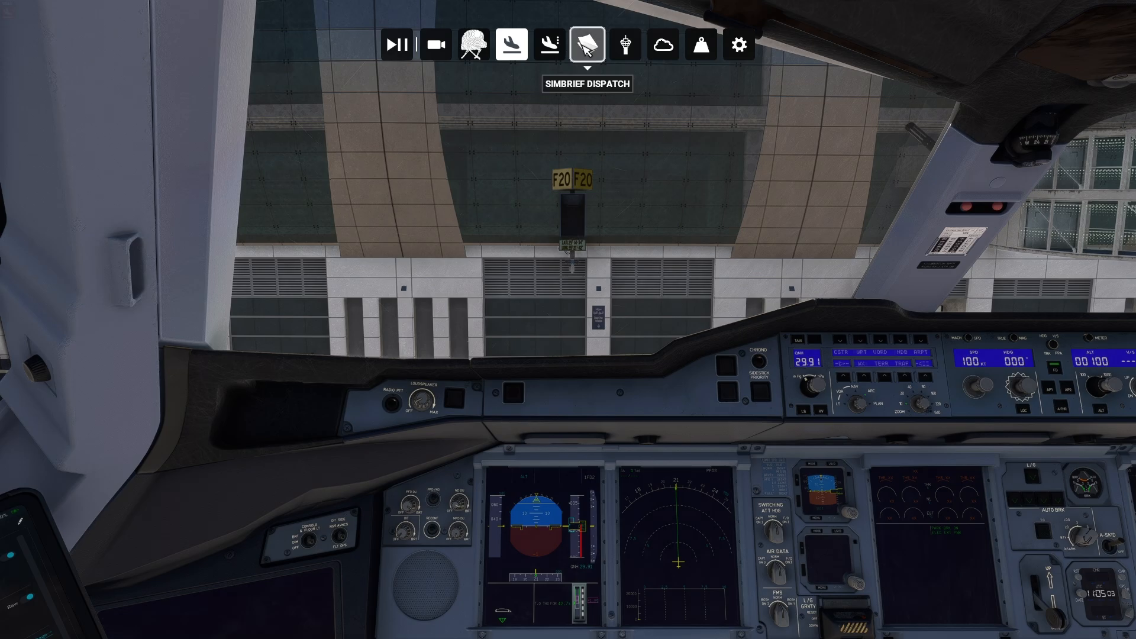
# Reopen the stuck SimBrief Dispatch panel until its flight plan page loads, then collapse it
pyautogui.click(586, 44)
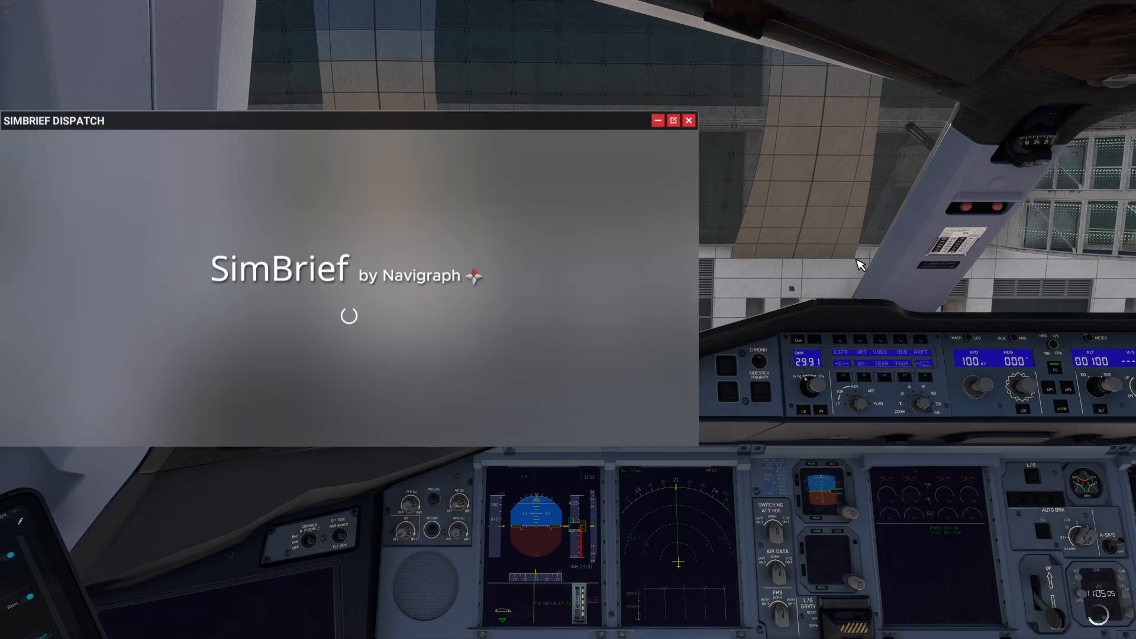
pyautogui.moveTo(241, 122)
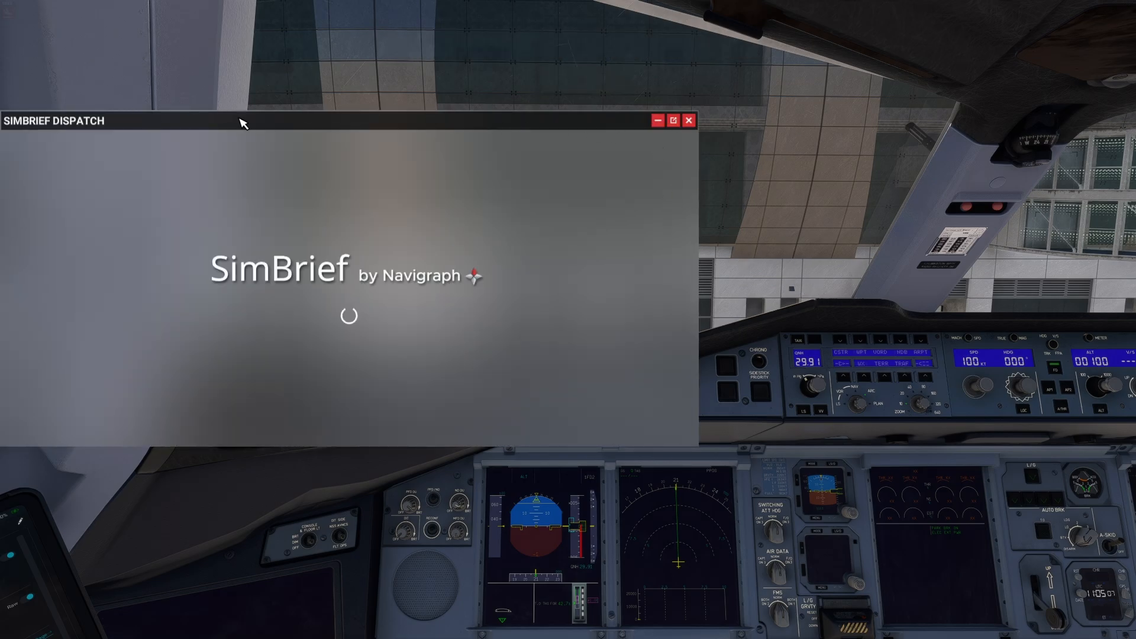
pyautogui.moveTo(274, 141)
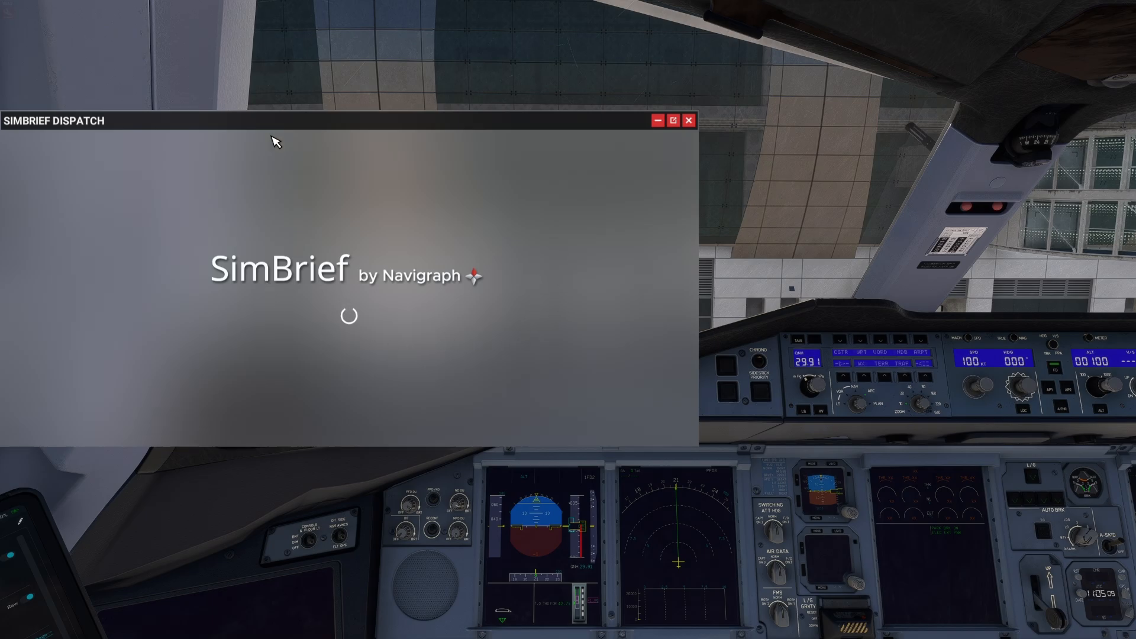
pyautogui.moveTo(327, 264)
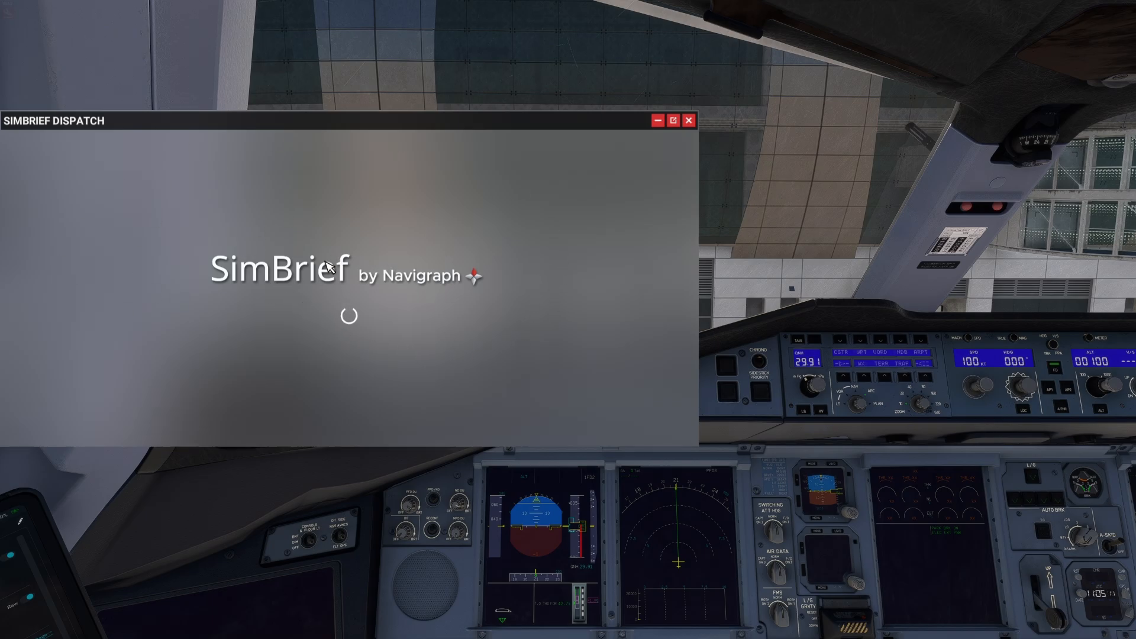
pyautogui.moveTo(324, 344)
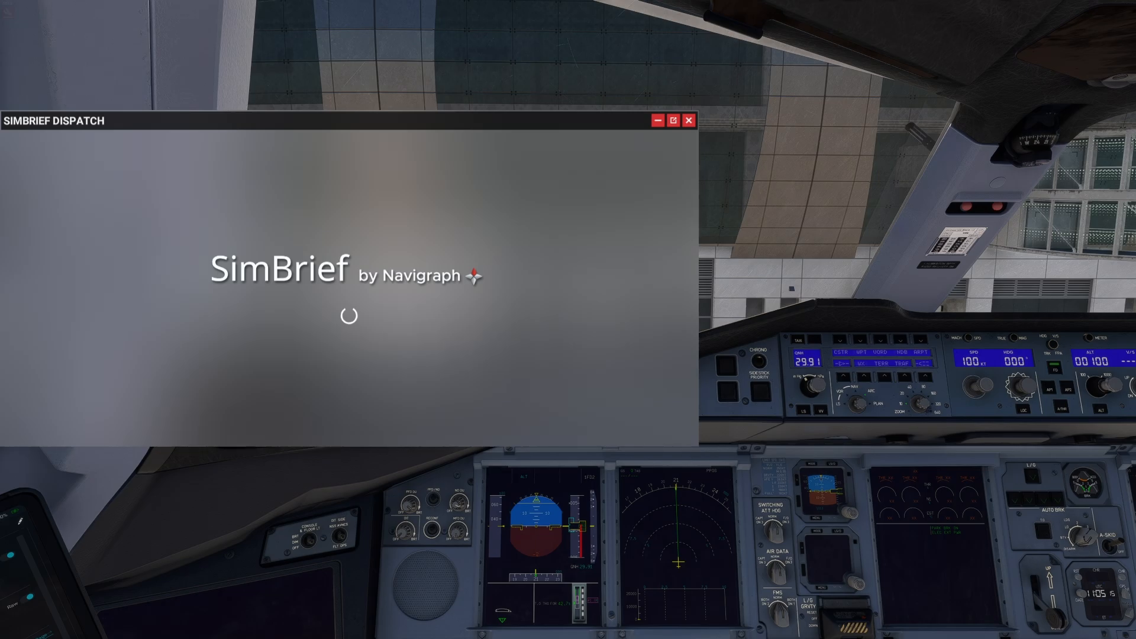
pyautogui.moveTo(506, 332)
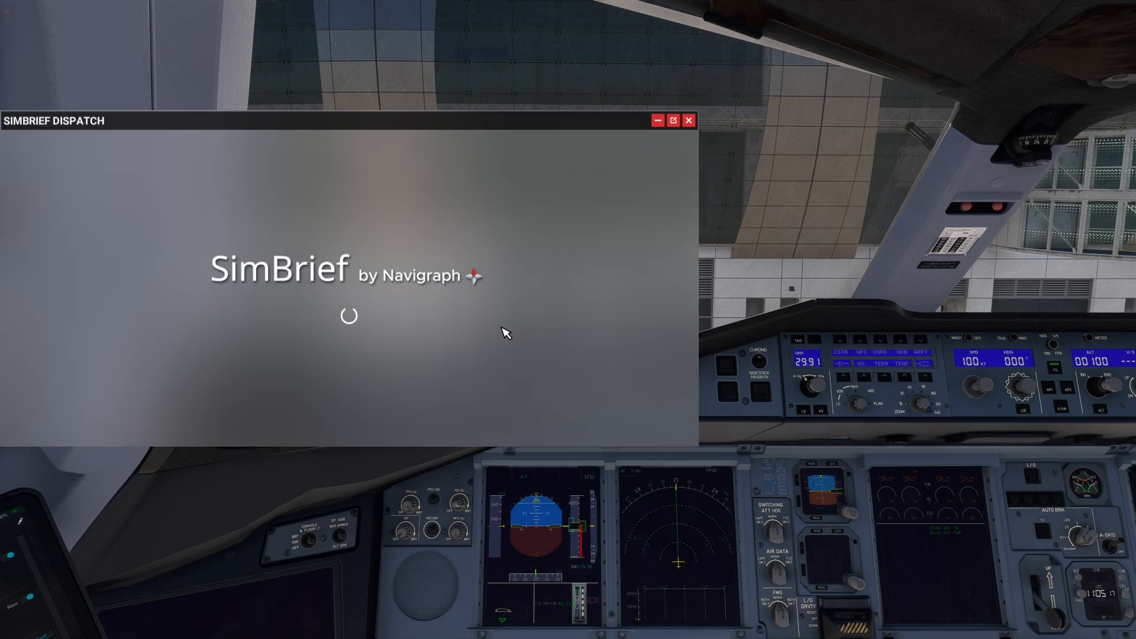
pyautogui.moveTo(566, 293)
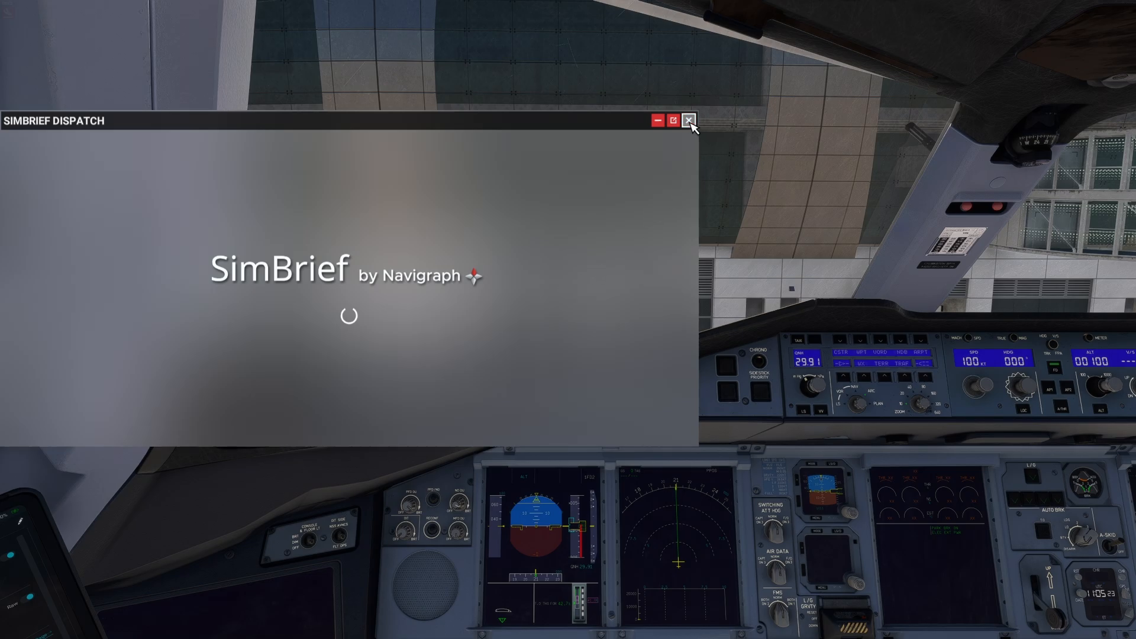
pyautogui.click(689, 121)
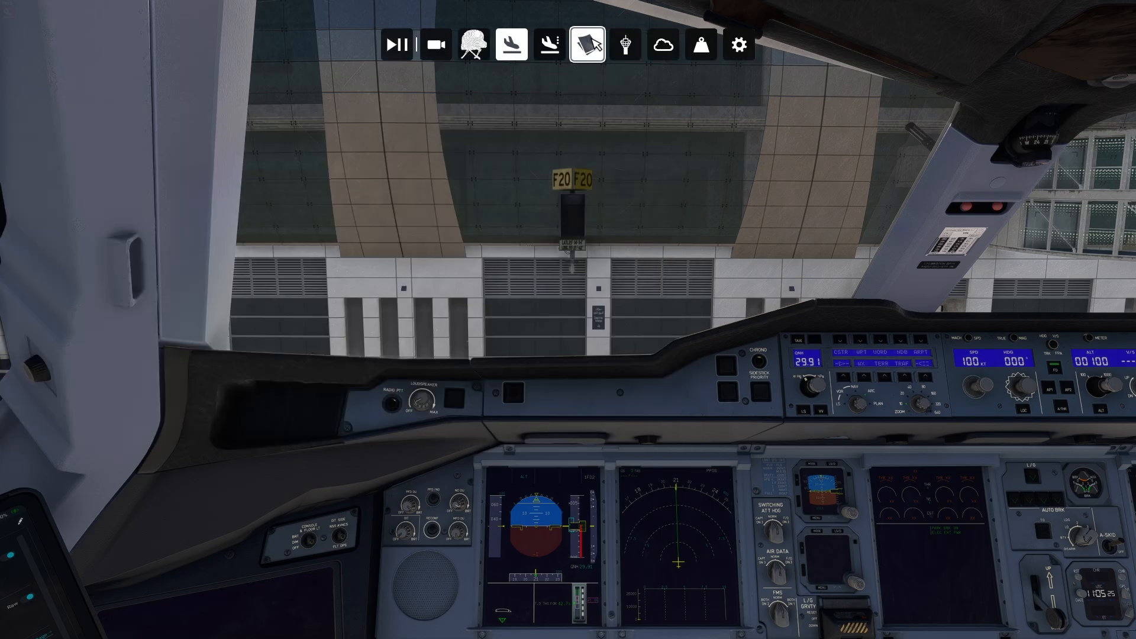
pyautogui.click(588, 44)
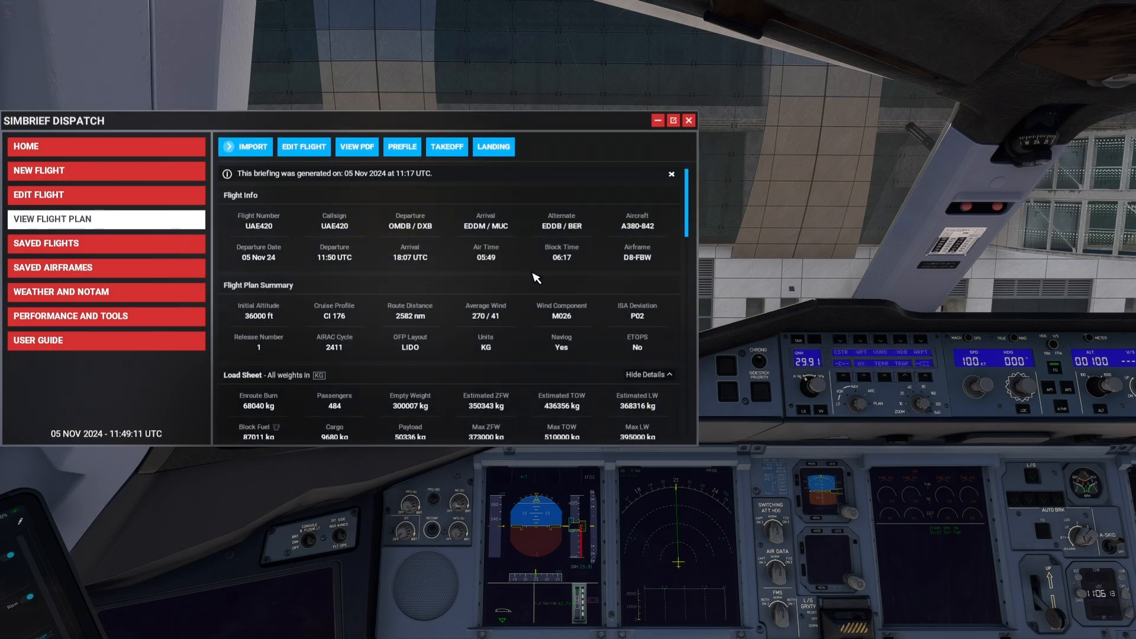
pyautogui.moveTo(649, 132)
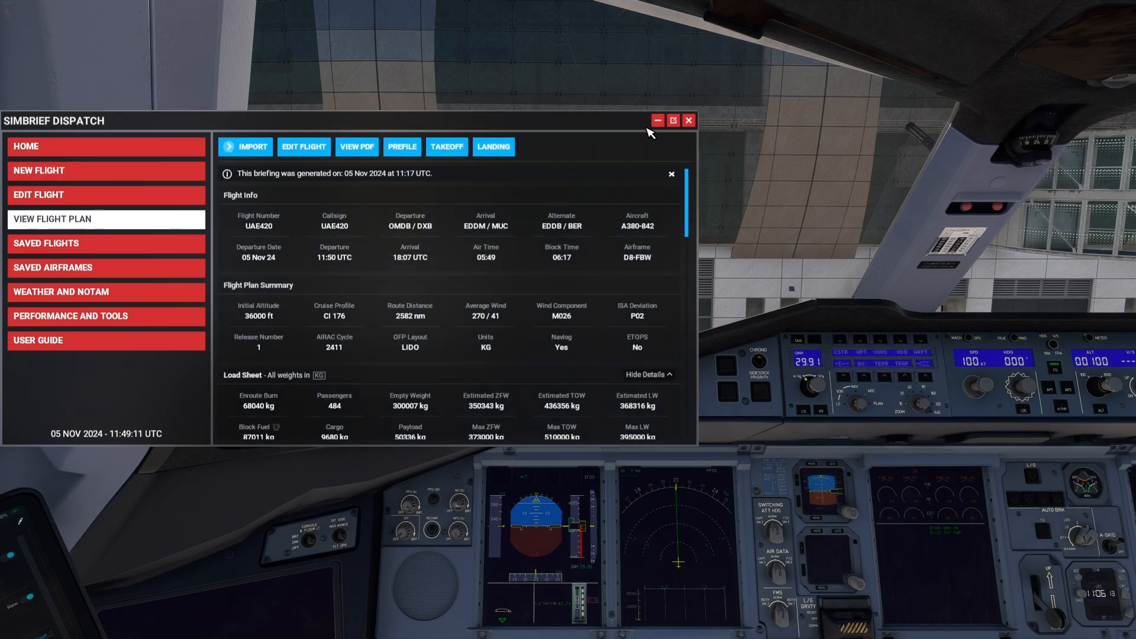
pyautogui.click(657, 121)
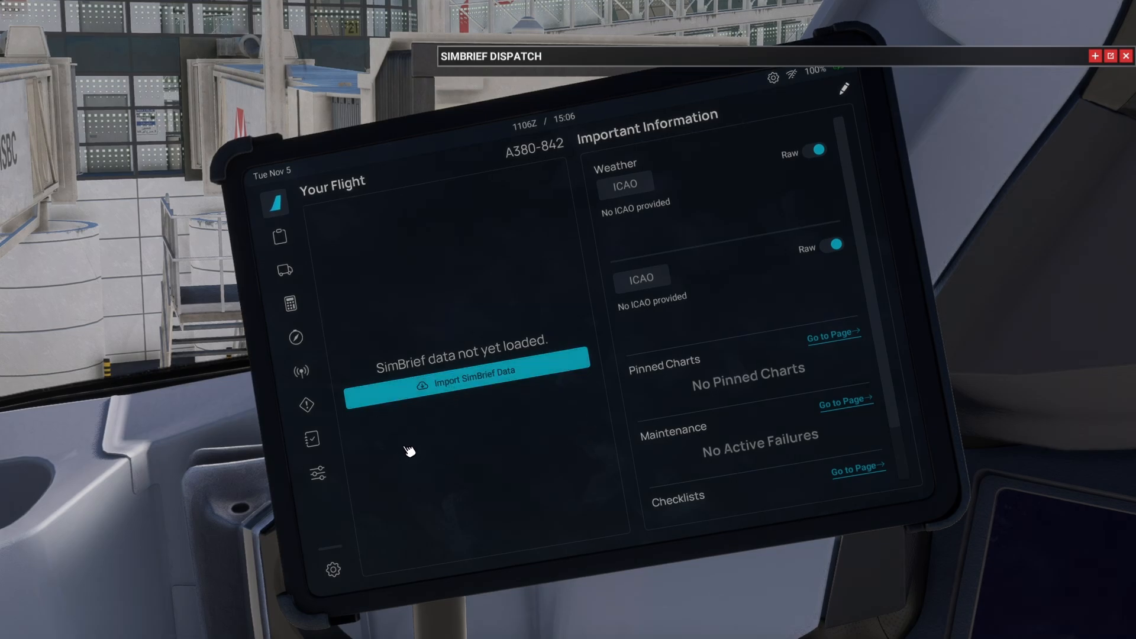
pyautogui.moveTo(499, 399)
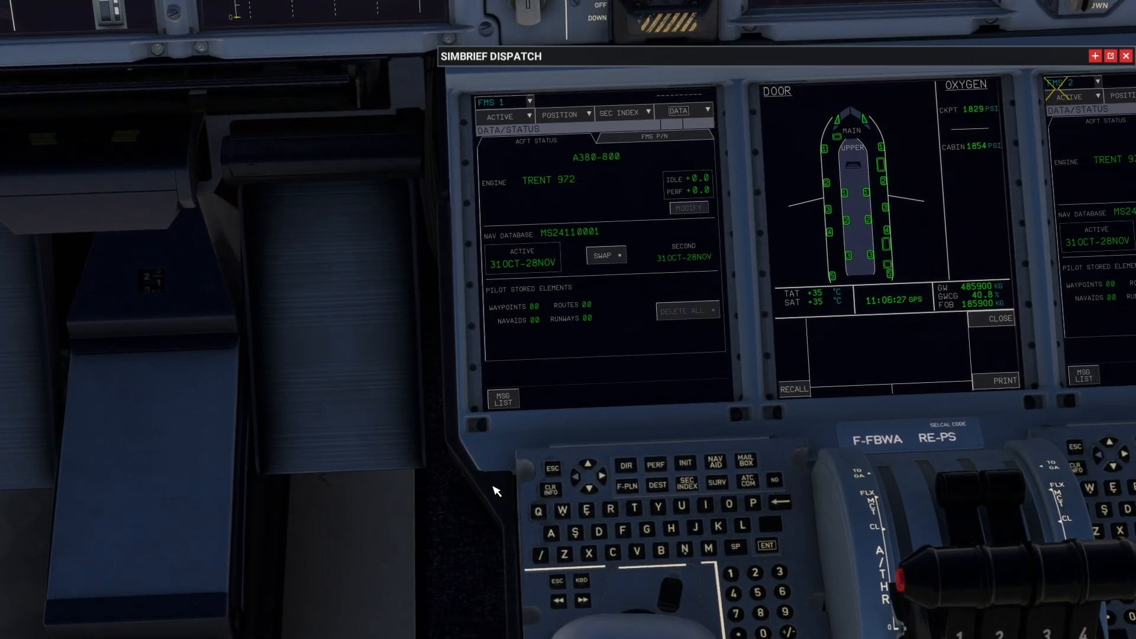
# Request the company flight plan from the FMS INIT page
pyautogui.click(683, 464)
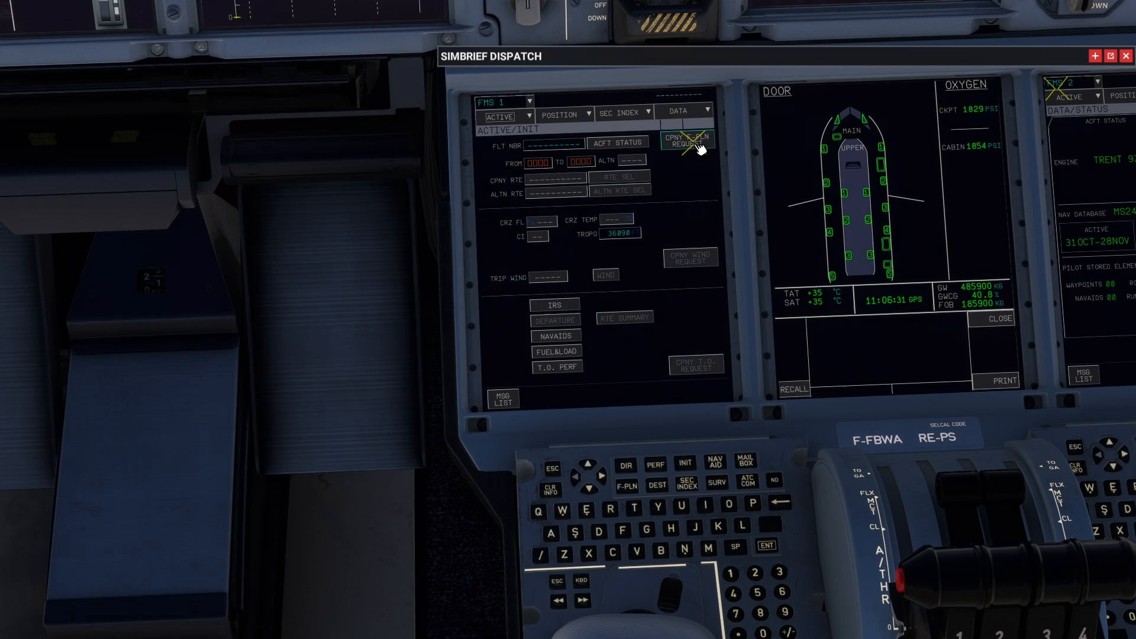
pyautogui.click(689, 140)
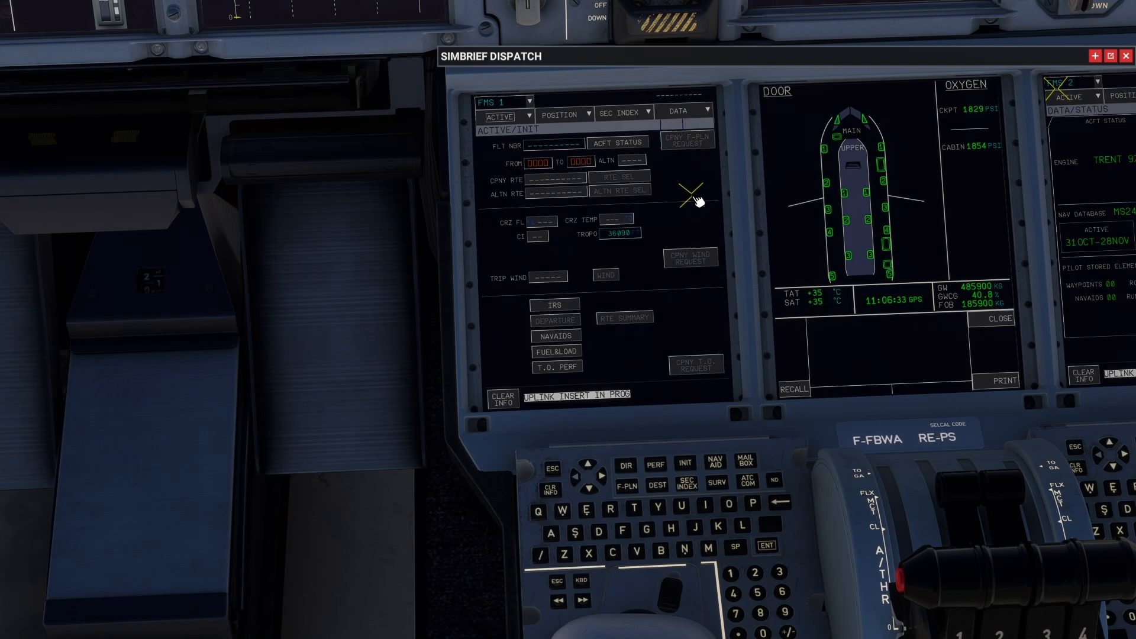
pyautogui.moveTo(694, 201)
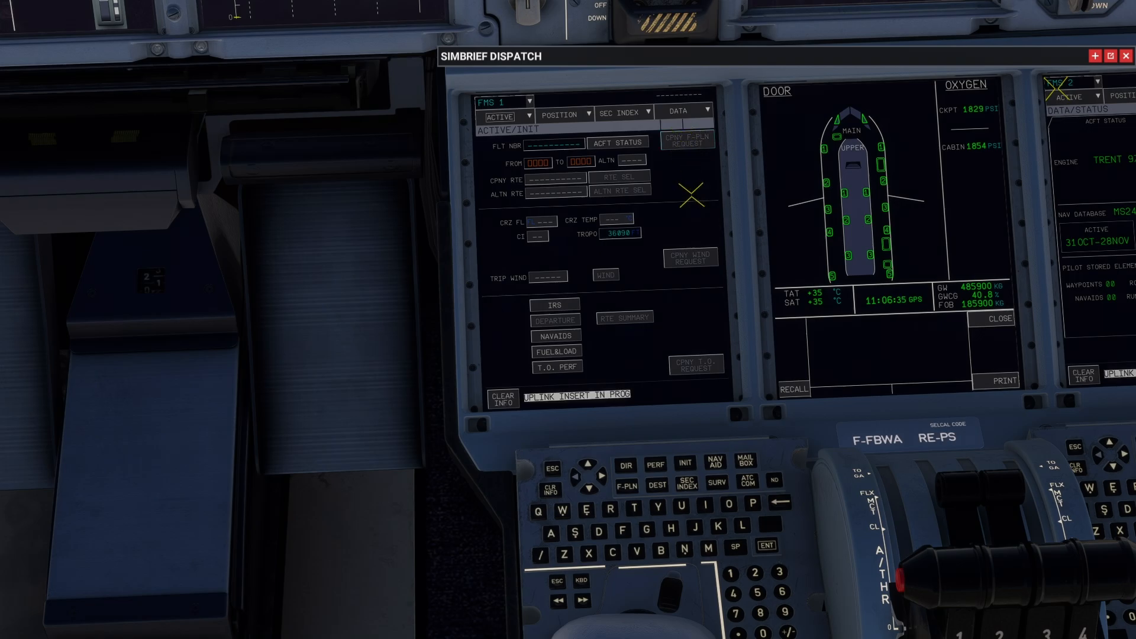
pyautogui.click(688, 141)
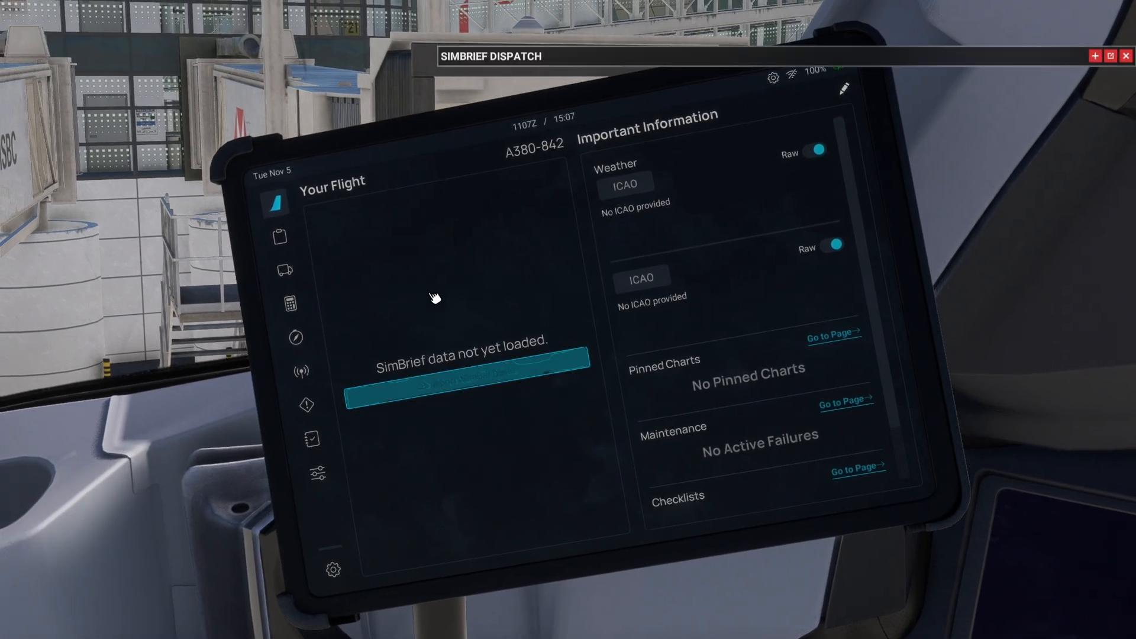
pyautogui.moveTo(544, 330)
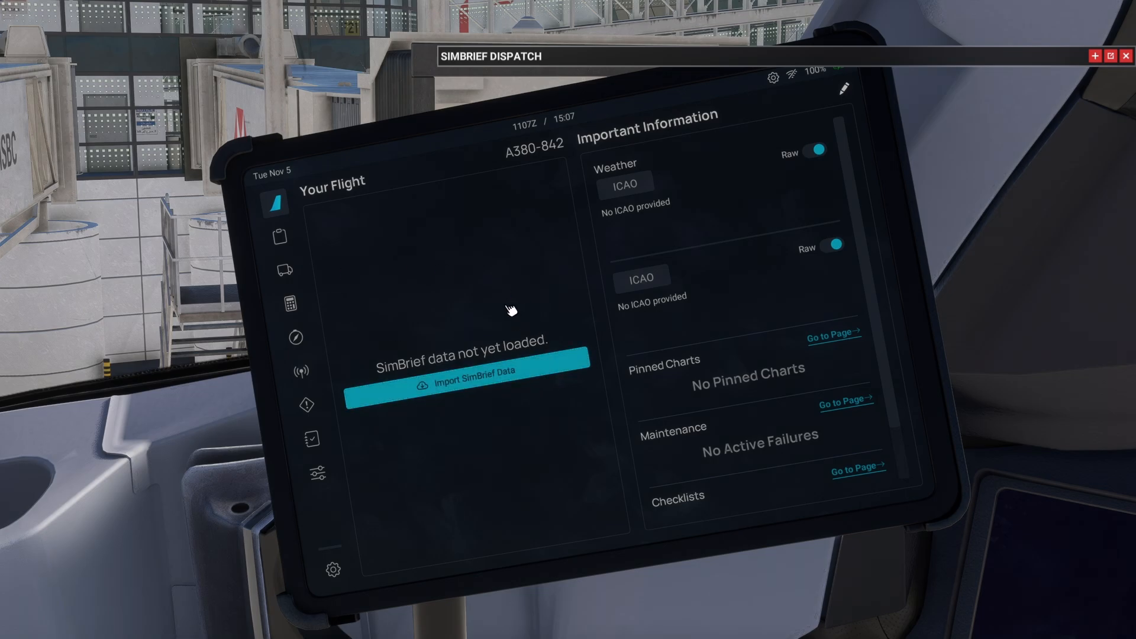
pyautogui.moveTo(512, 310)
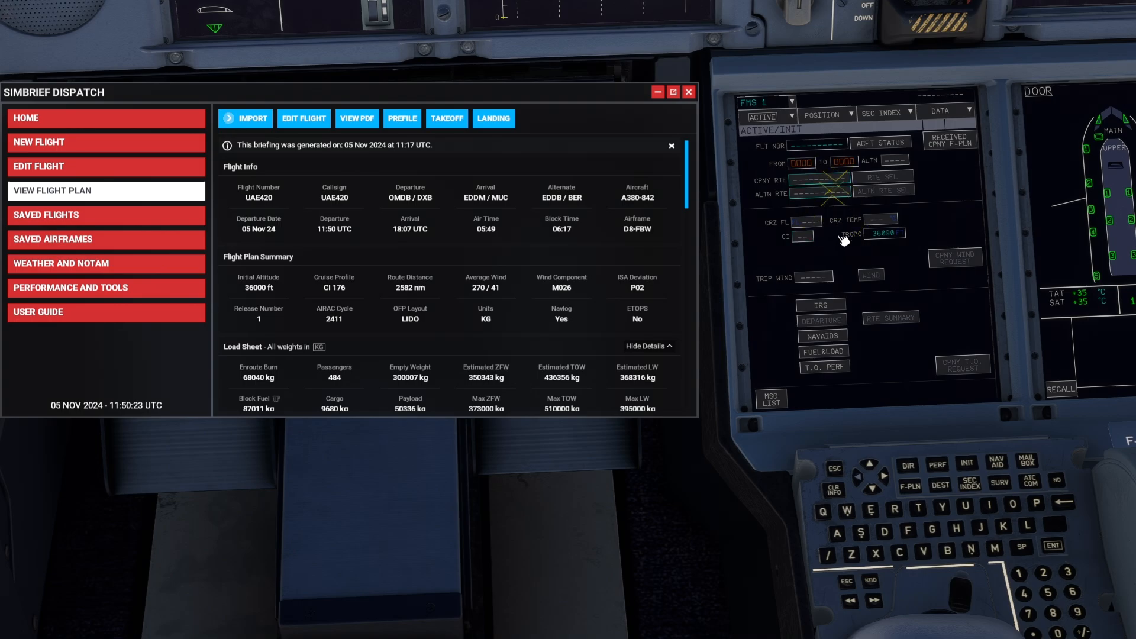
pyautogui.moveTo(410, 269)
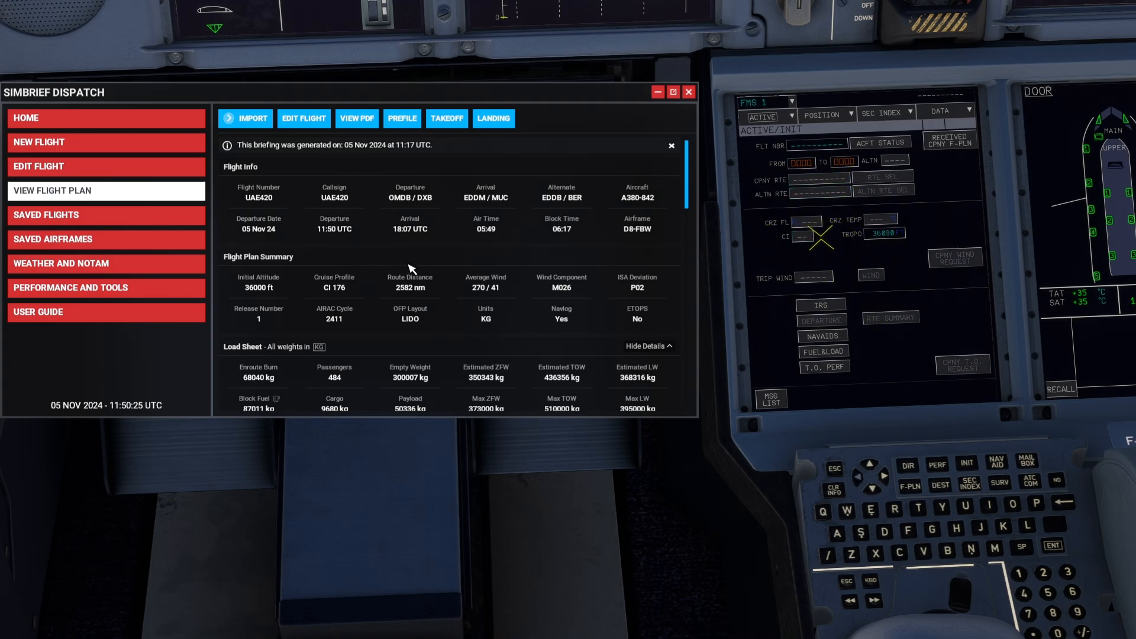
pyautogui.moveTo(427, 270)
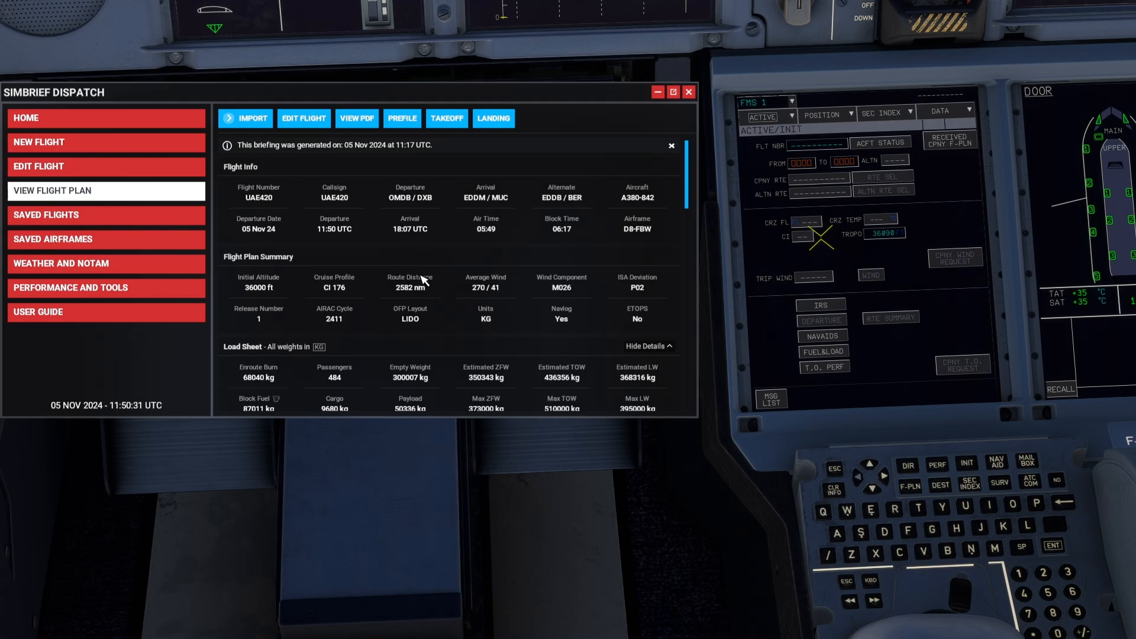
pyautogui.moveTo(658, 105)
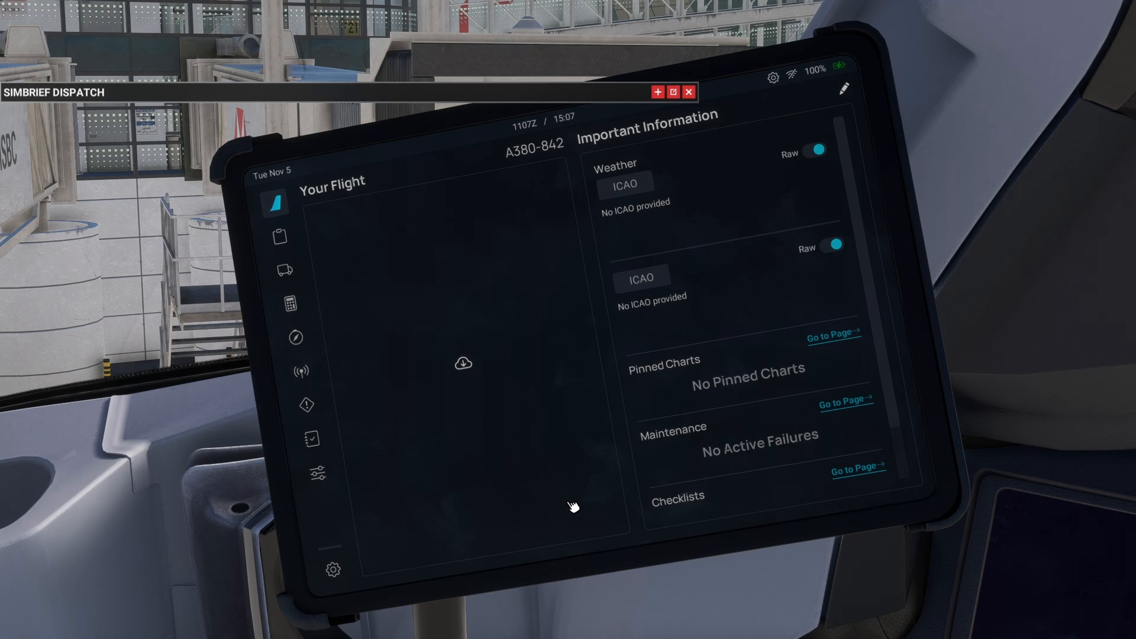
# Import SimBrief data on the tablet and insert the received UAE420 plan into the FMS with trip wind 026
pyautogui.click(279, 236)
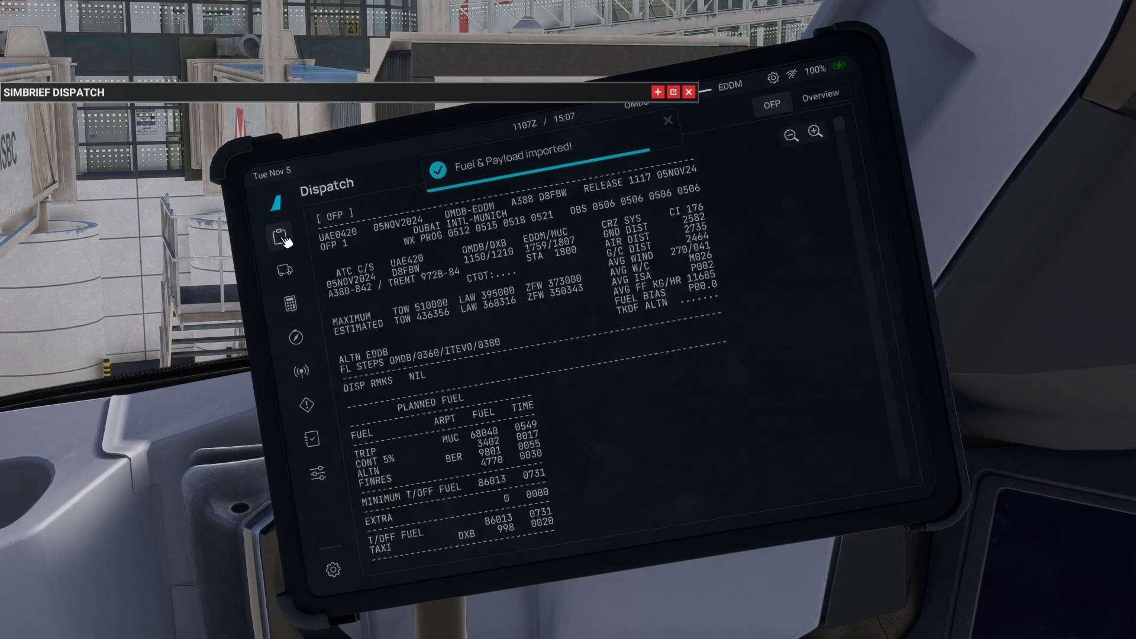
pyautogui.moveTo(508, 341)
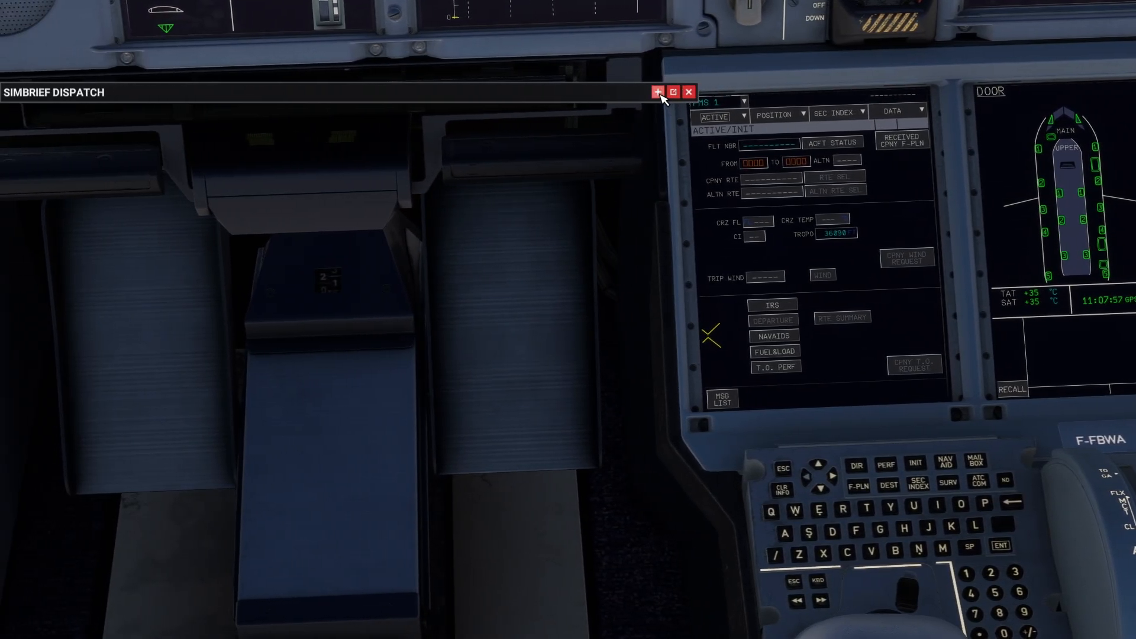
pyautogui.click(673, 92)
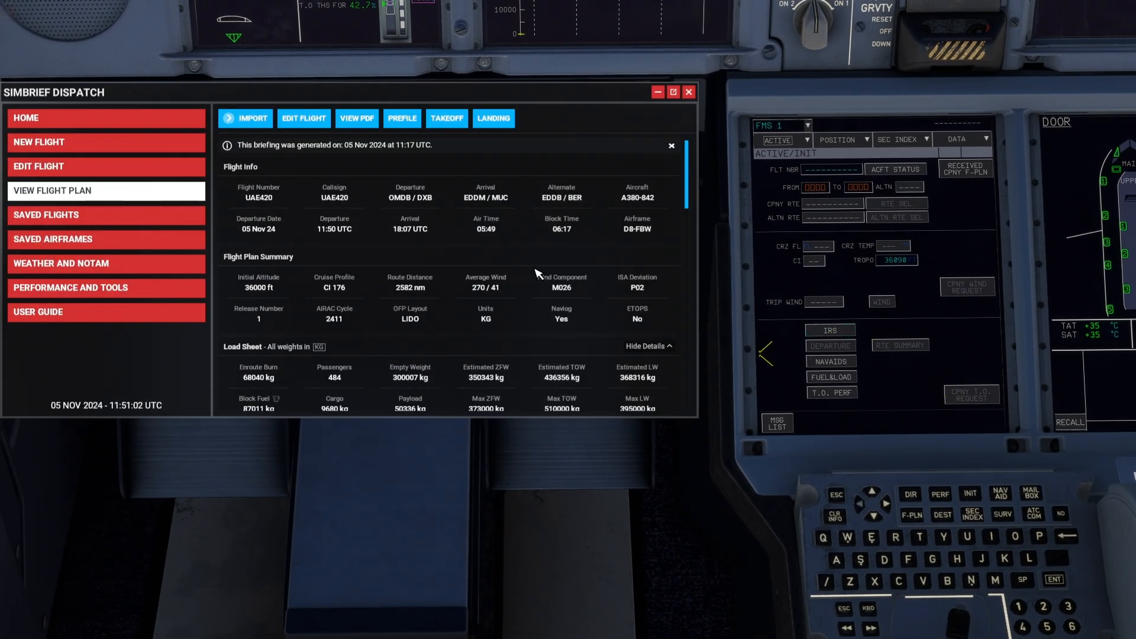
pyautogui.click(966, 168)
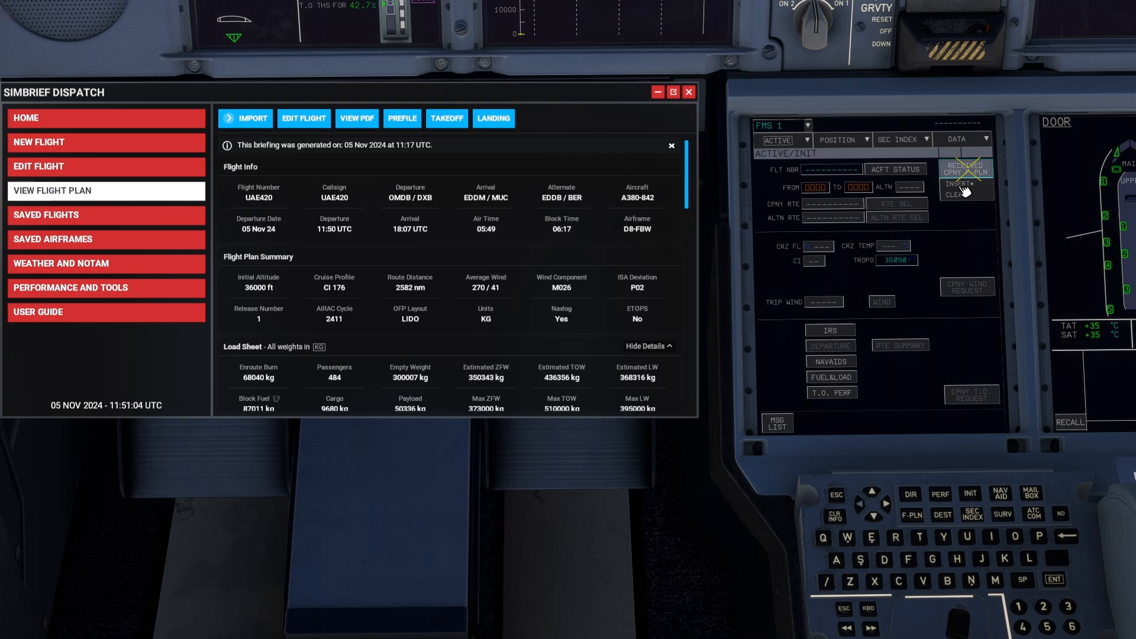
pyautogui.click(960, 184)
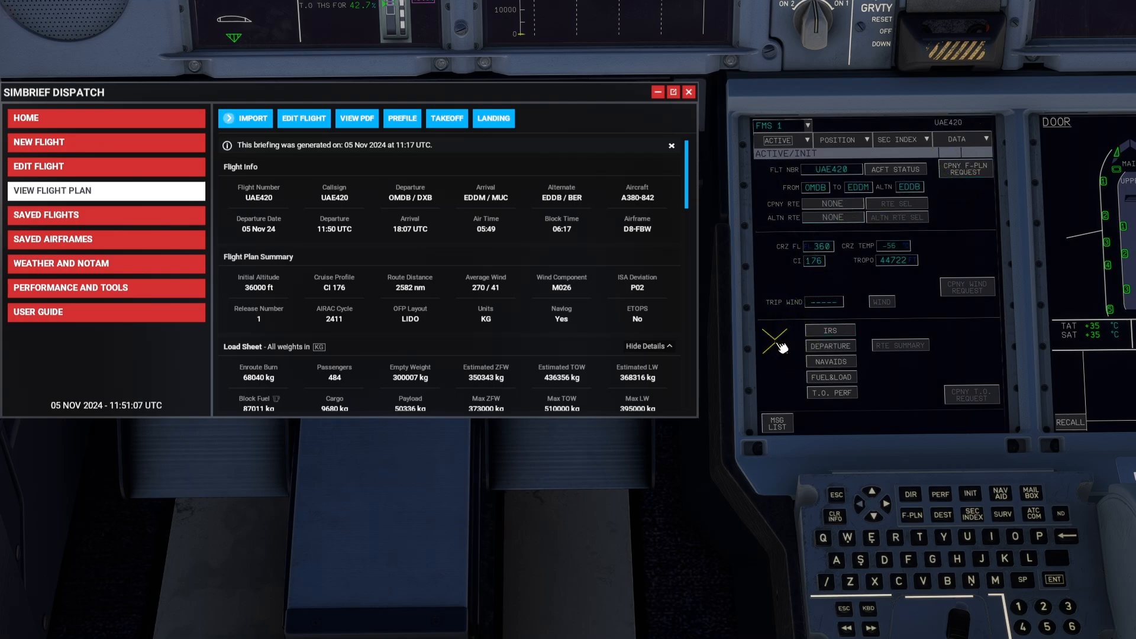
pyautogui.moveTo(921, 327)
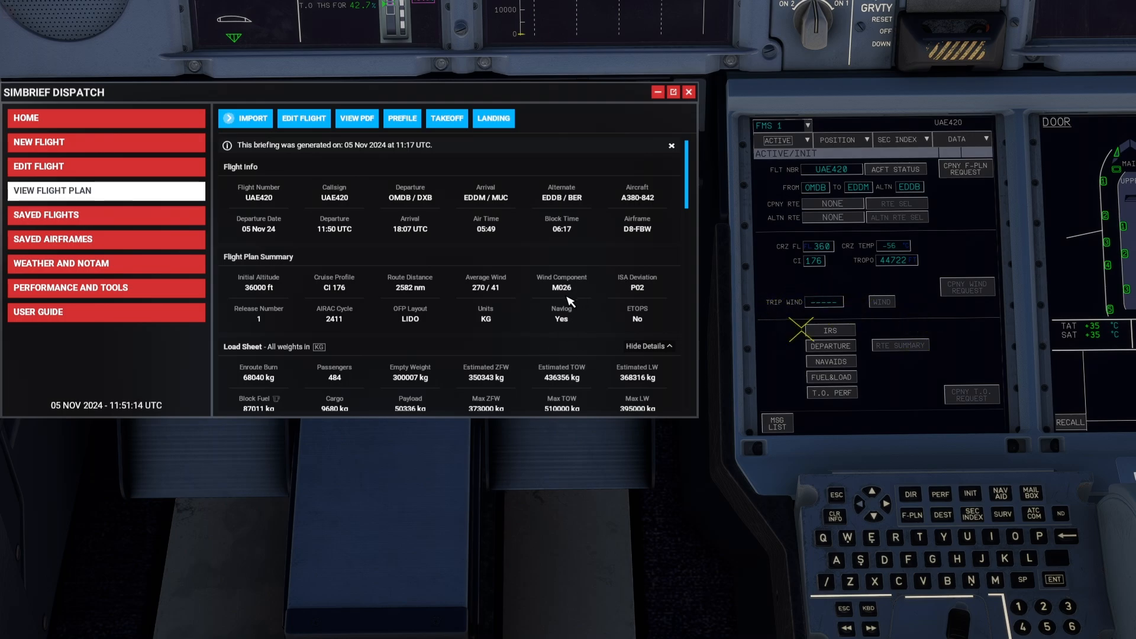
pyautogui.moveTo(823, 308)
pyautogui.write('HD26')
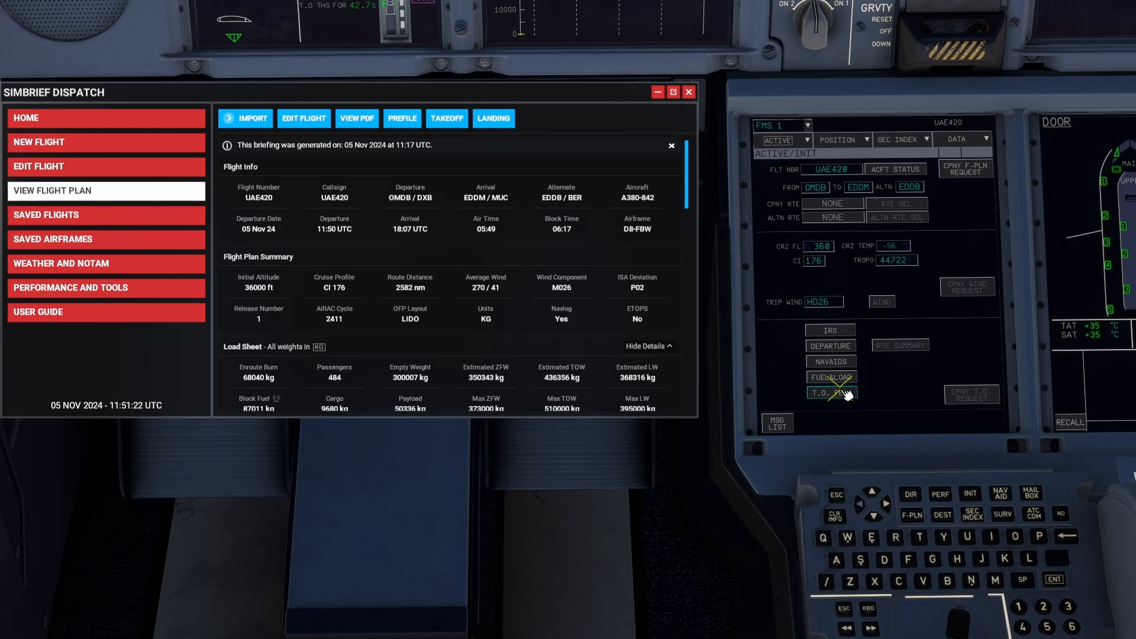
pyautogui.click(831, 393)
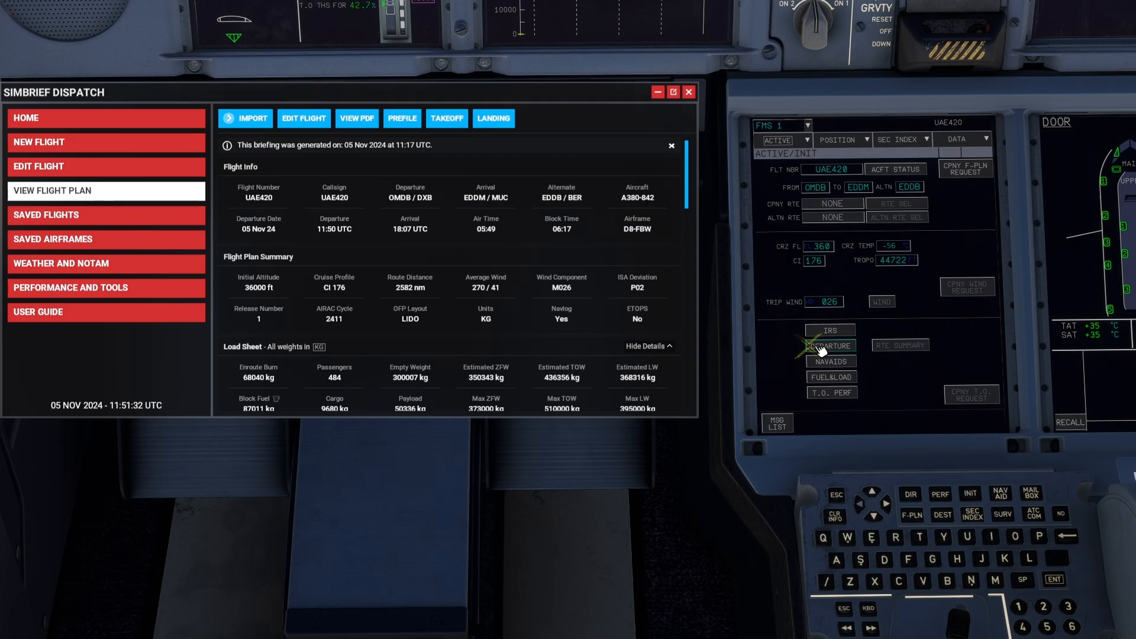
# Insert the RIDA2F departure from runway 30R on the FMS F-PLN page for OMDB
pyautogui.click(831, 346)
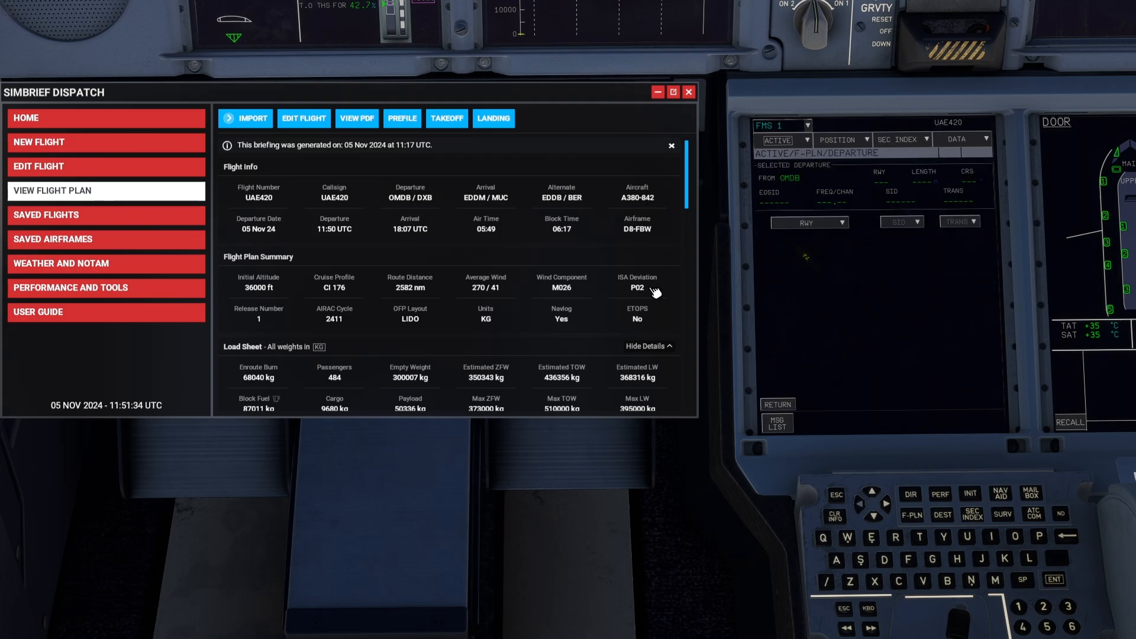
pyautogui.scroll(-3)
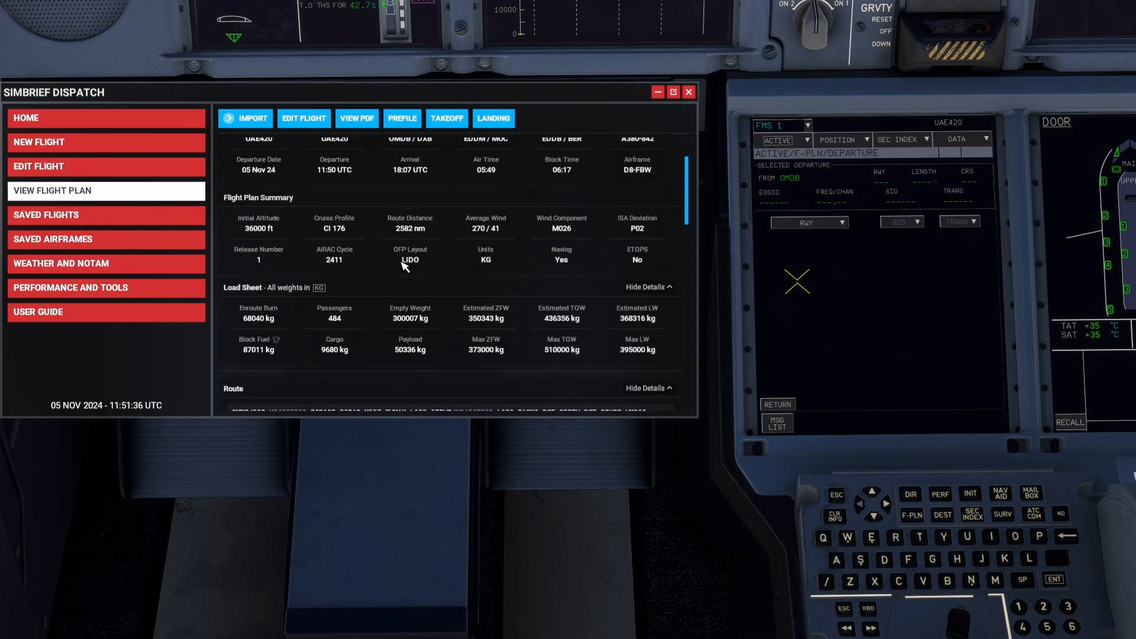
pyautogui.scroll(-3)
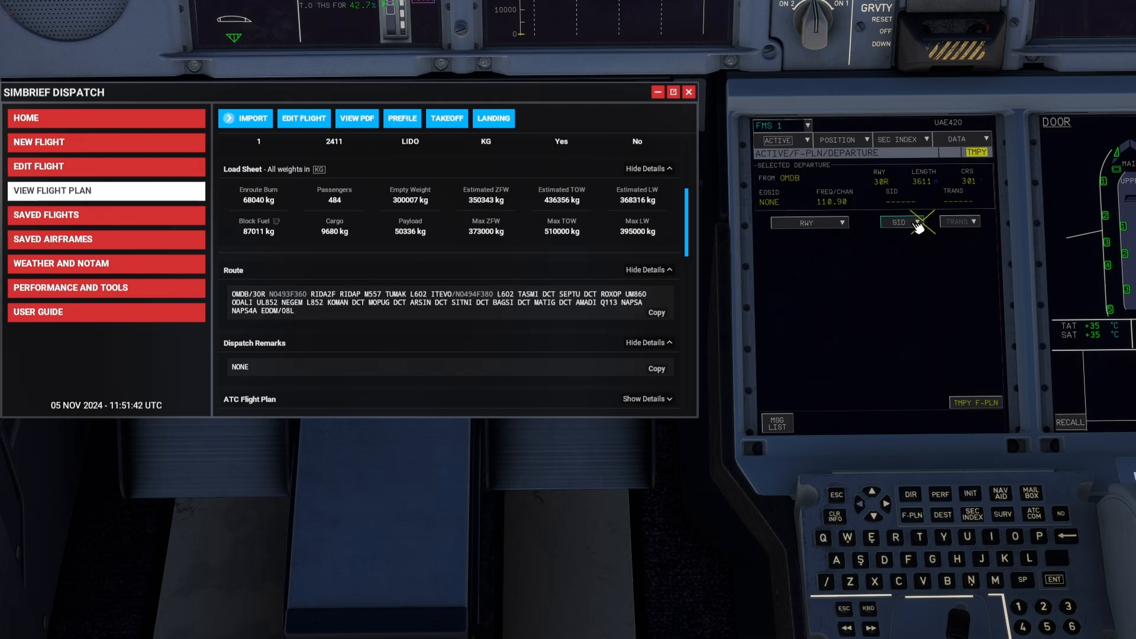
pyautogui.click(901, 221)
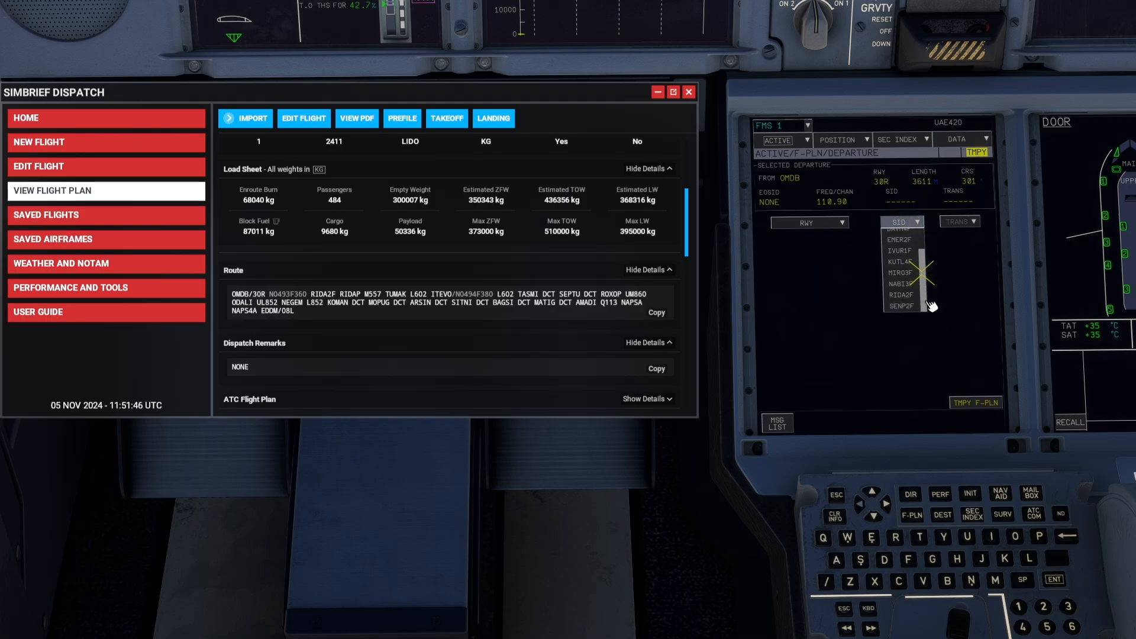
pyautogui.click(900, 295)
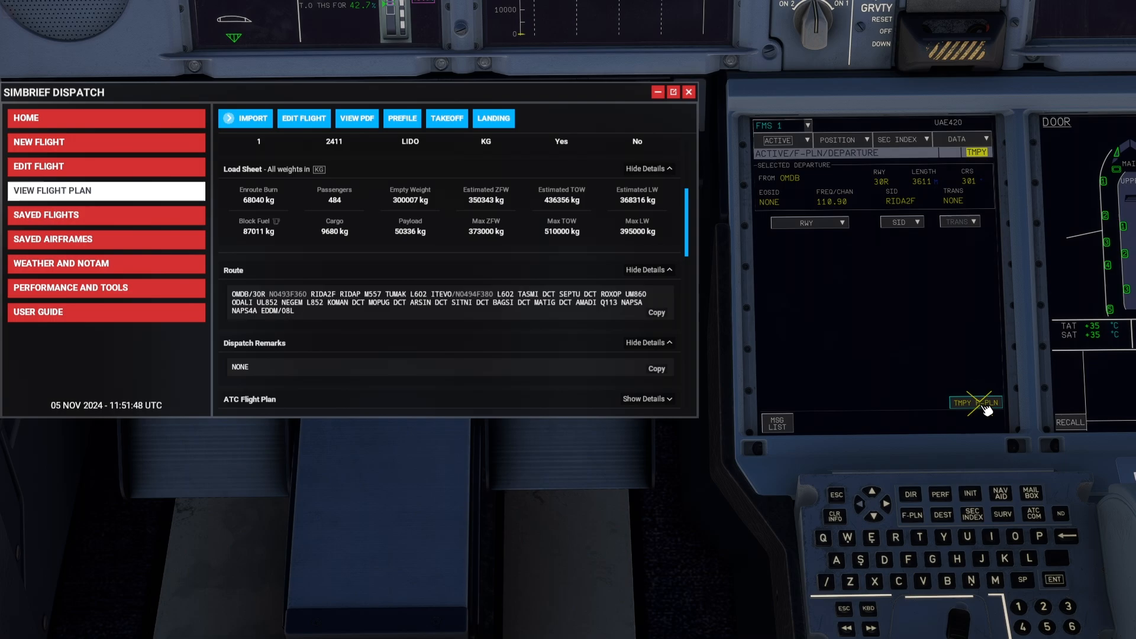
pyautogui.click(976, 403)
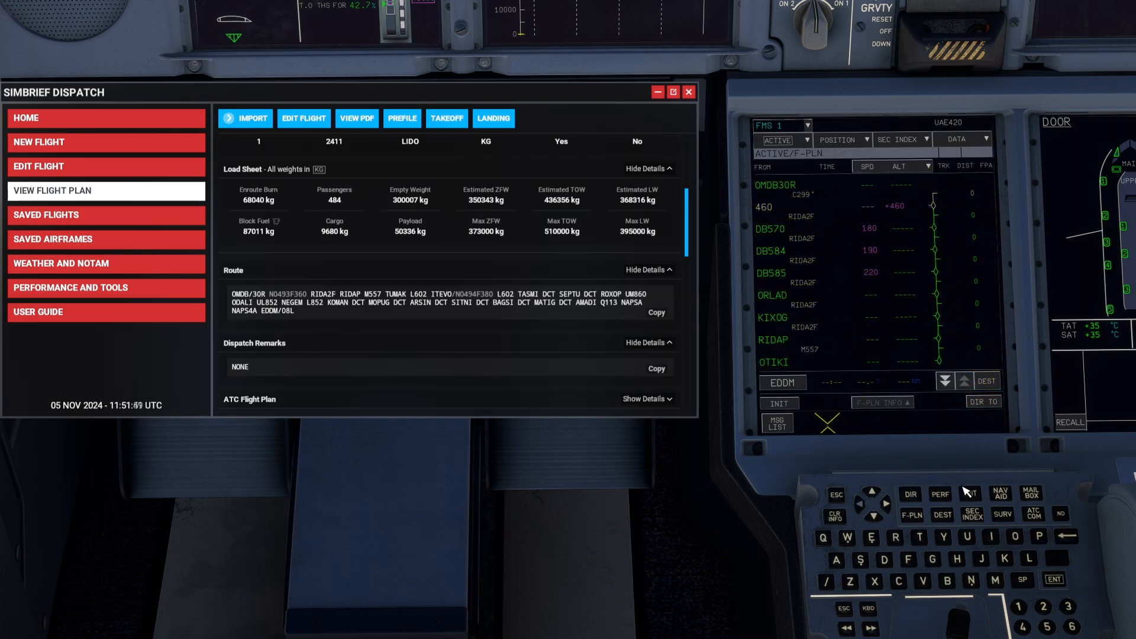
# Review the FMS INIT and FUEL&LOAD pages, then bring up T.O. PERF for runway 30R
pyautogui.click(779, 403)
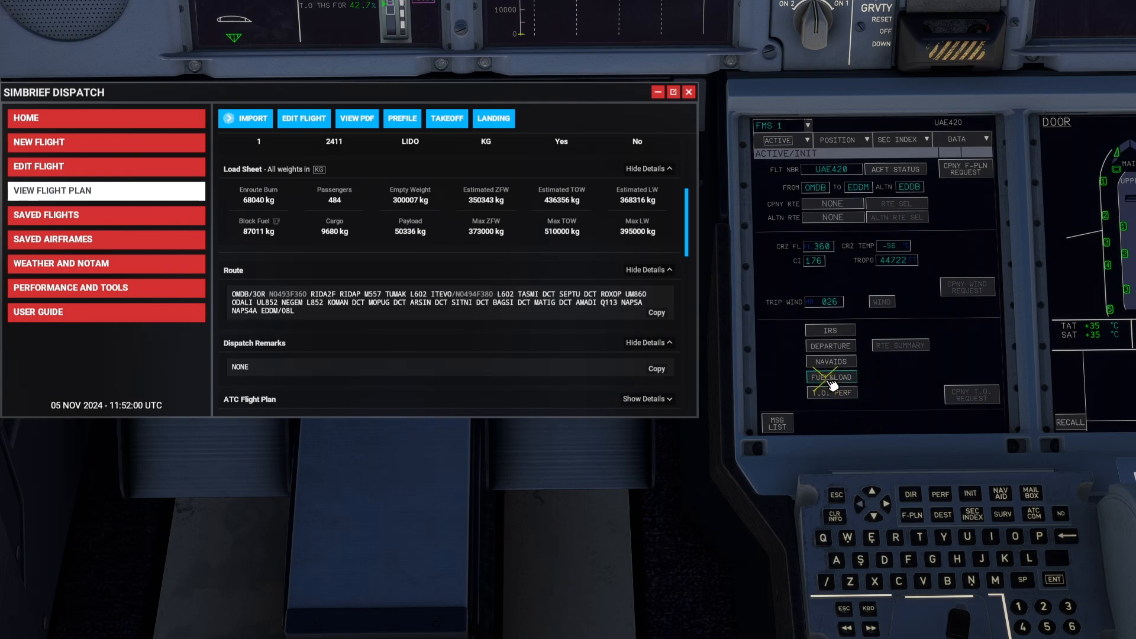
pyautogui.click(831, 377)
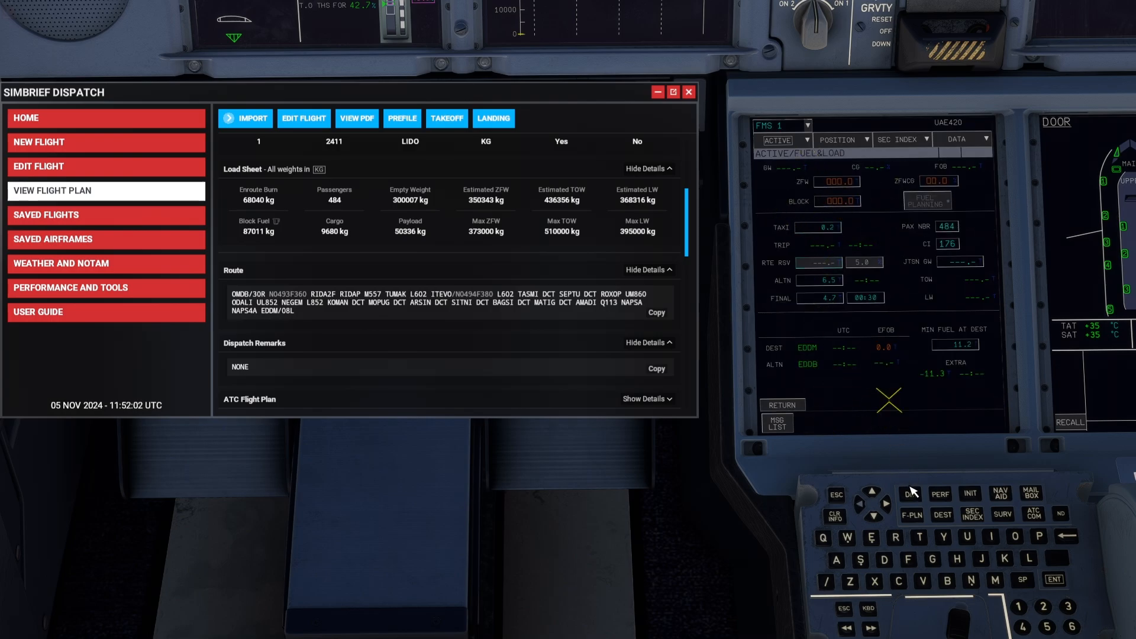
pyautogui.click(941, 495)
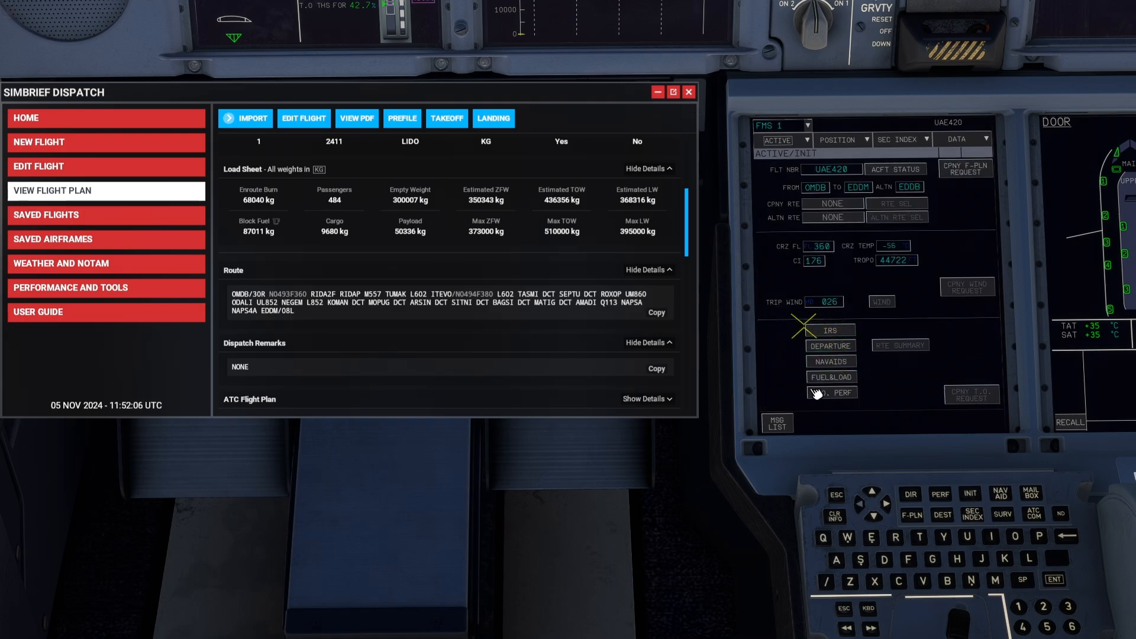
pyautogui.click(831, 376)
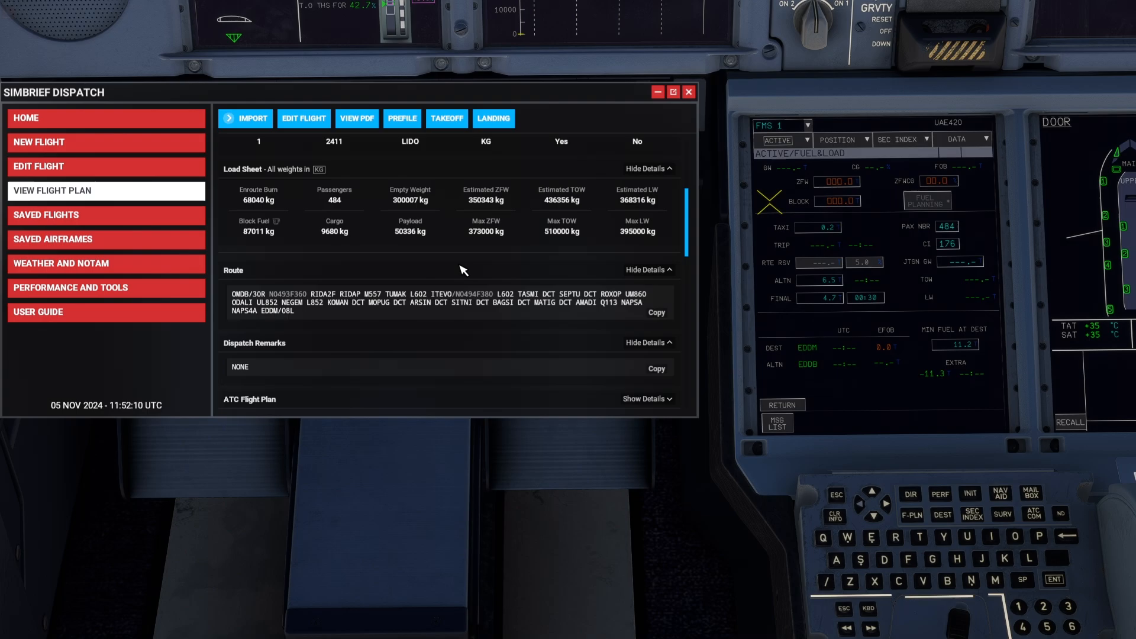
pyautogui.scroll(3)
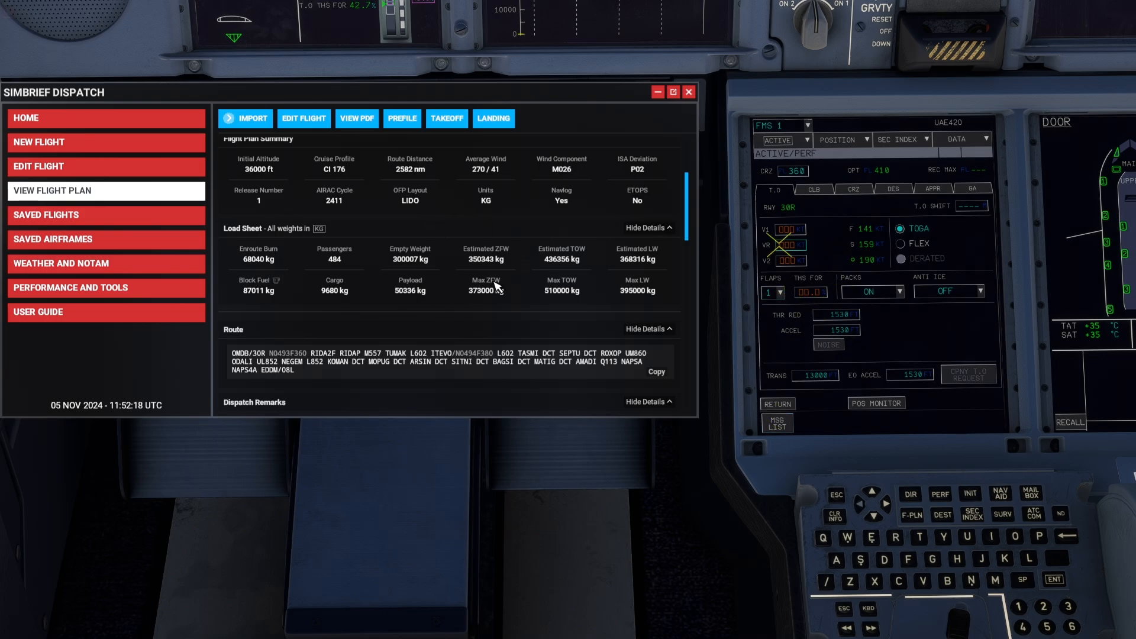
pyautogui.moveTo(653, 92)
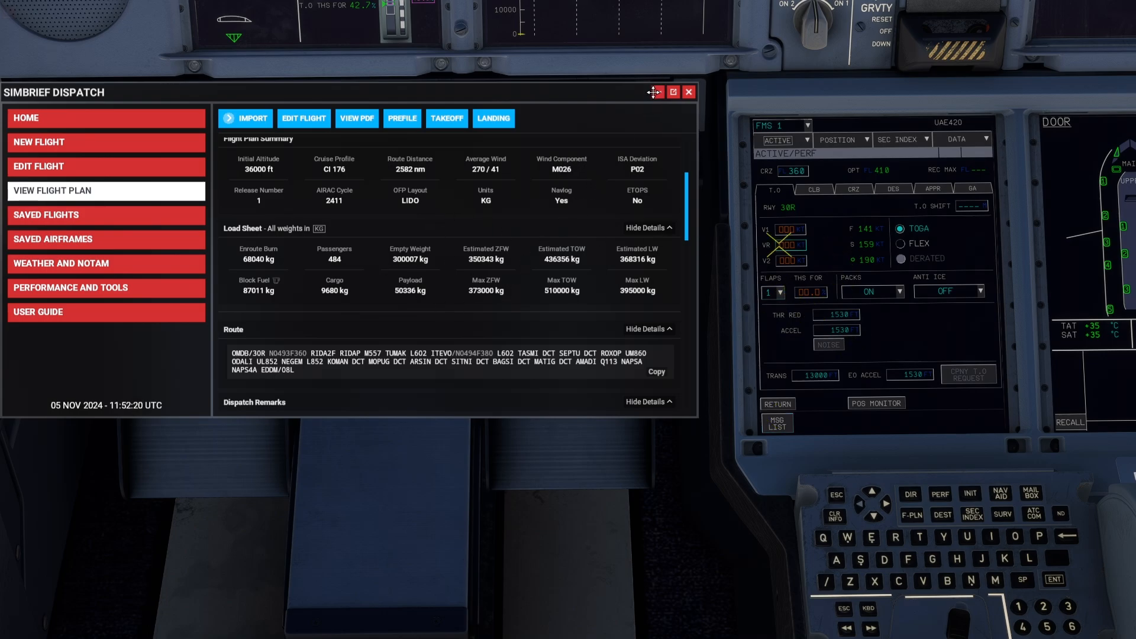
# Collapse the SimBrief Dispatch panel and show the EFB tablet's Performance descent calculator
pyautogui.click(668, 92)
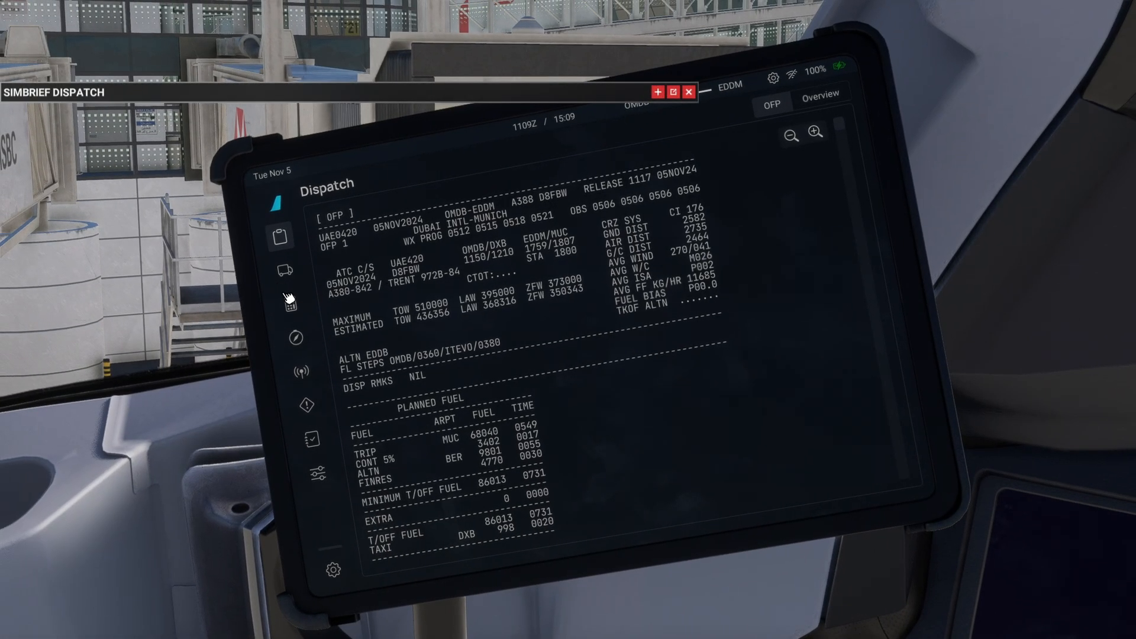
pyautogui.moveTo(289, 302)
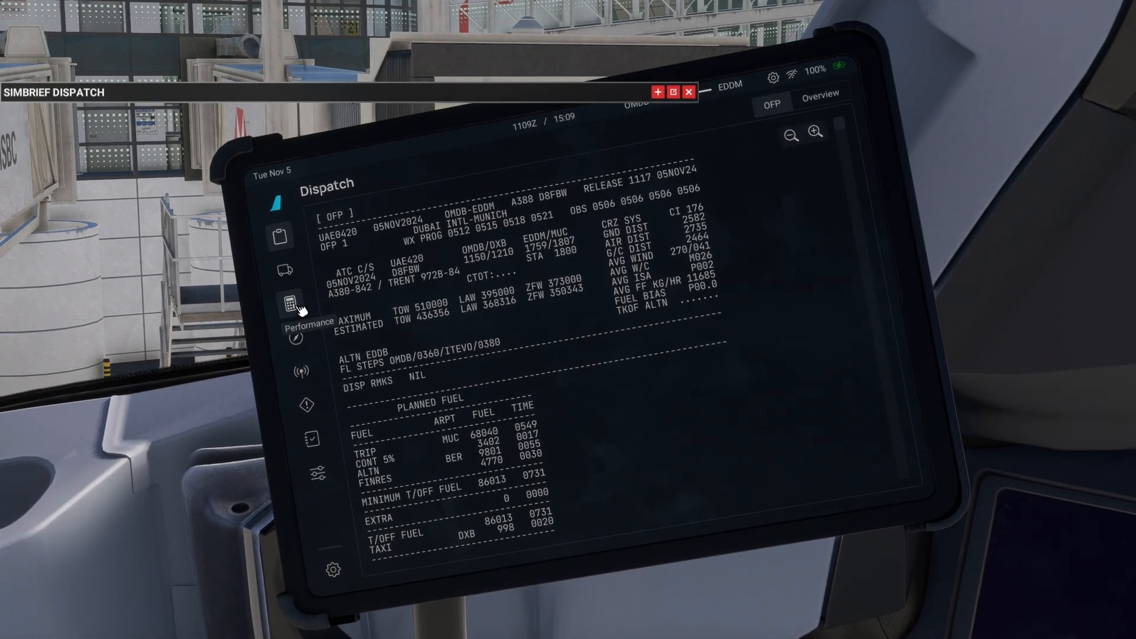
pyautogui.click(291, 303)
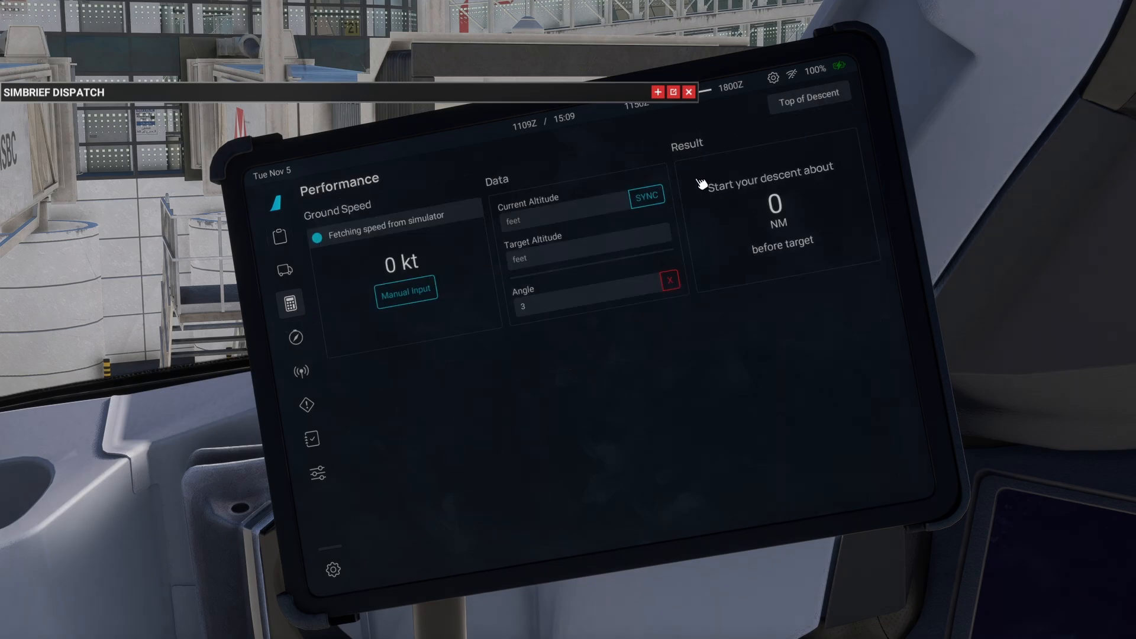
pyautogui.moveTo(174, 368)
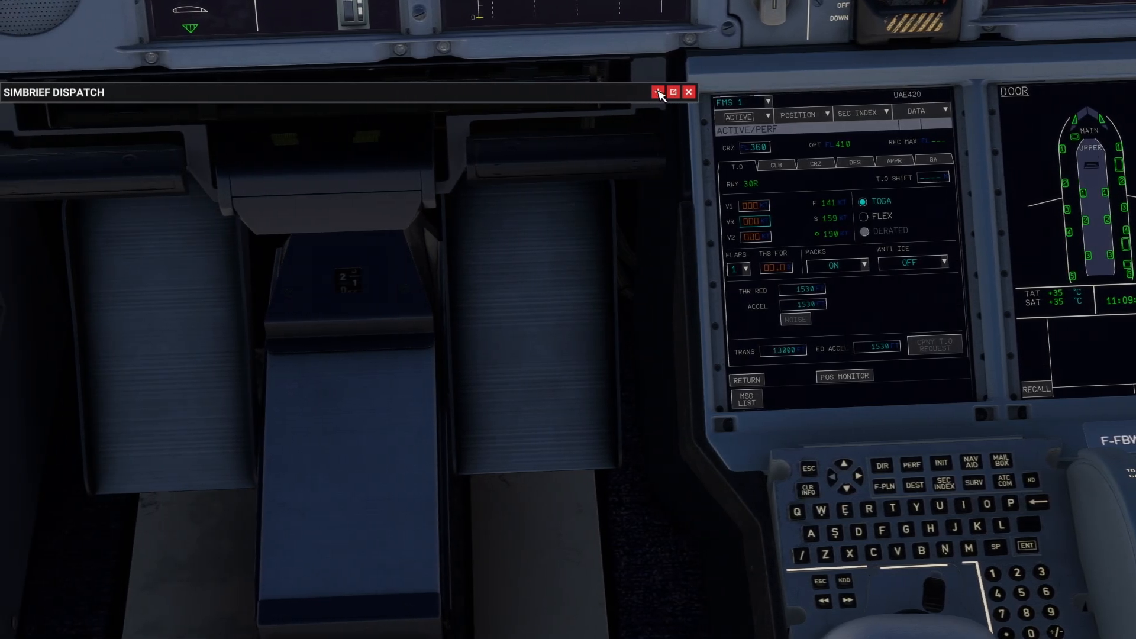
# Calculate takeoff speeds in SimBrief and enter V1 144, VR 155, V2 160 with FLEX 66 in the FMS
pyautogui.click(674, 92)
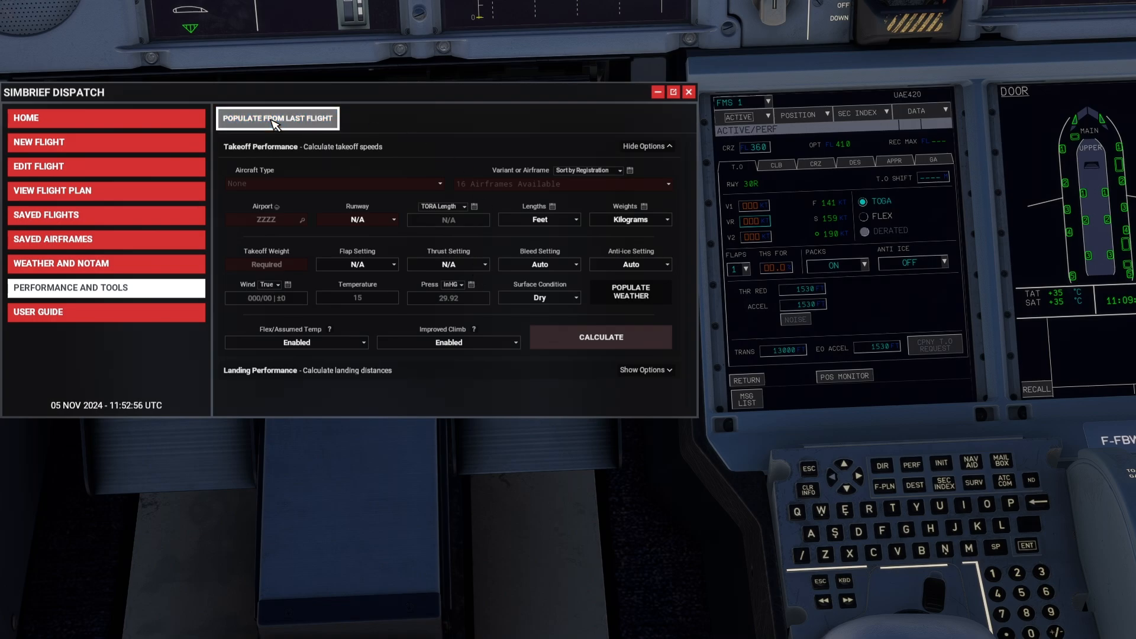
pyautogui.click(277, 118)
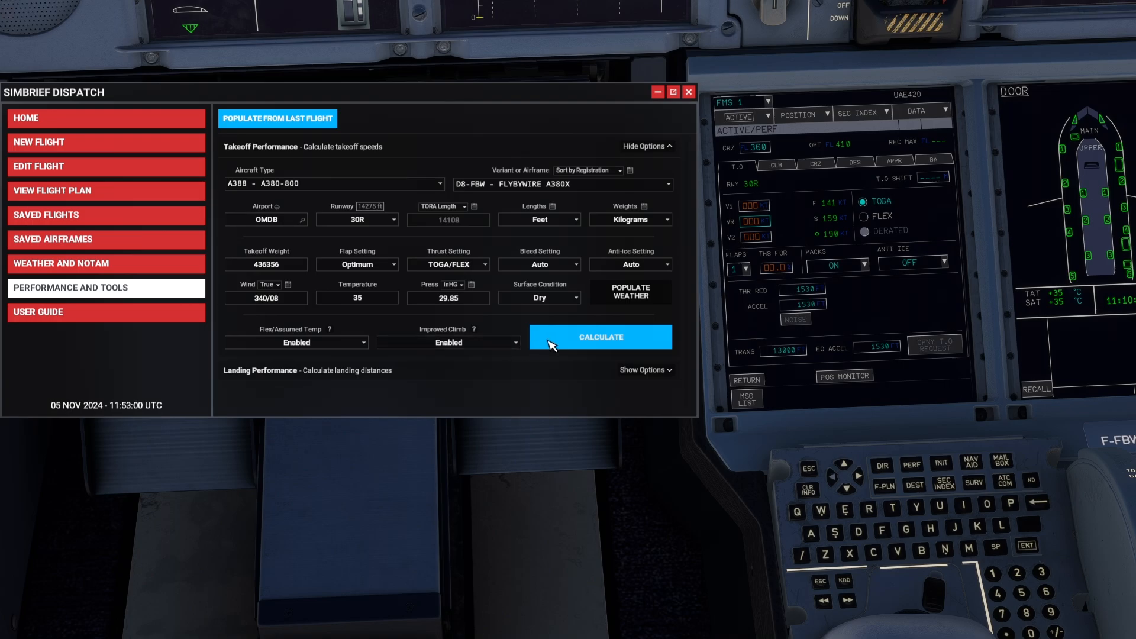
pyautogui.click(600, 337)
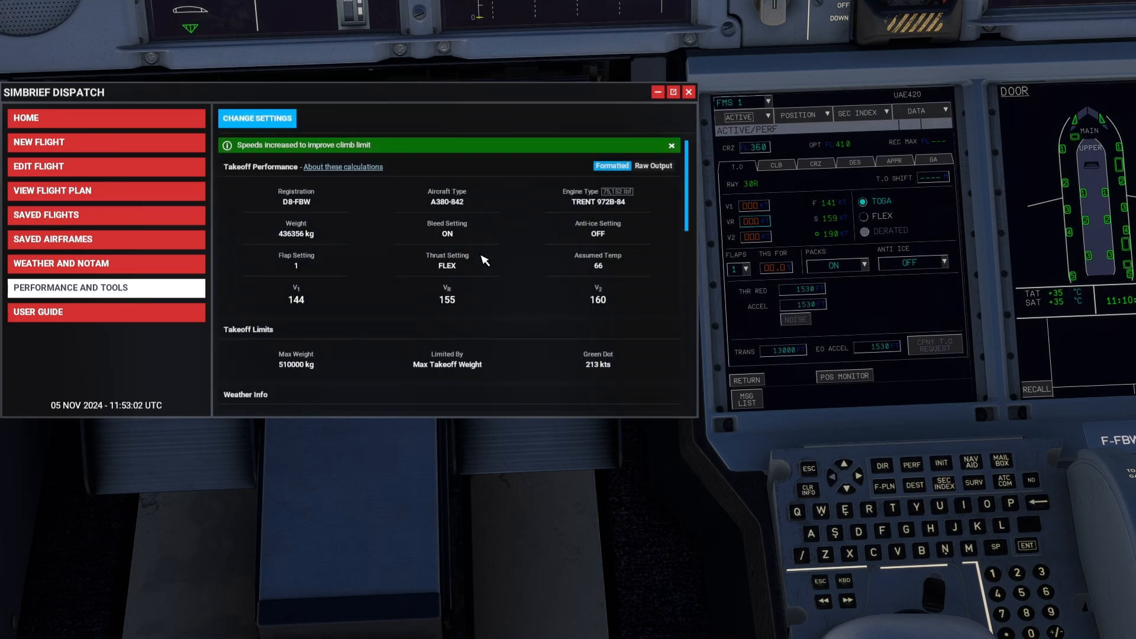
pyautogui.moveTo(299, 274)
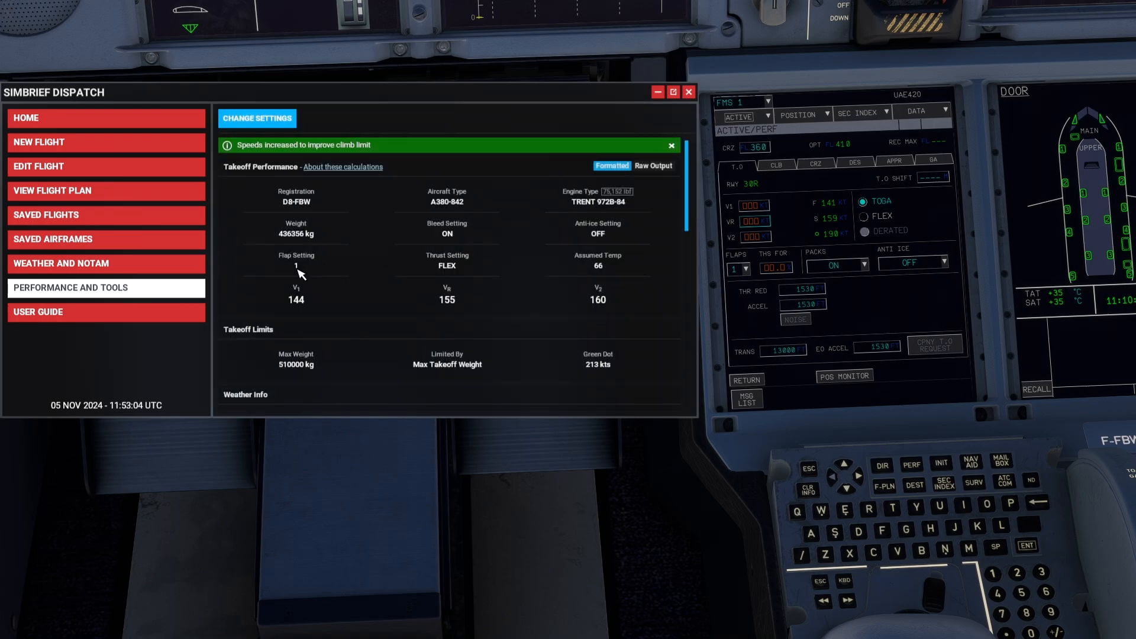
pyautogui.moveTo(679, 194)
pyautogui.write('144')
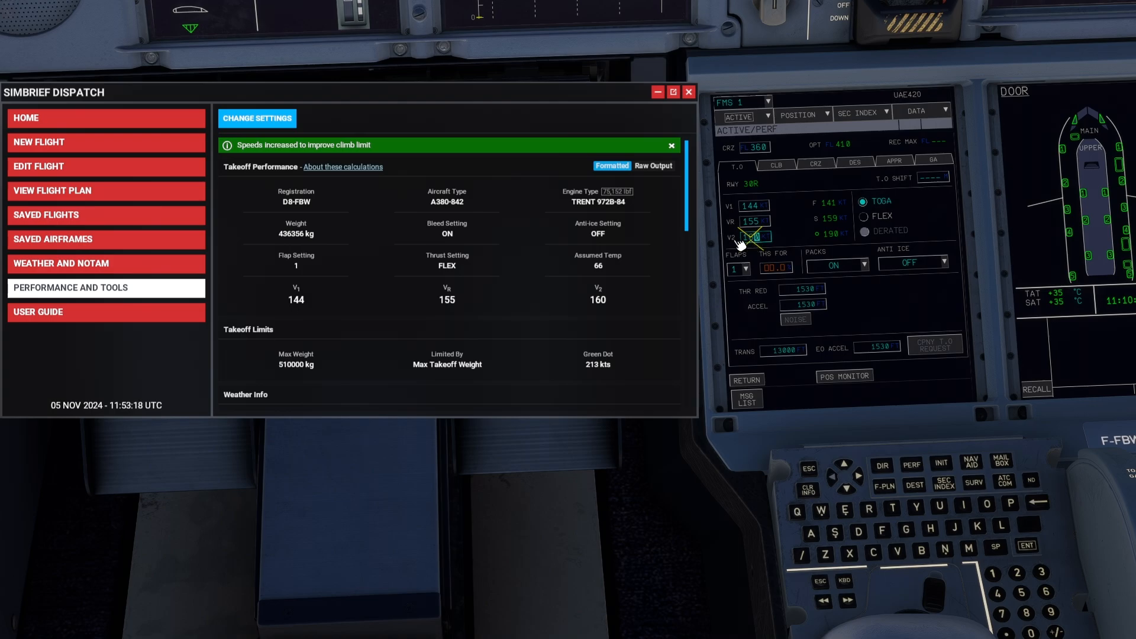
pyautogui.click(867, 215)
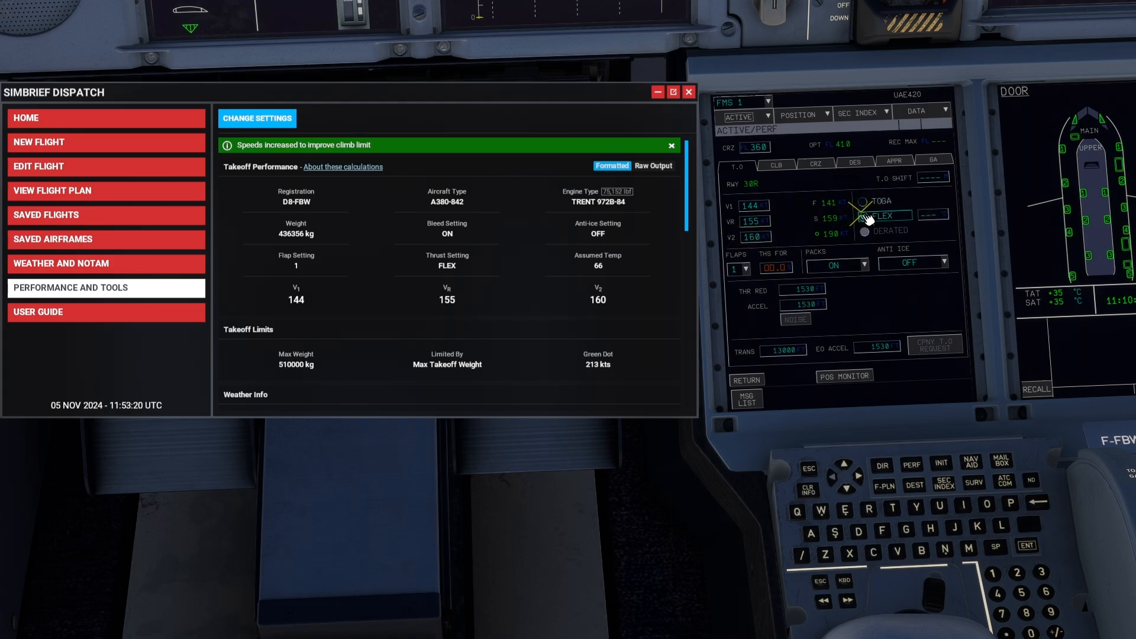
pyautogui.click(864, 215)
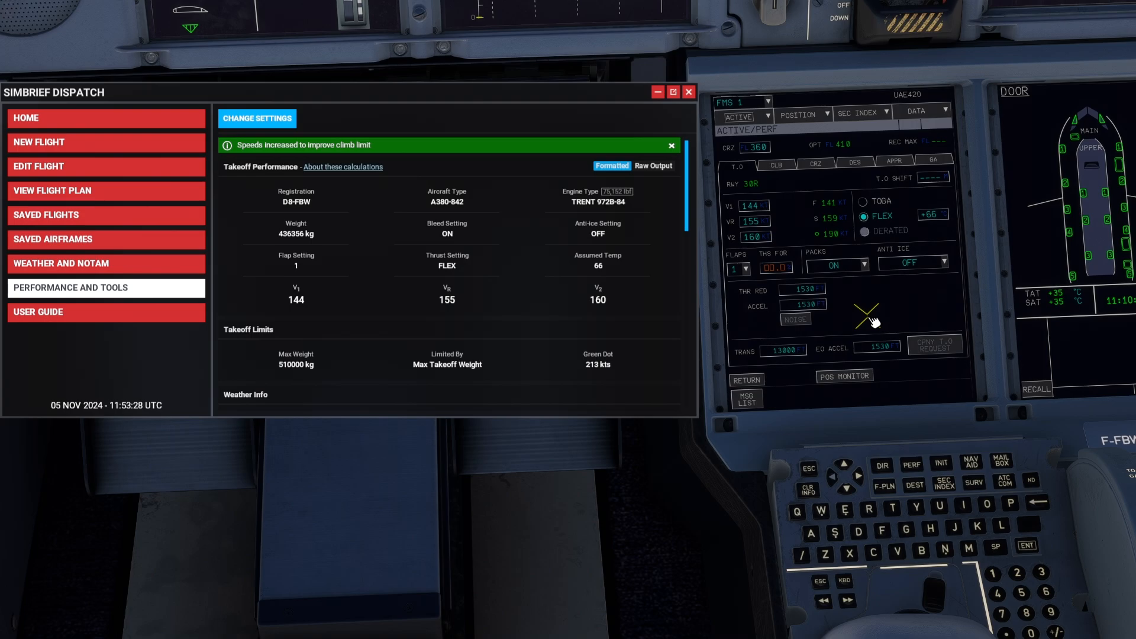
pyautogui.moveTo(363, 266)
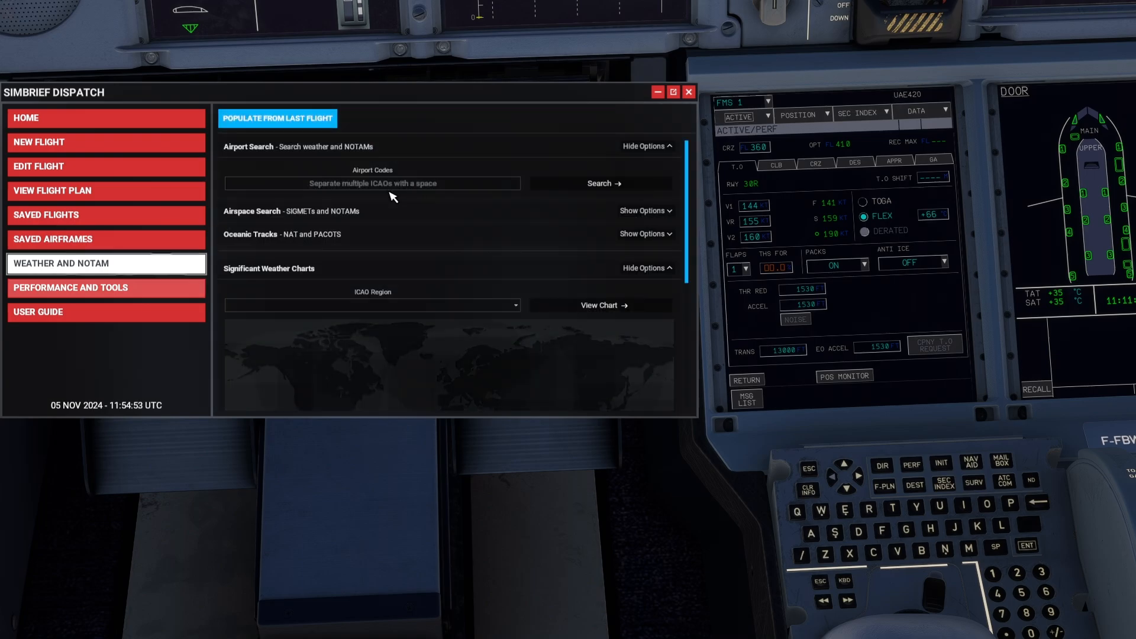
# Search SimBrief weather for OMDB, EDDM and EDDB to read the Dubai METAR and TAF
pyautogui.click(276, 117)
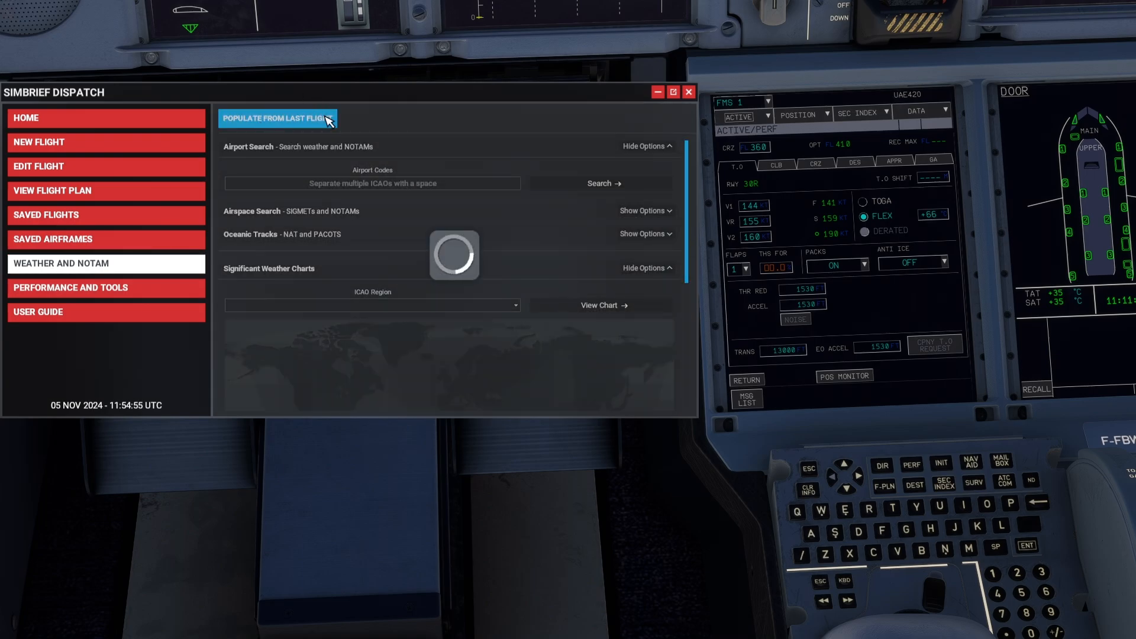
pyautogui.click(276, 118)
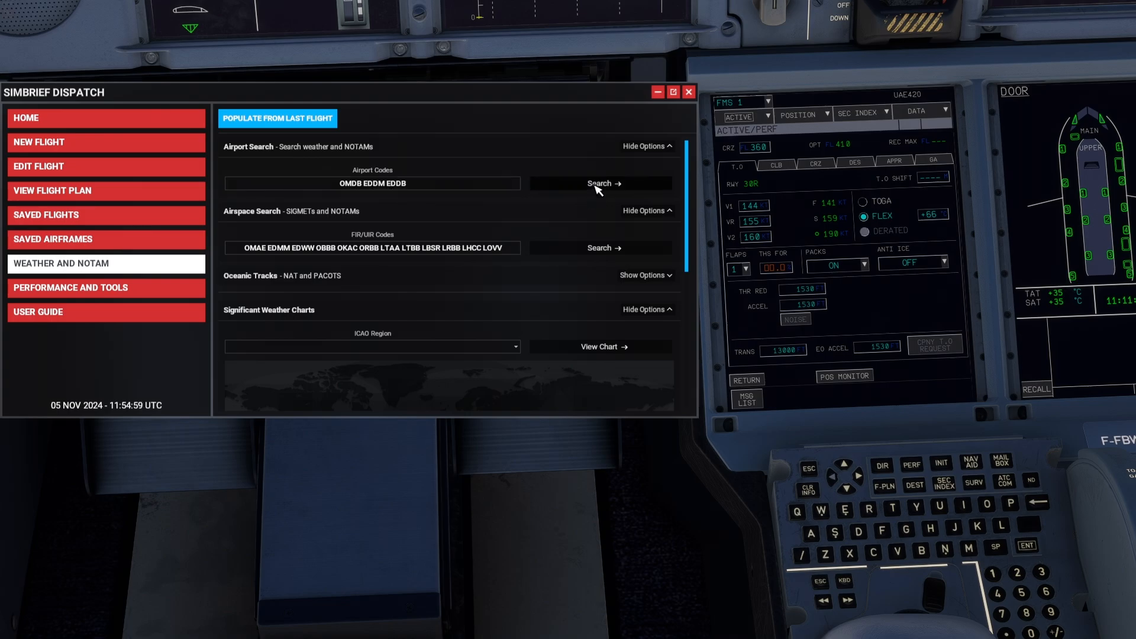
pyautogui.click(599, 182)
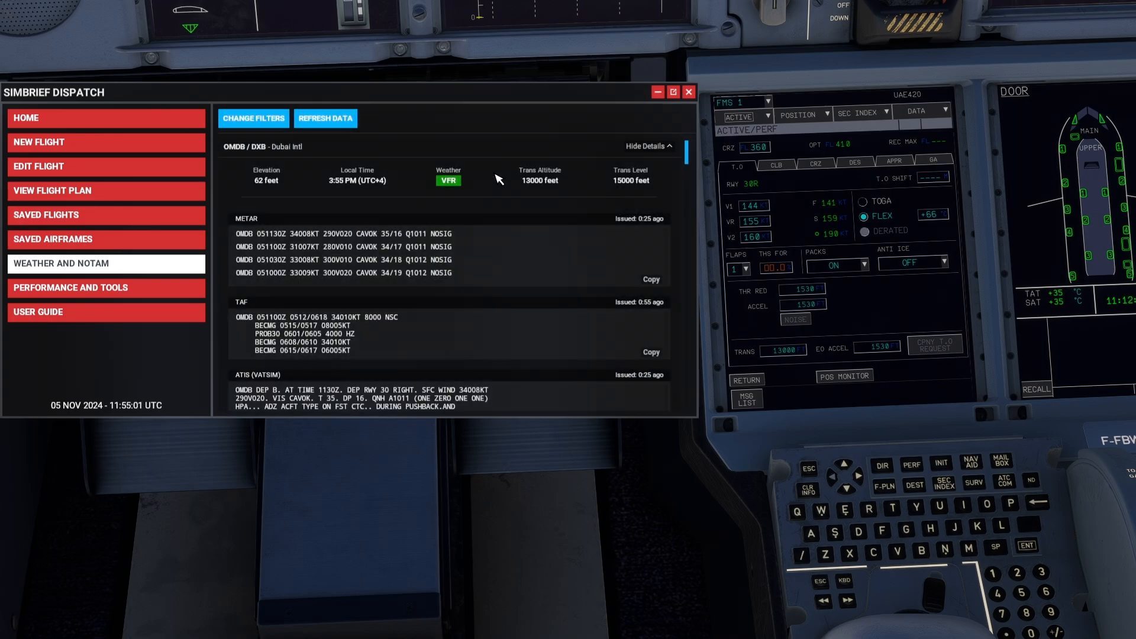
pyautogui.moveTo(605, 157)
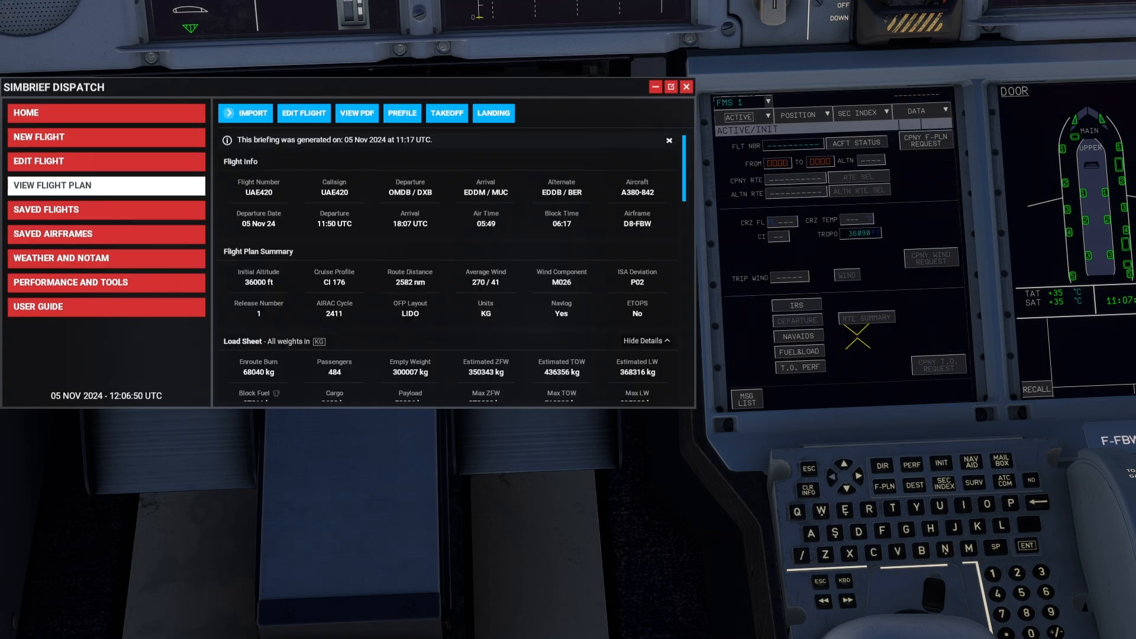
pyautogui.moveTo(872, 370)
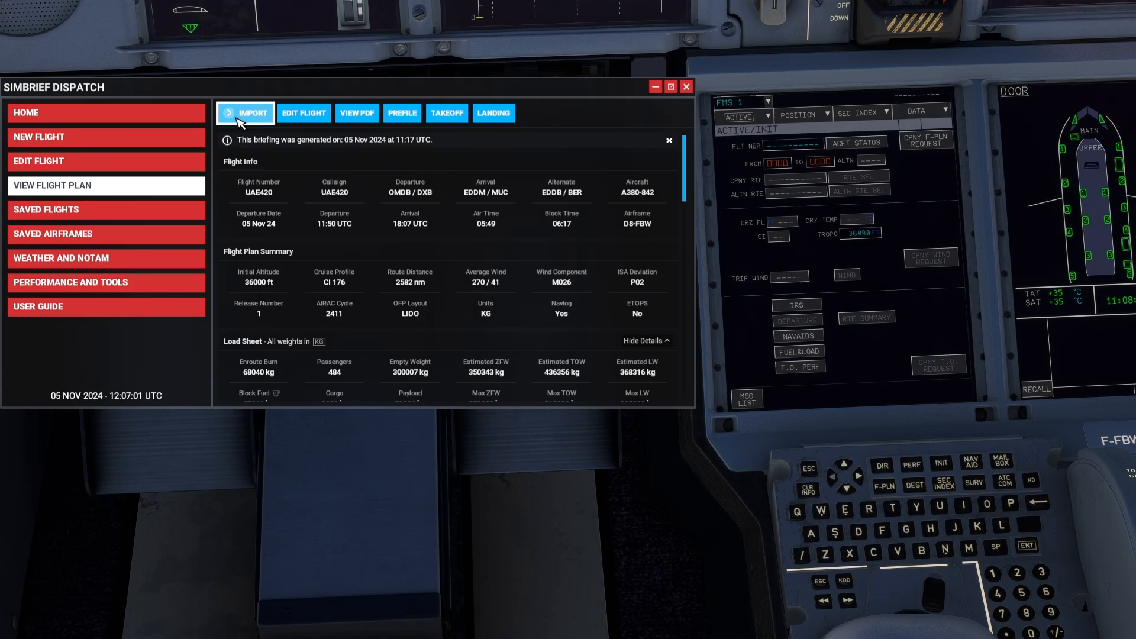
# Import the SimBrief plan into the aircraft and show the still-empty FMS F-PLN page
pyautogui.click(247, 114)
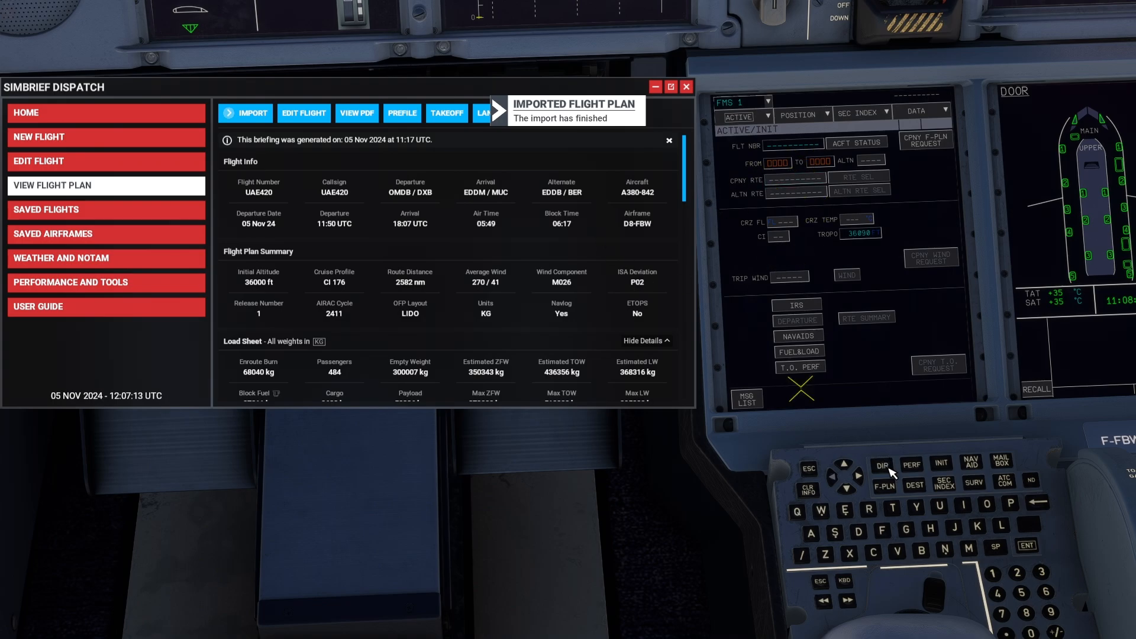
pyautogui.click(883, 485)
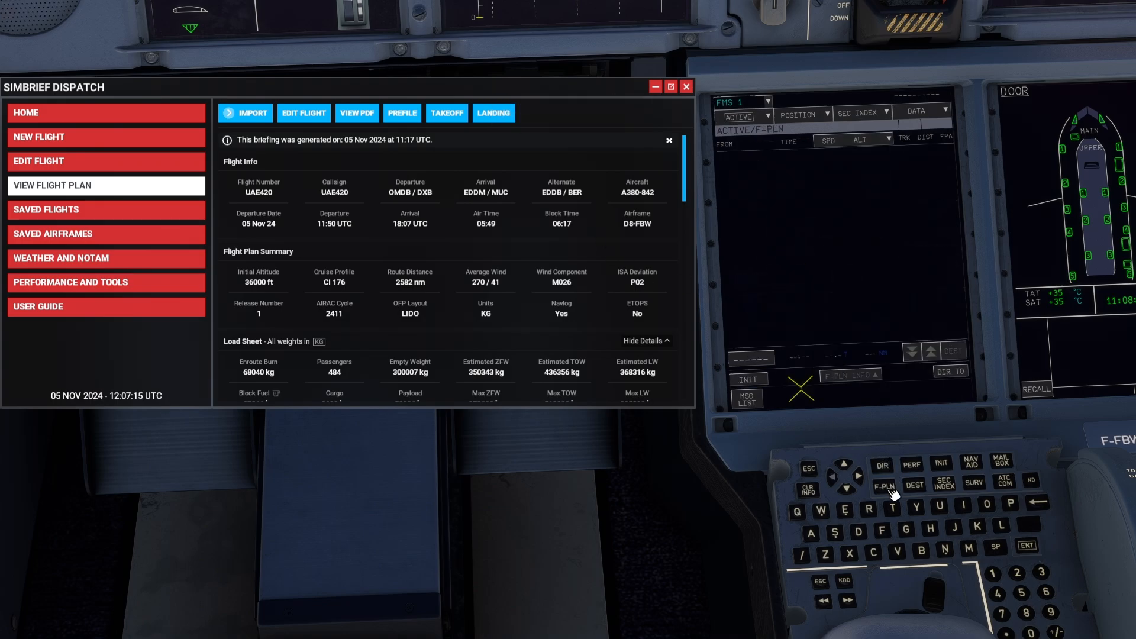
pyautogui.moveTo(867, 246)
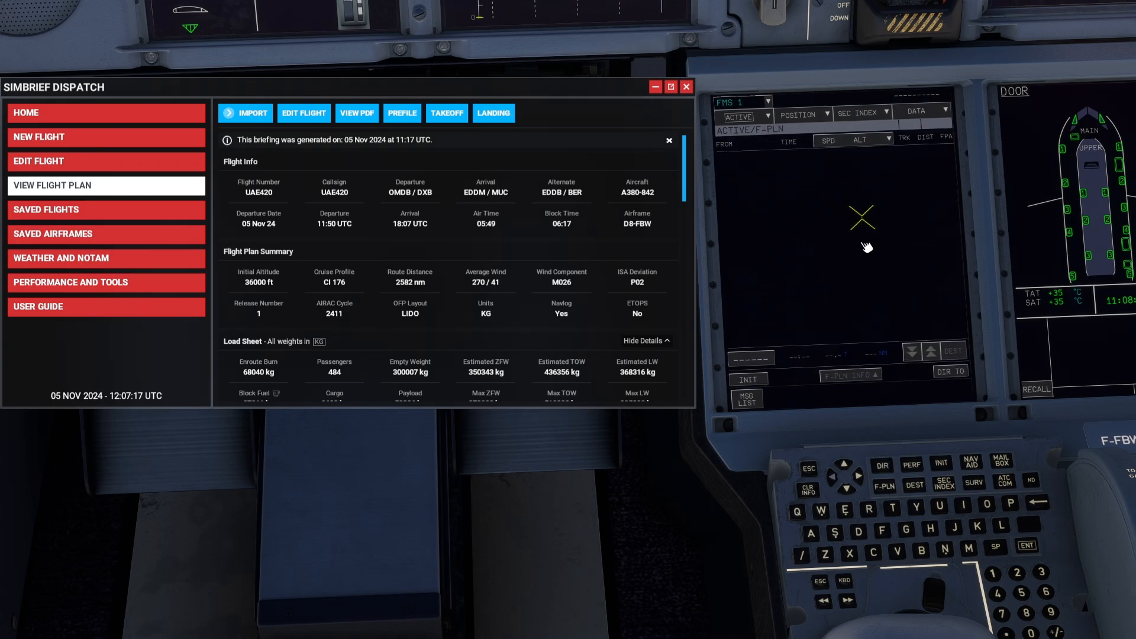
pyautogui.moveTo(837, 224)
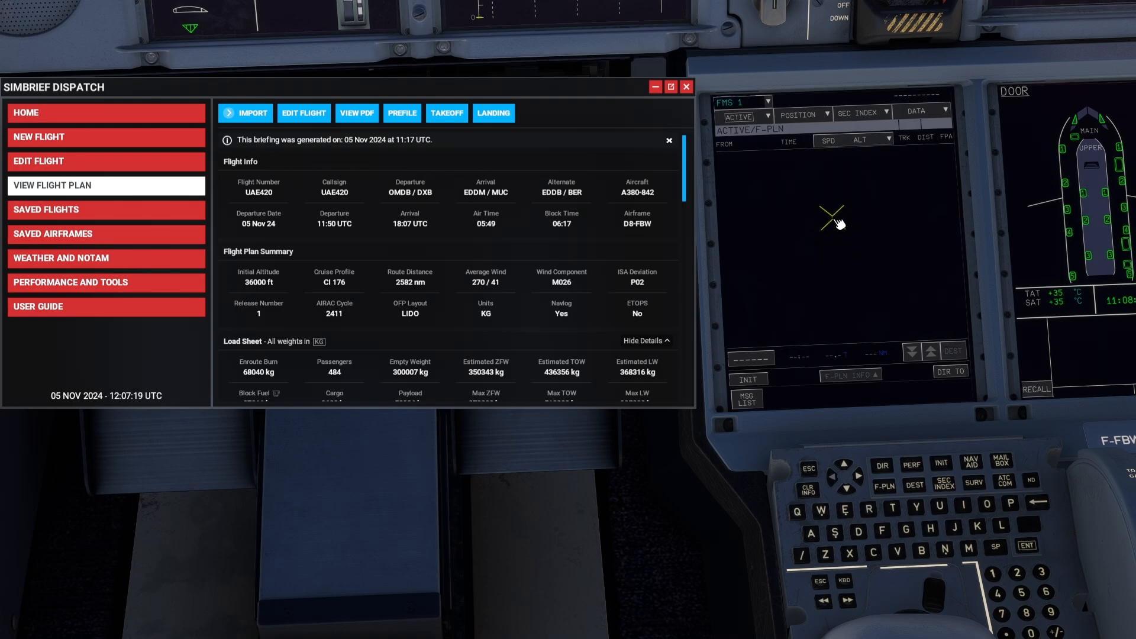